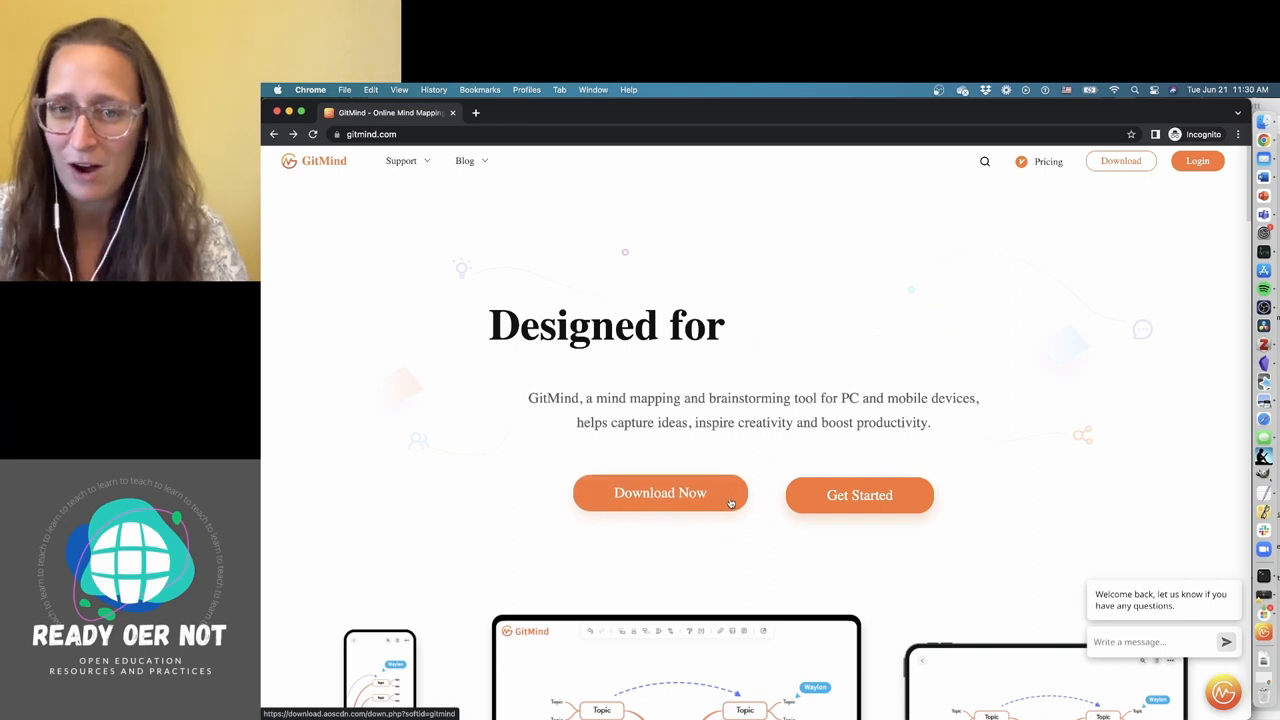
Enter the GitMind web app from the home page to reach My Mindmap.
click(660, 492)
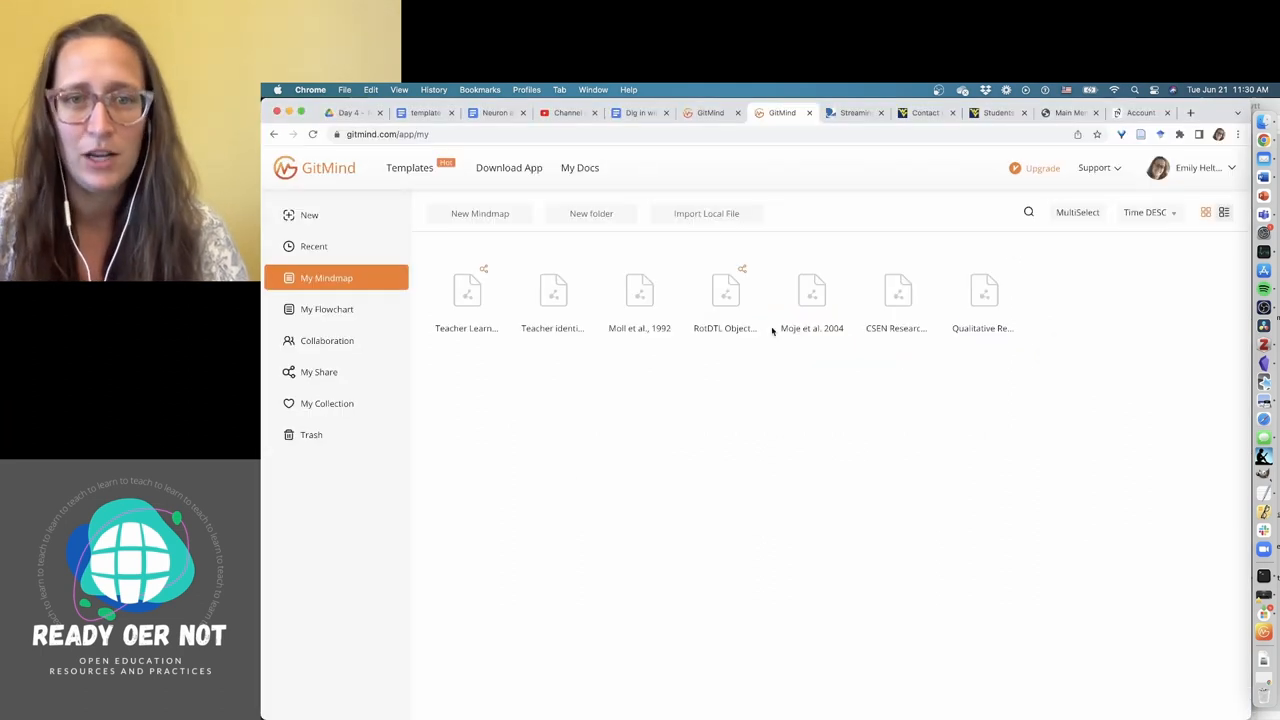
mouse_move(958, 461)
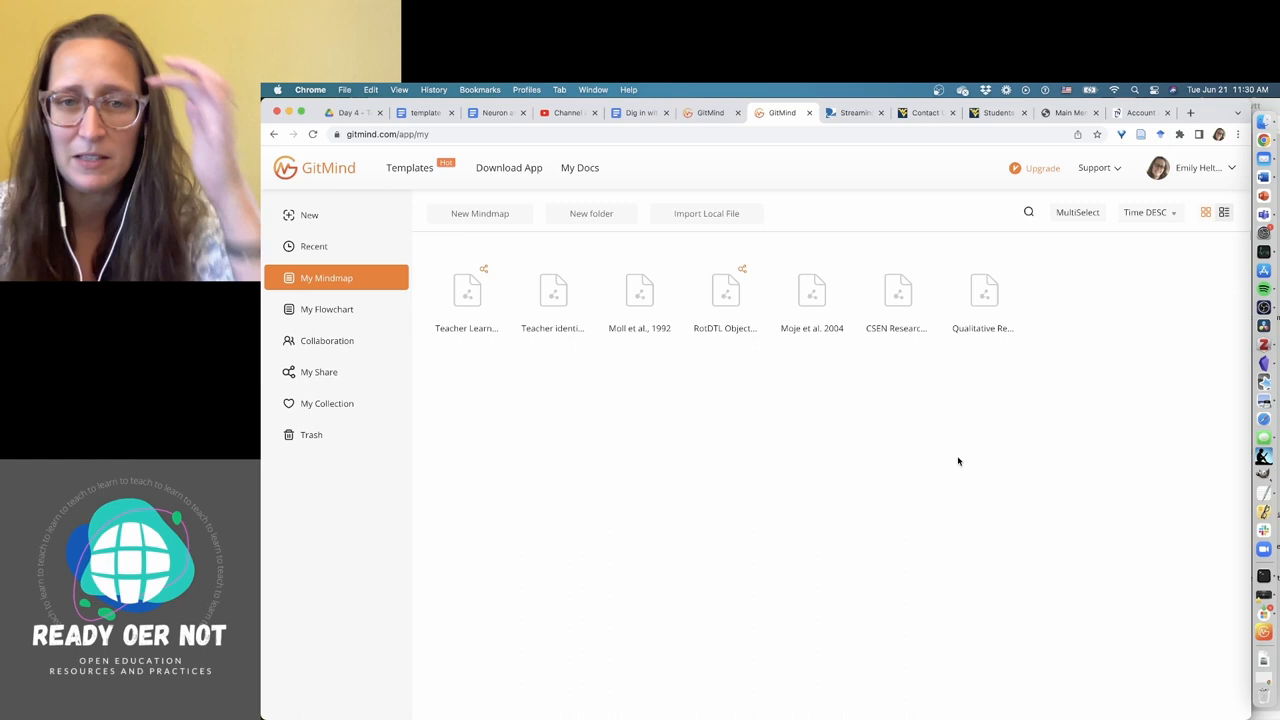
mouse_move(911, 441)
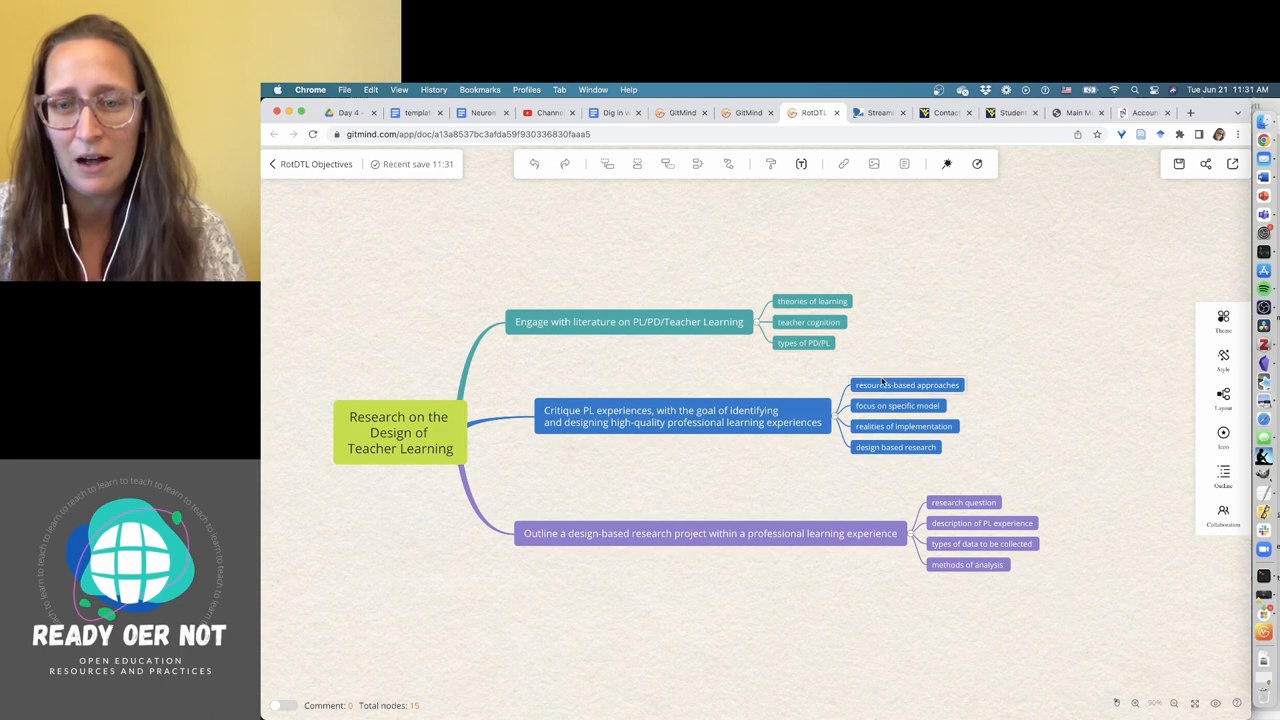
mouse_move(878, 499)
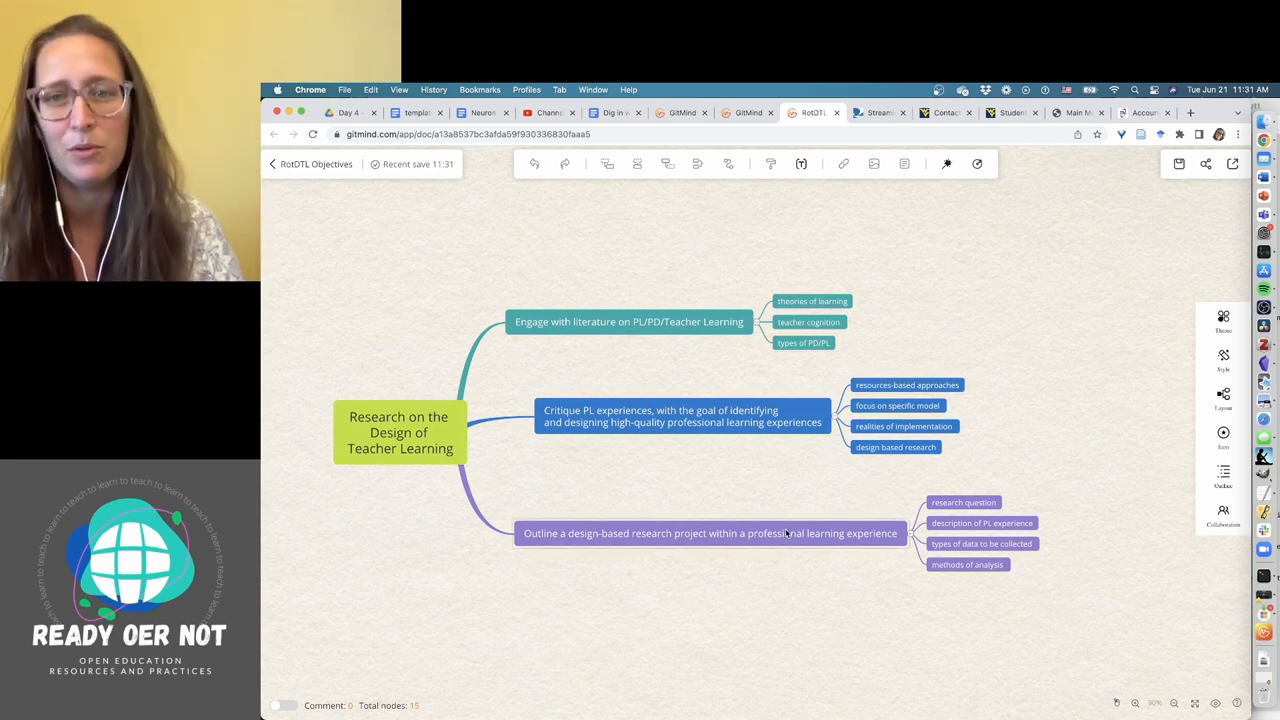
mouse_move(337, 299)
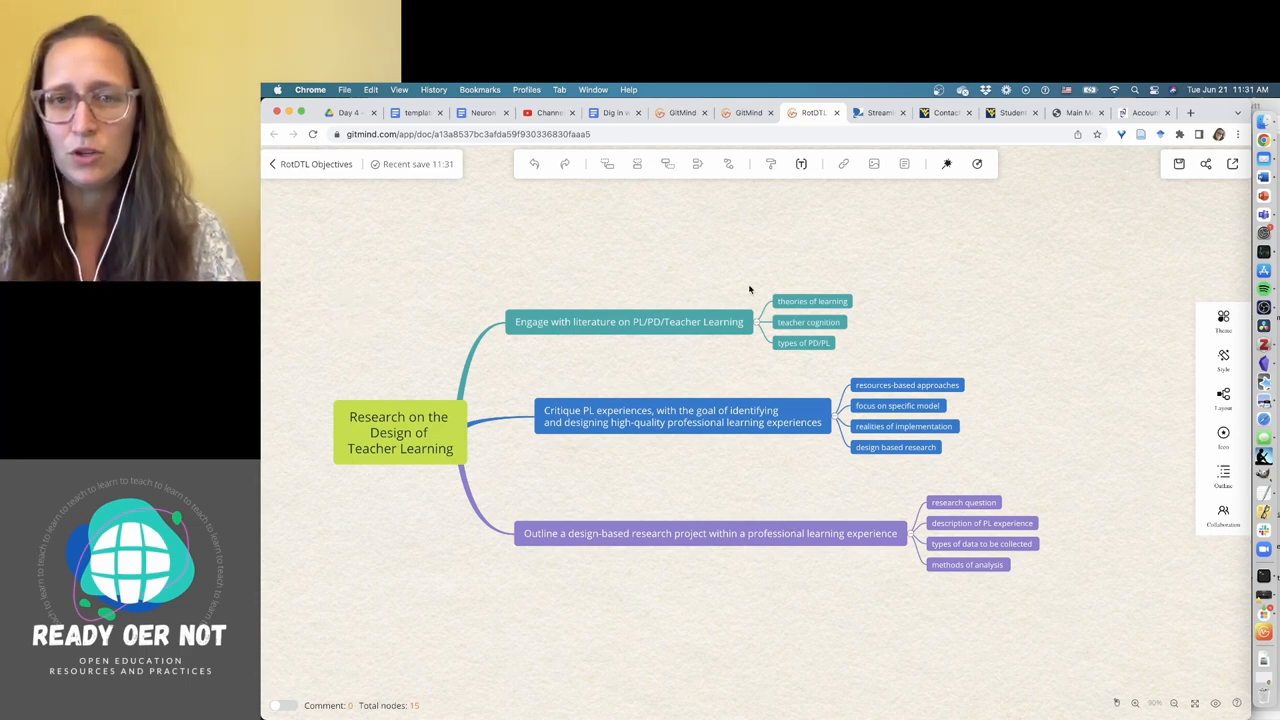
mouse_move(840, 610)
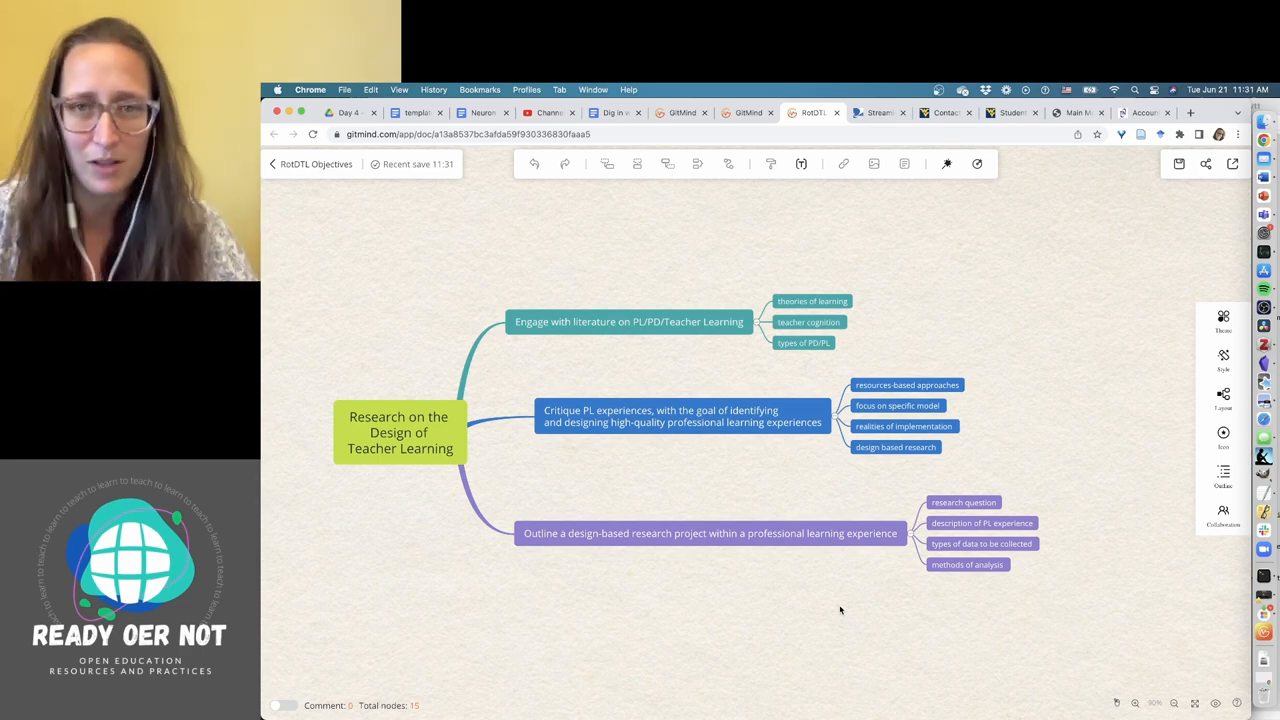
mouse_move(546, 283)
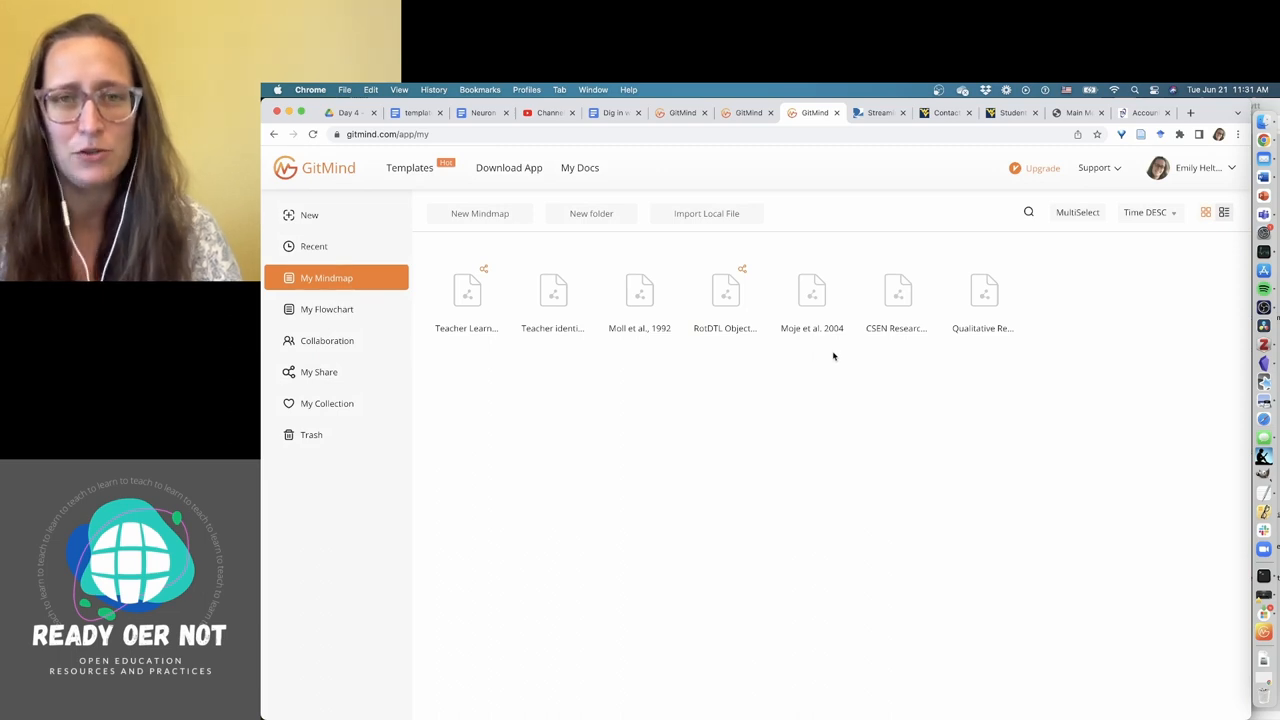
mouse_move(826, 368)
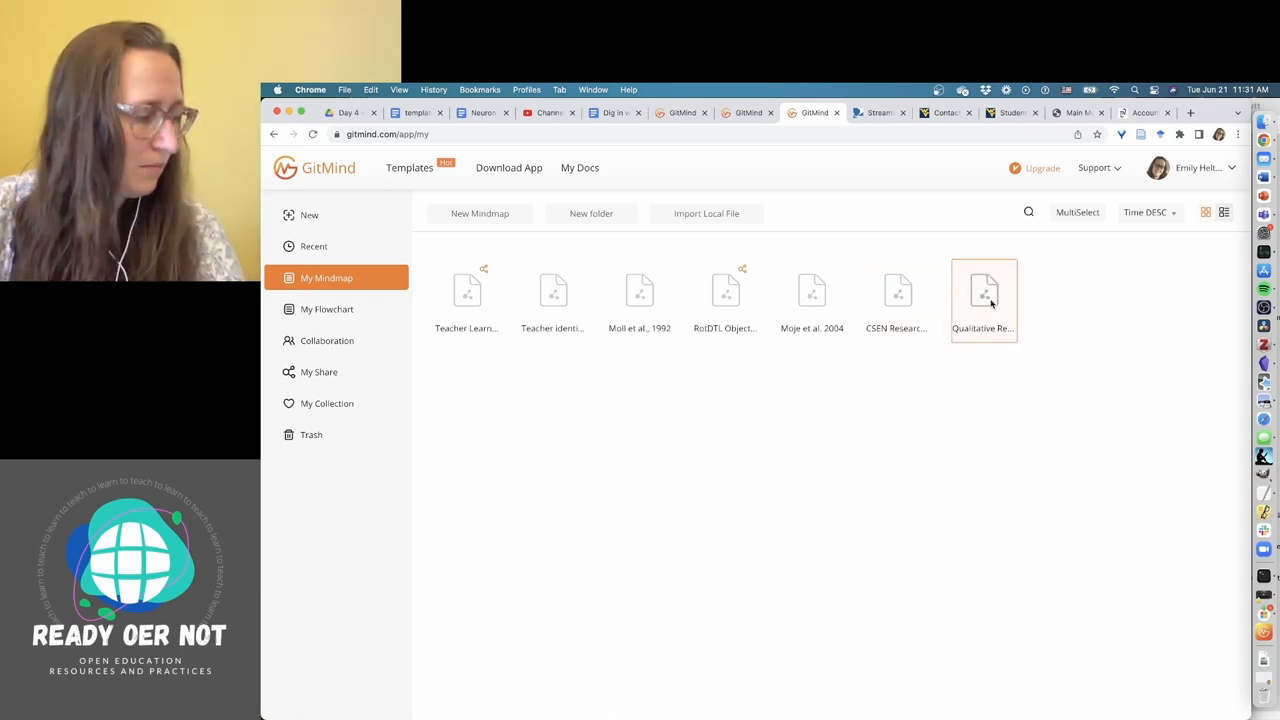
double_click(983, 291)
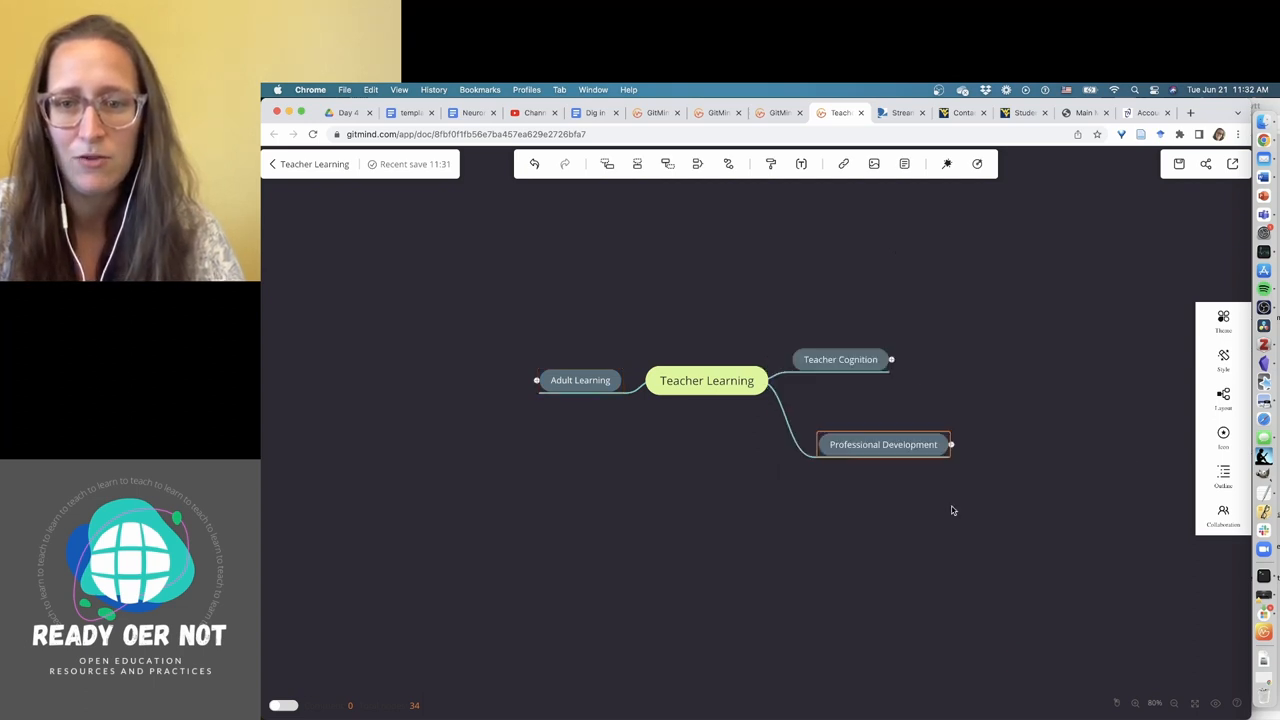
click(854, 587)
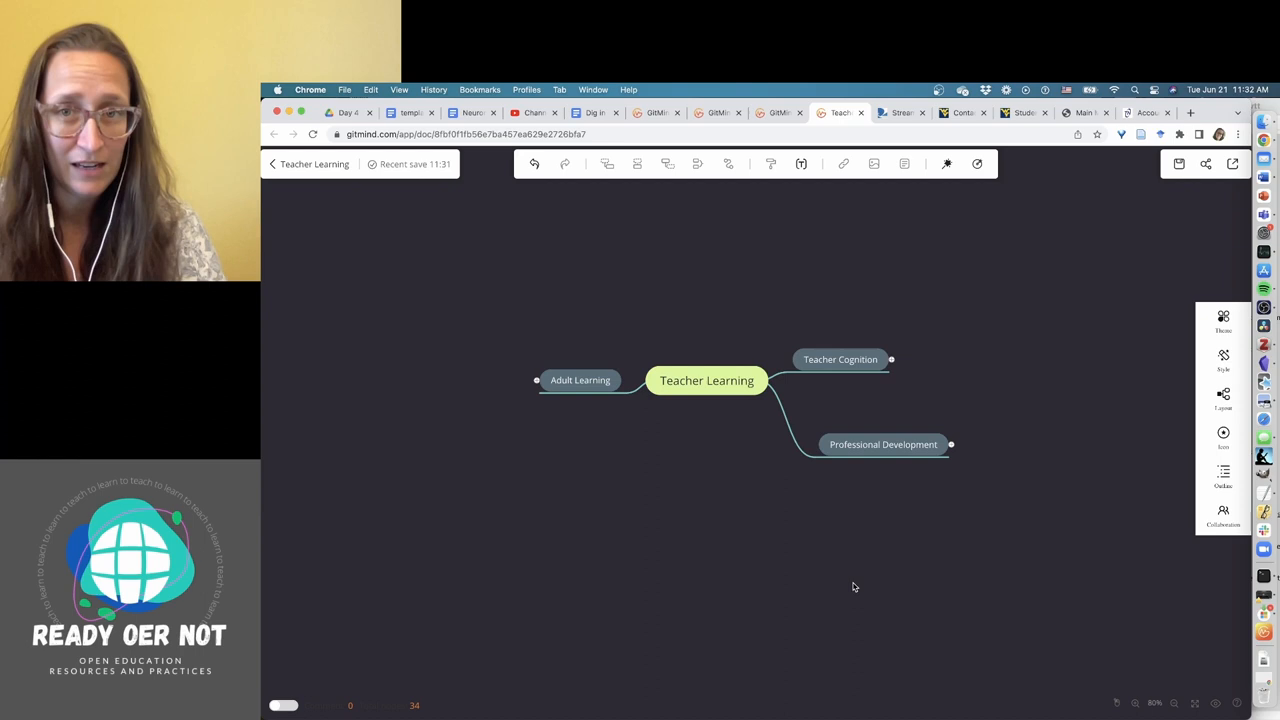
mouse_move(726, 515)
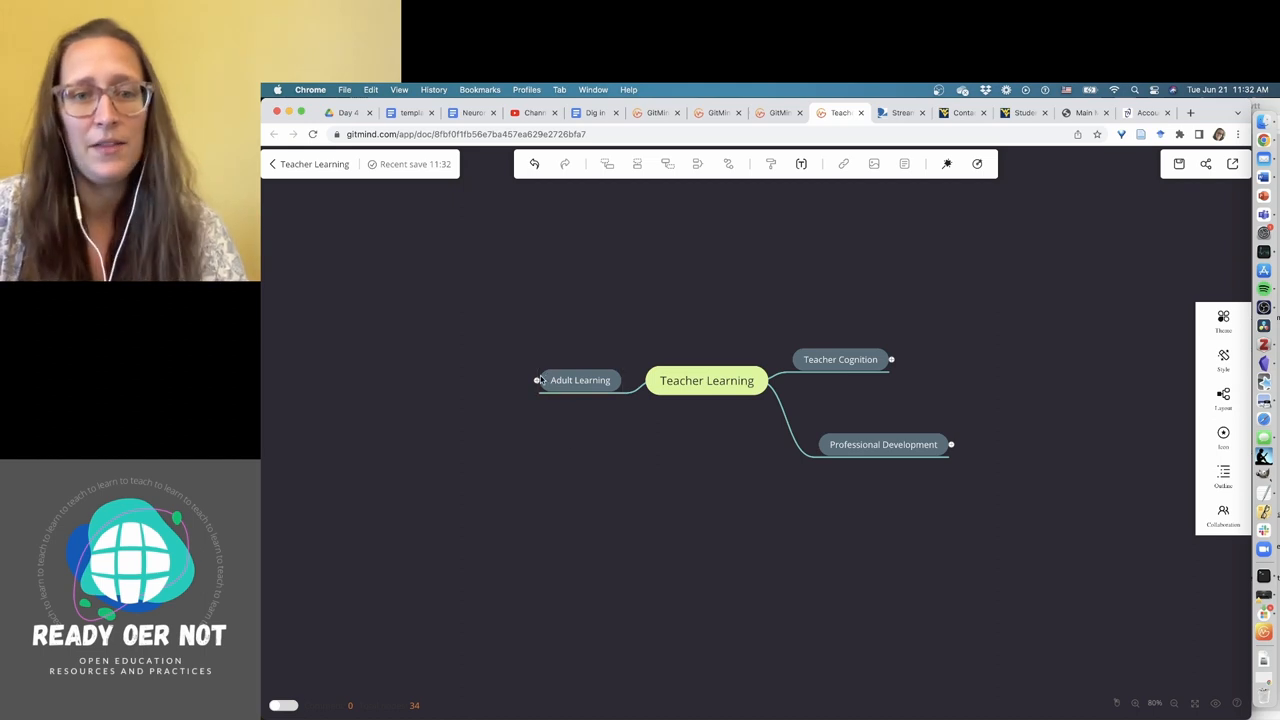
click(580, 380)
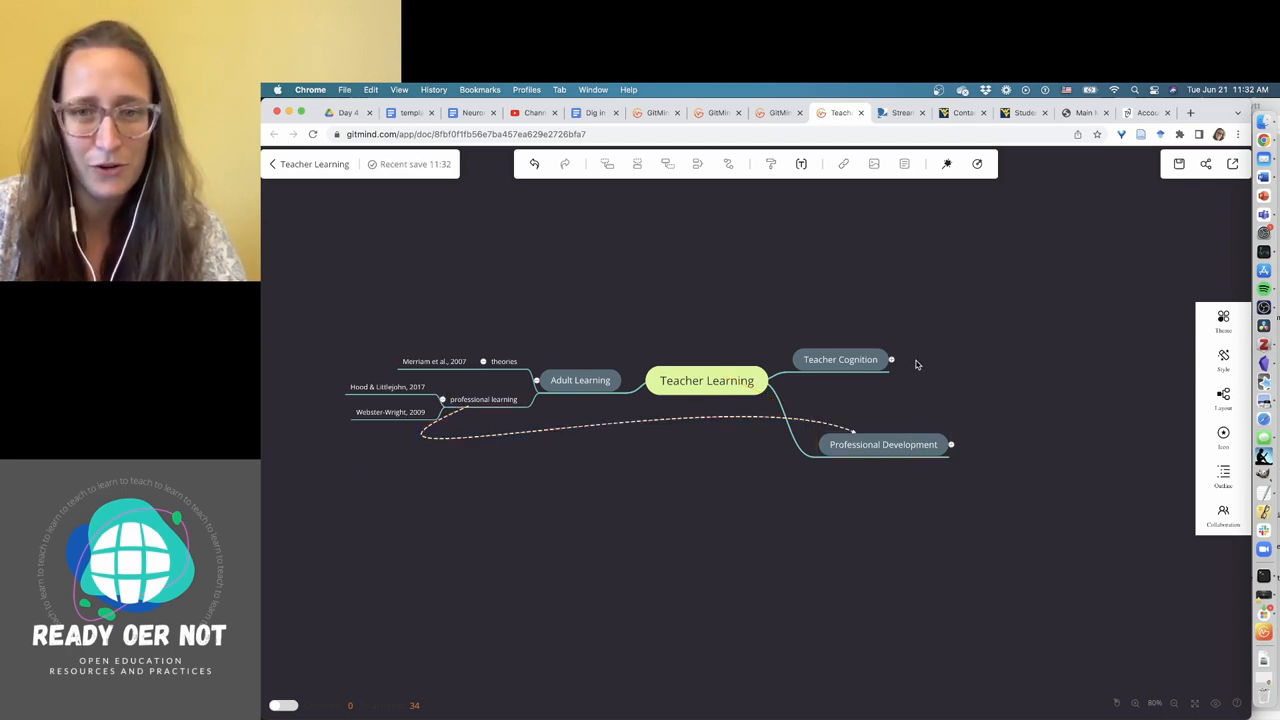
click(890, 359)
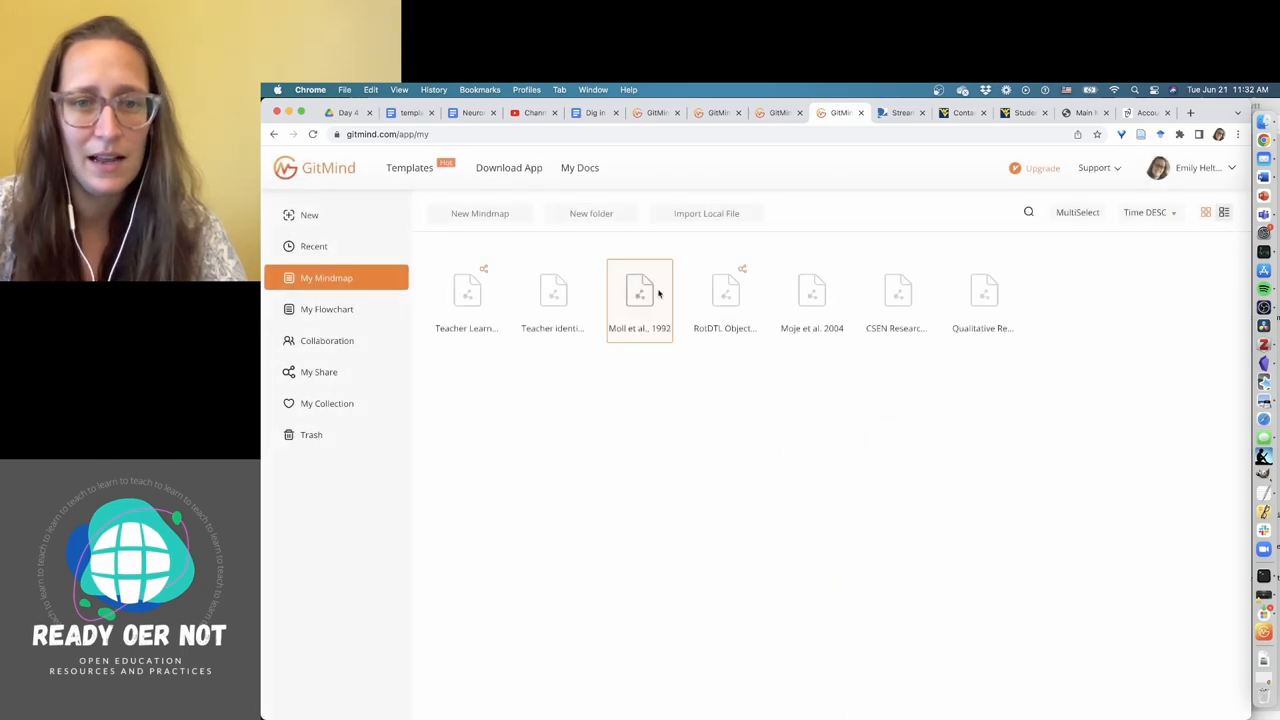
double_click(639, 290)
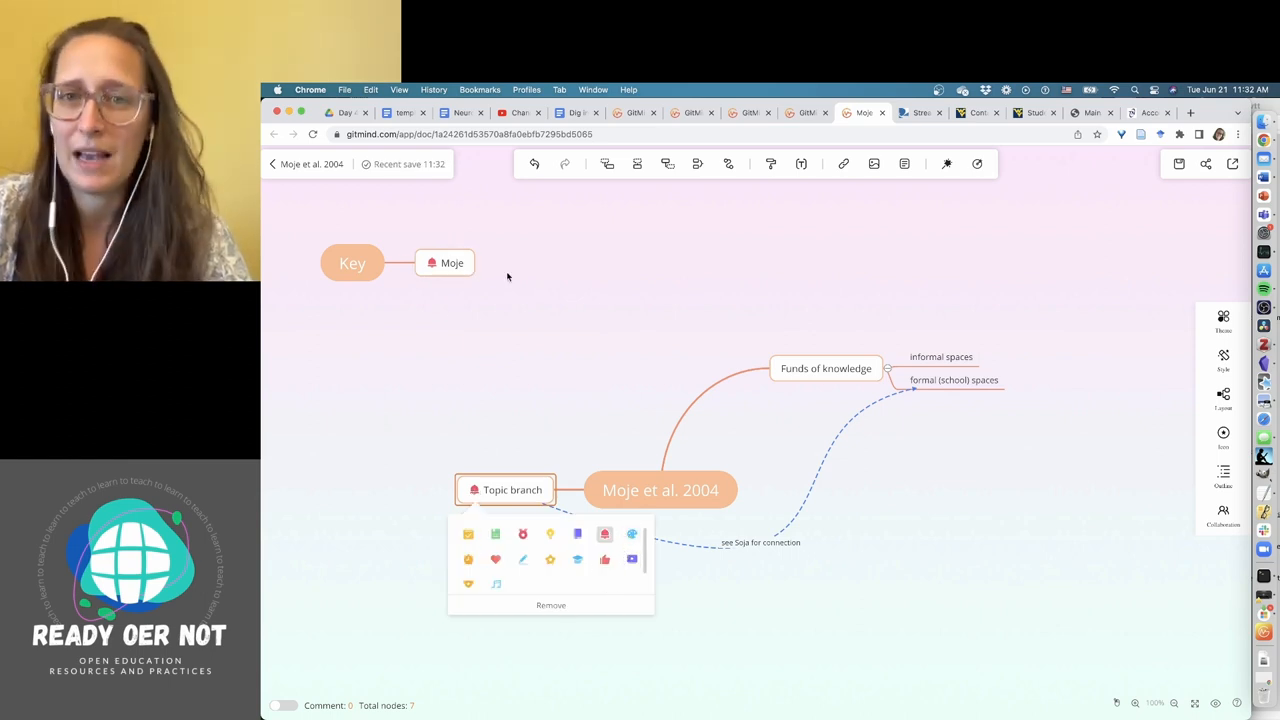
mouse_move(442, 305)
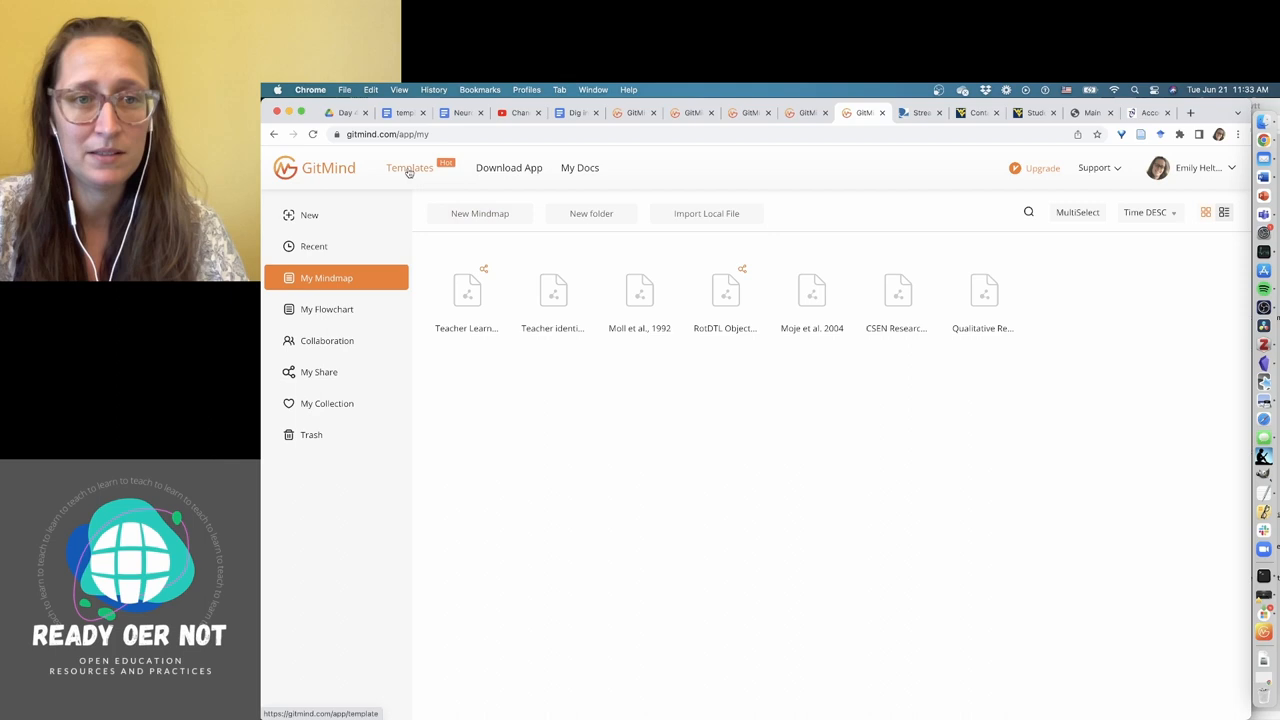
Browse down the template gallery toward the Education Korean History Timeline template.
click(409, 167)
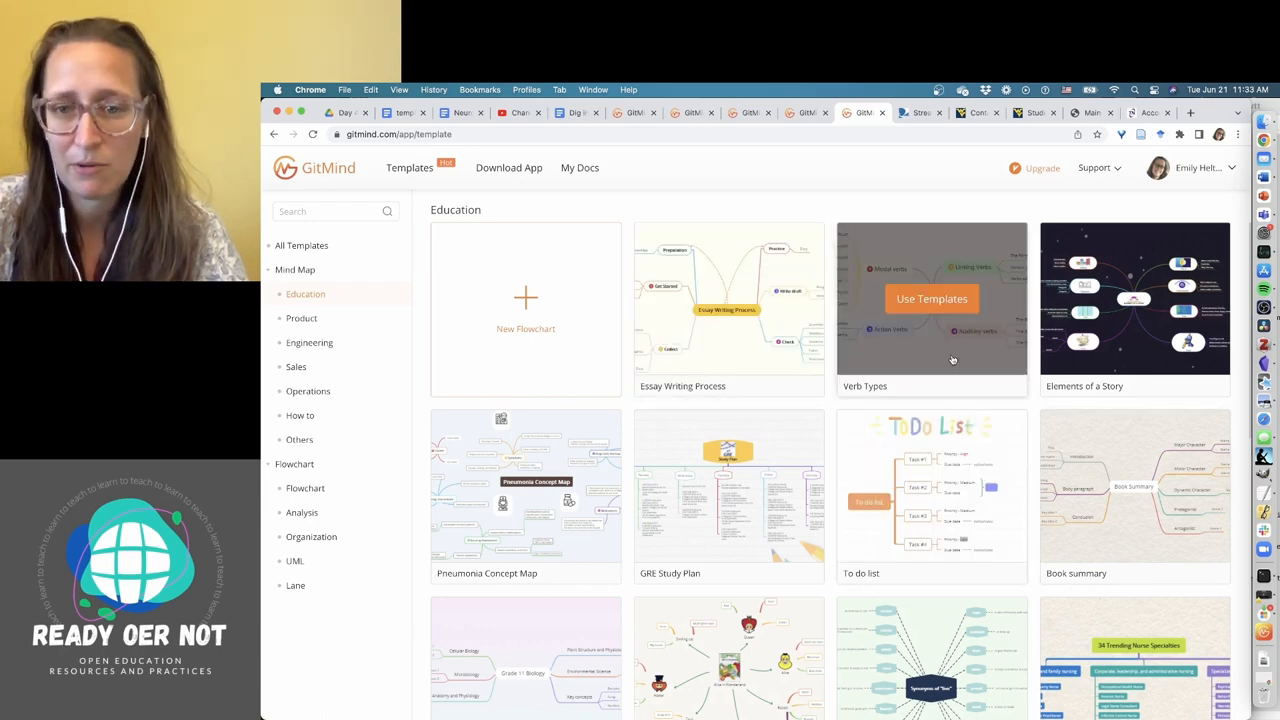
scroll(down, 3)
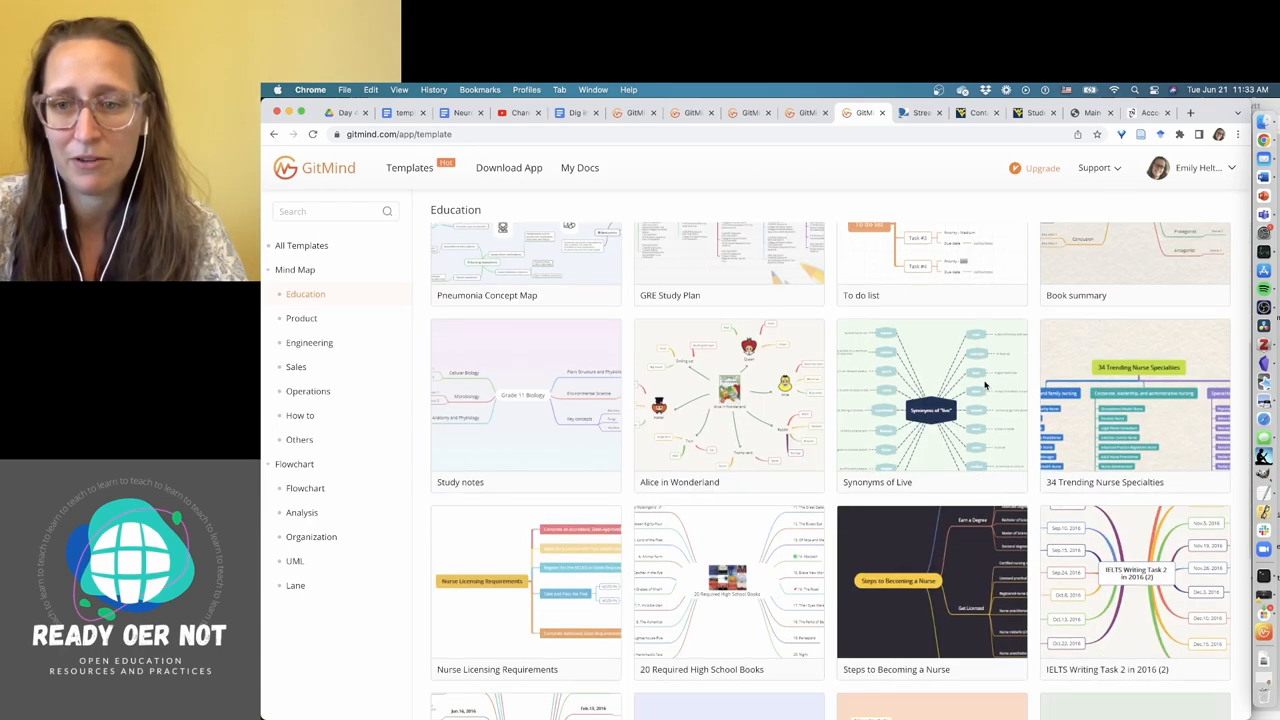
scroll(down, 3)
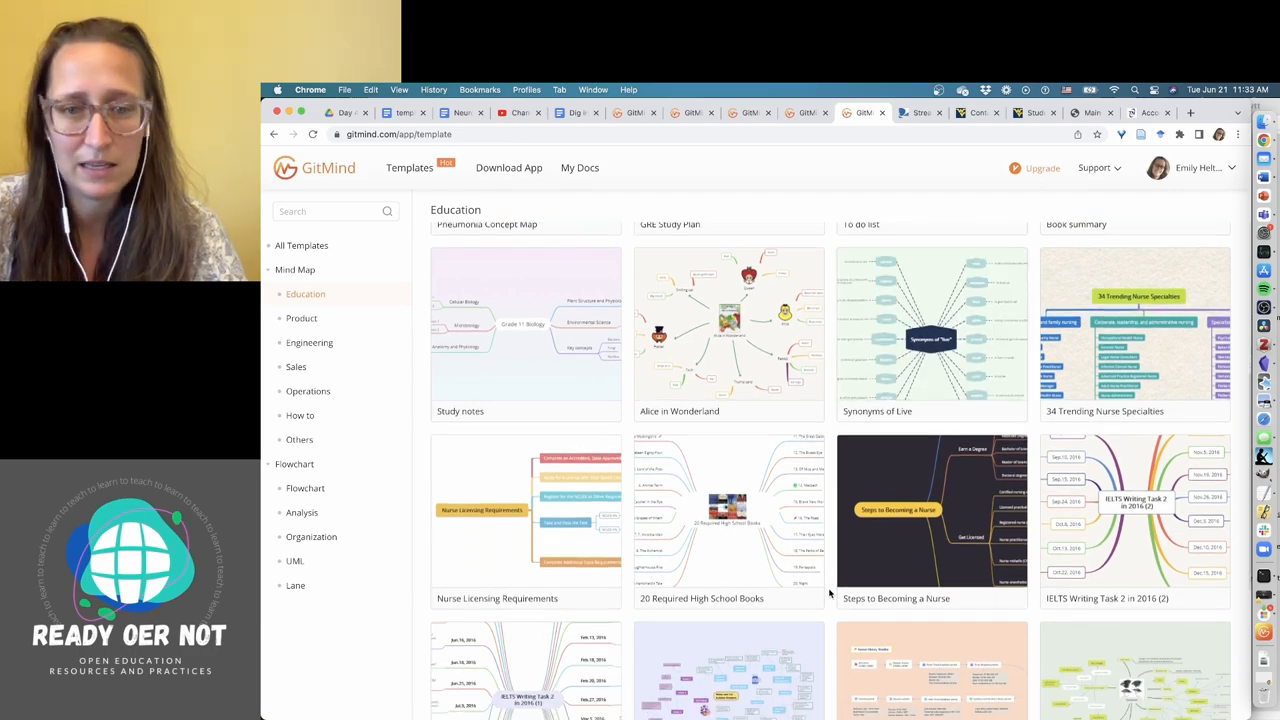
scroll(down, 3)
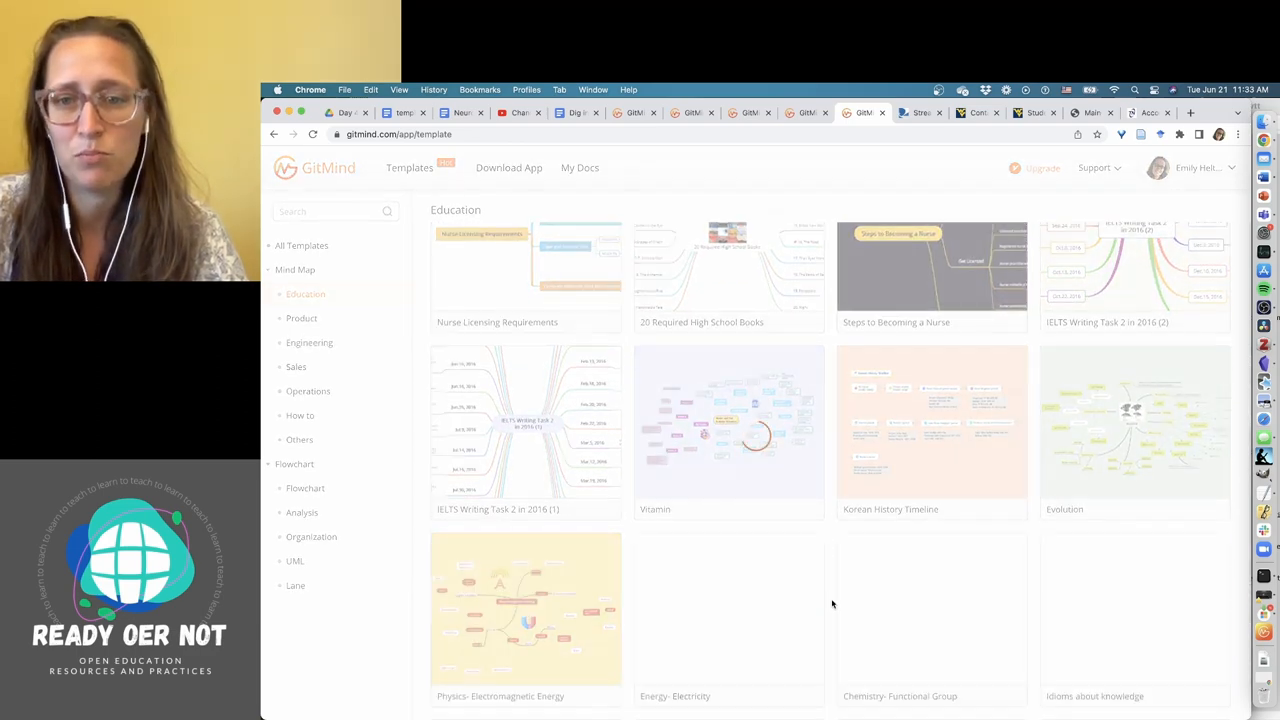
scroll(down, 3)
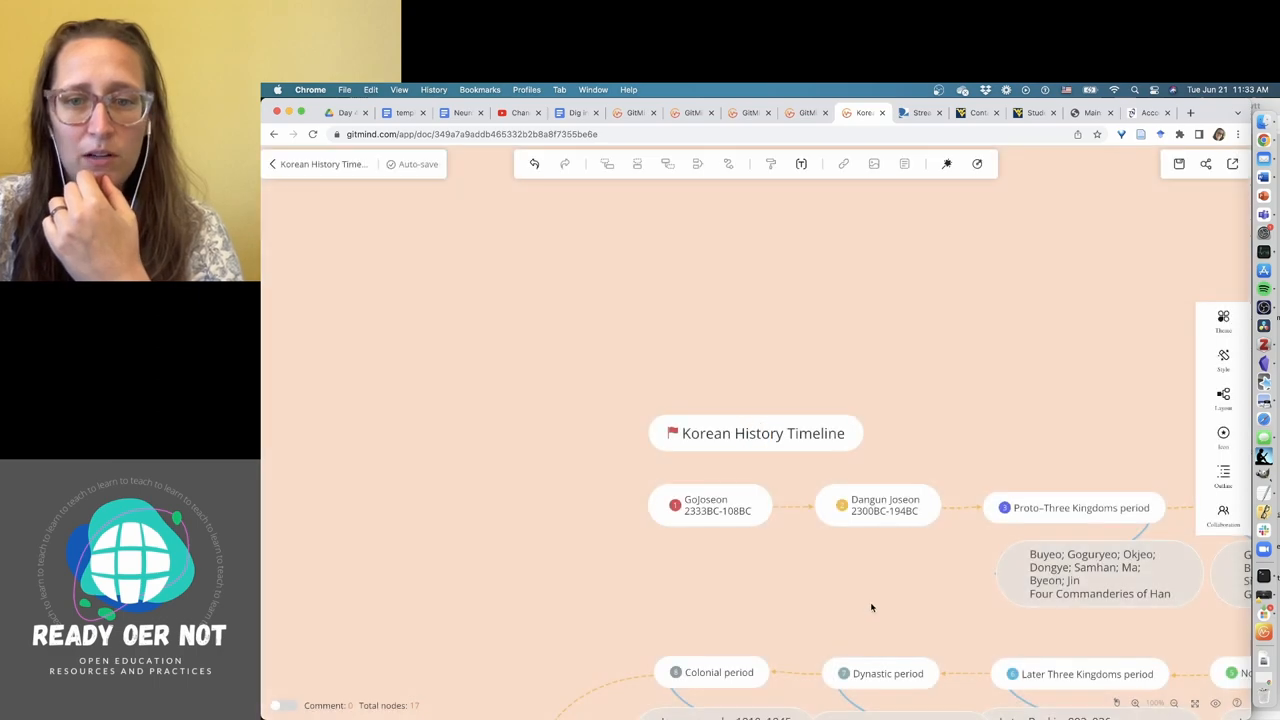
Look over the Korean History Timeline map, then go back to My Mindmap.
scroll(down, 3)
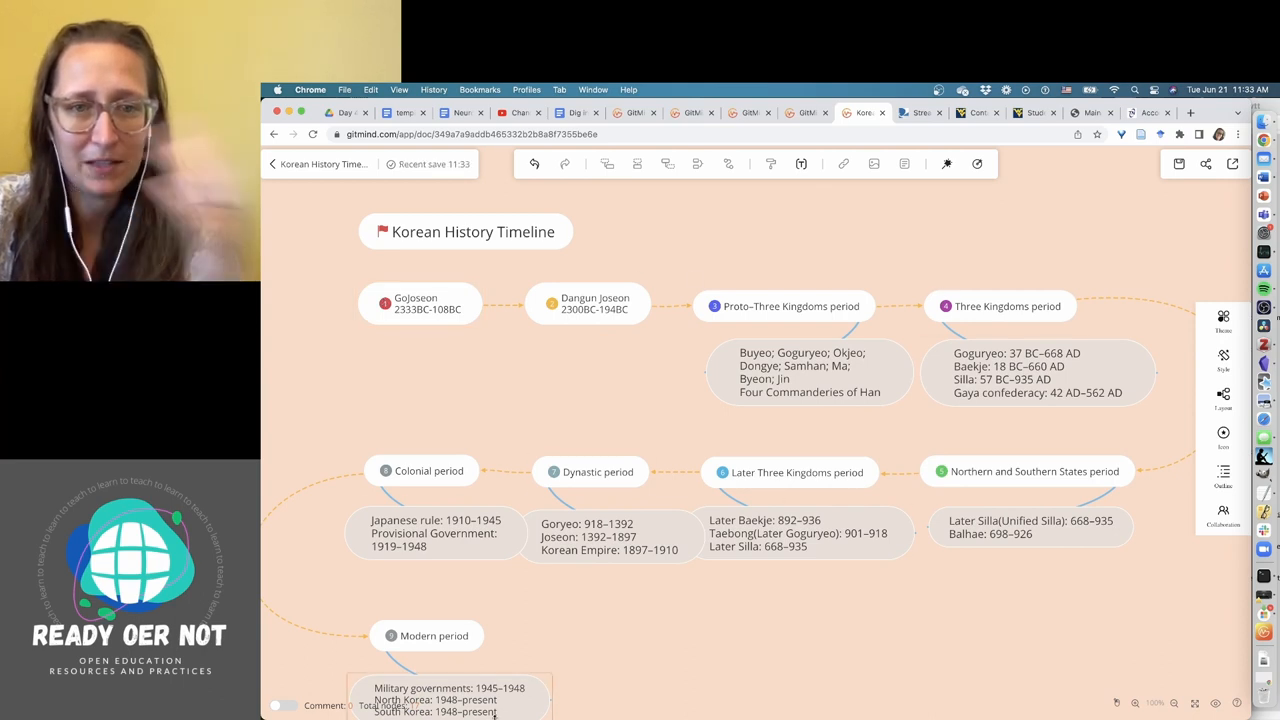
mouse_move(629, 631)
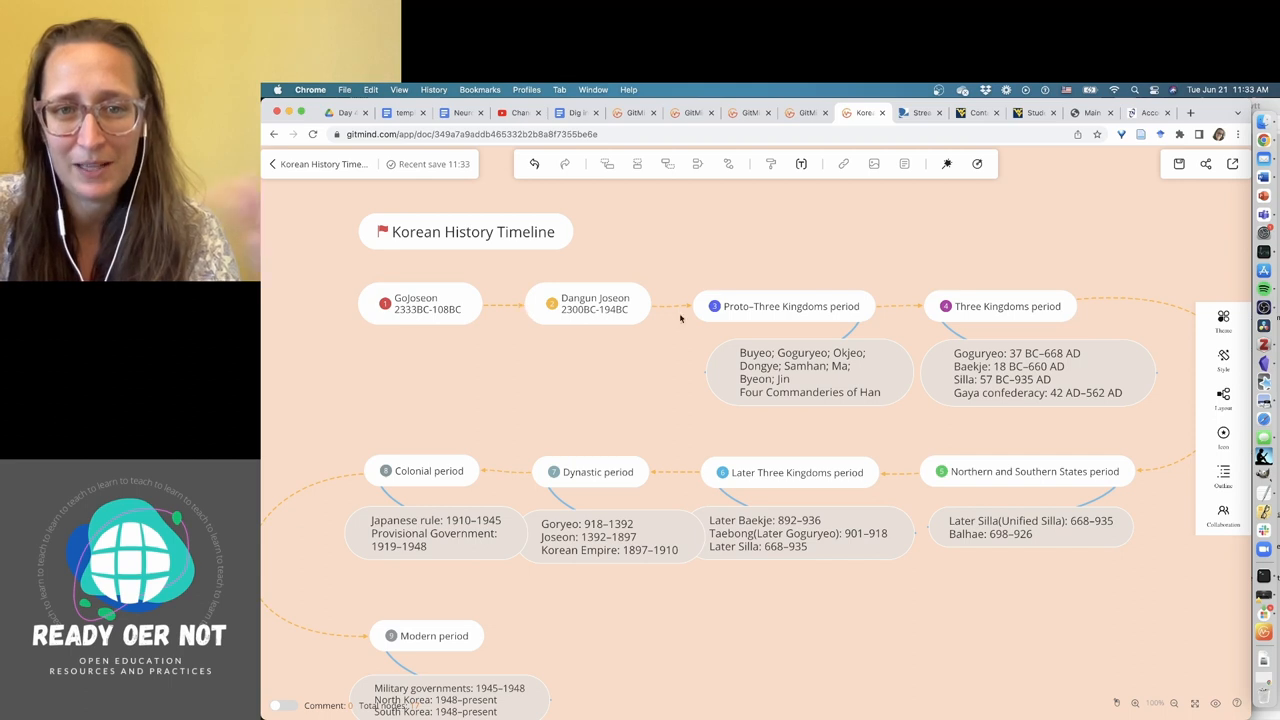
mouse_move(341, 305)
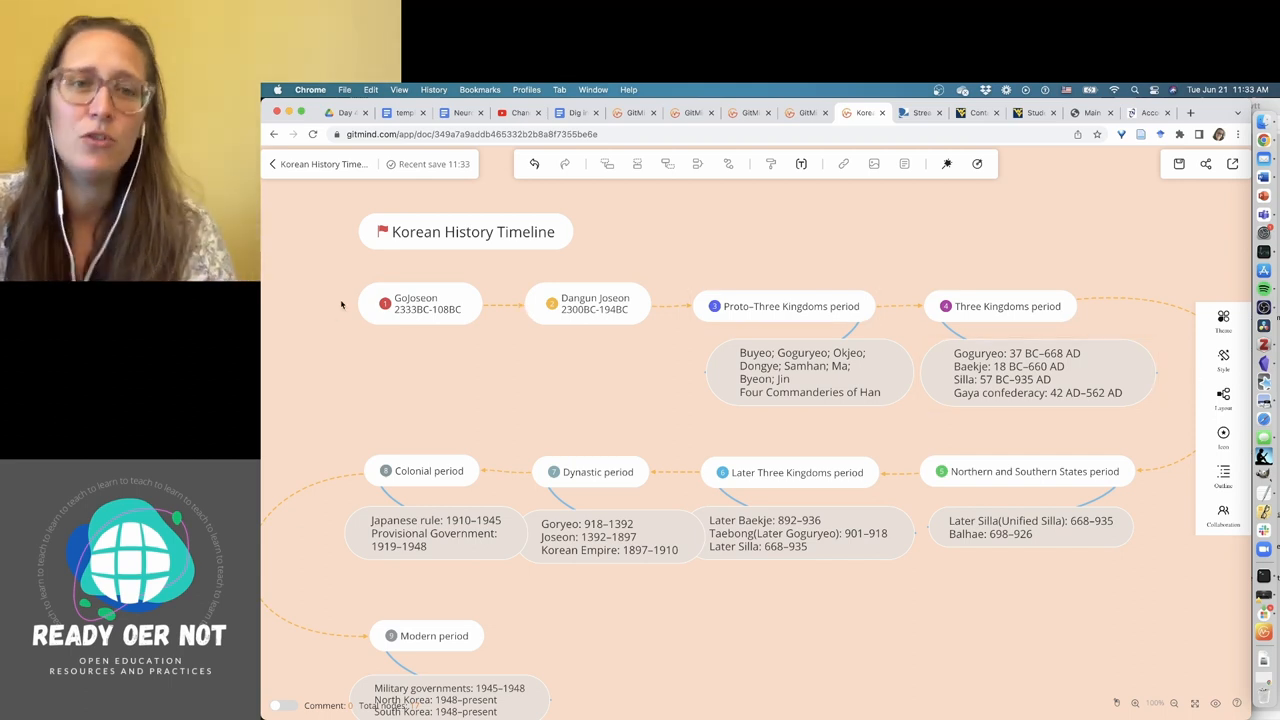
click(274, 134)
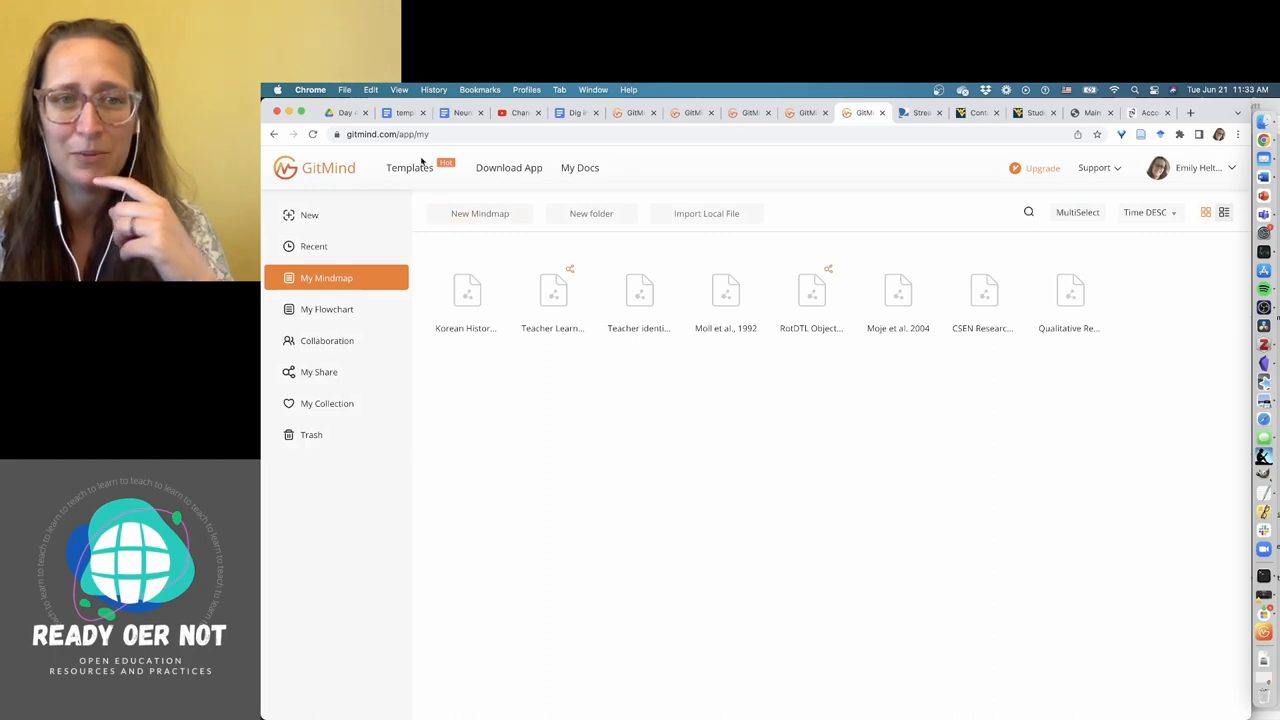
Reopen the template gallery and scroll through the available templates.
click(409, 167)
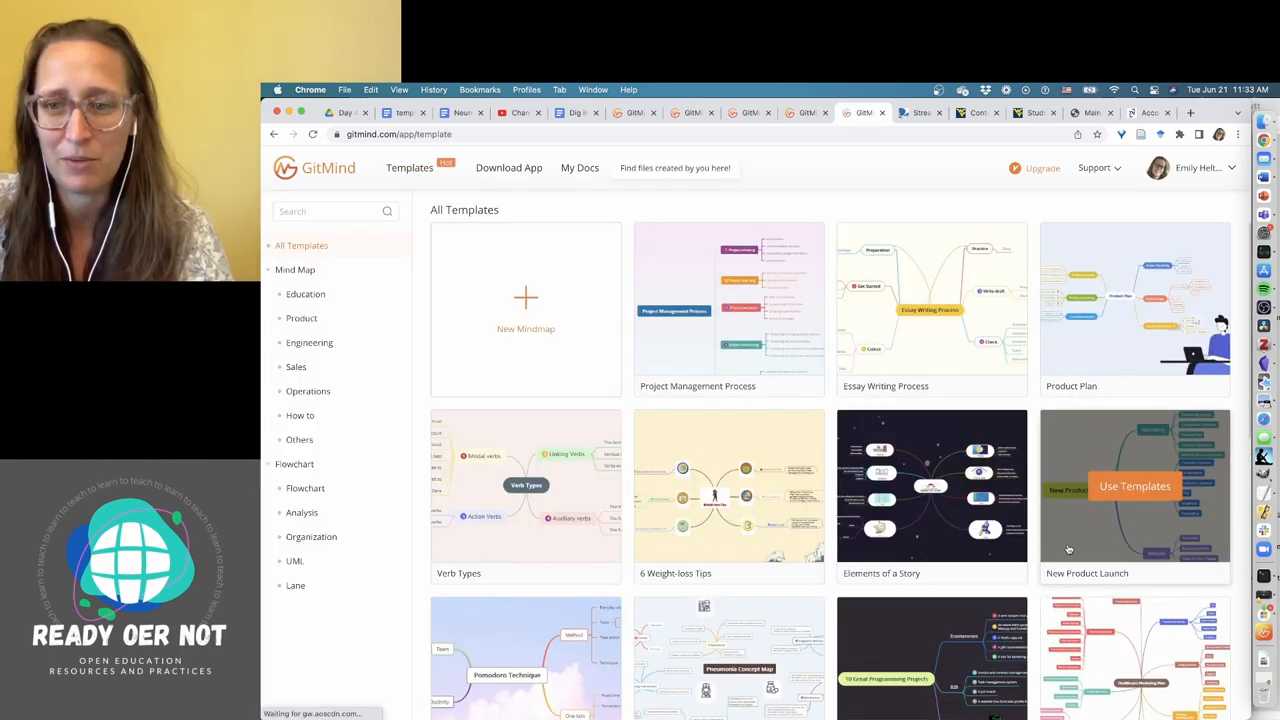
scroll(down, 3)
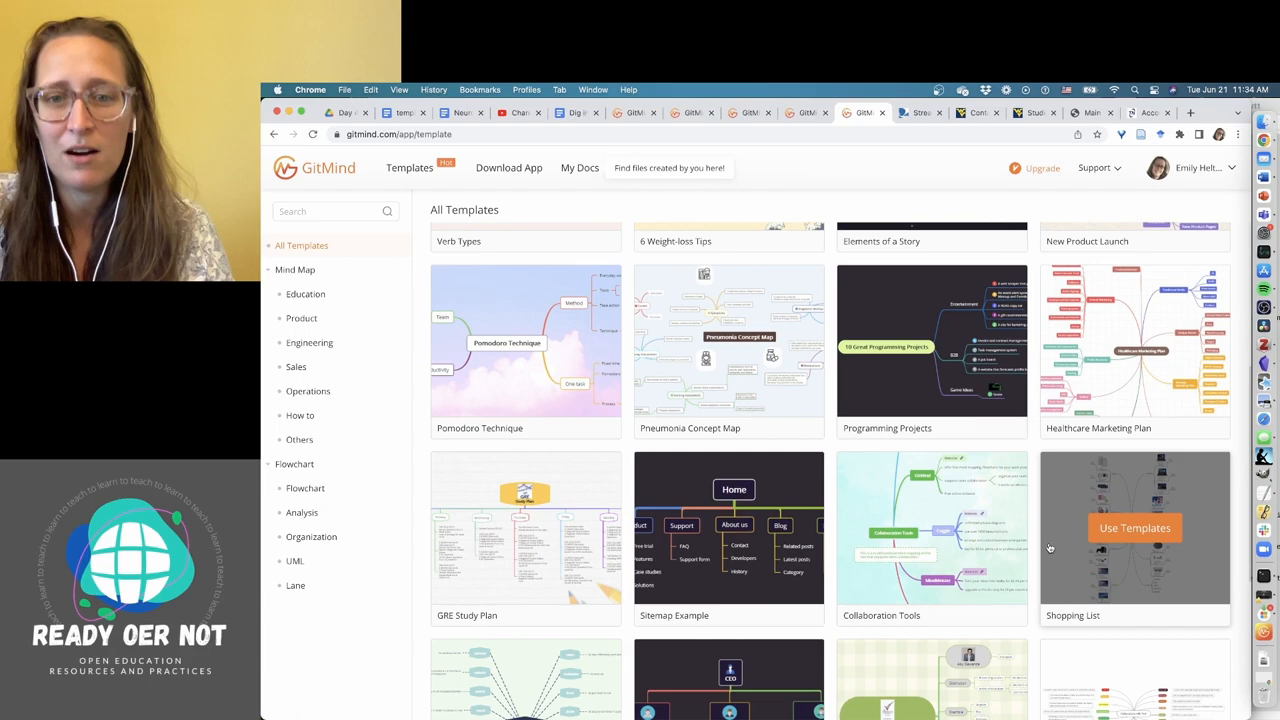
scroll(down, 3)
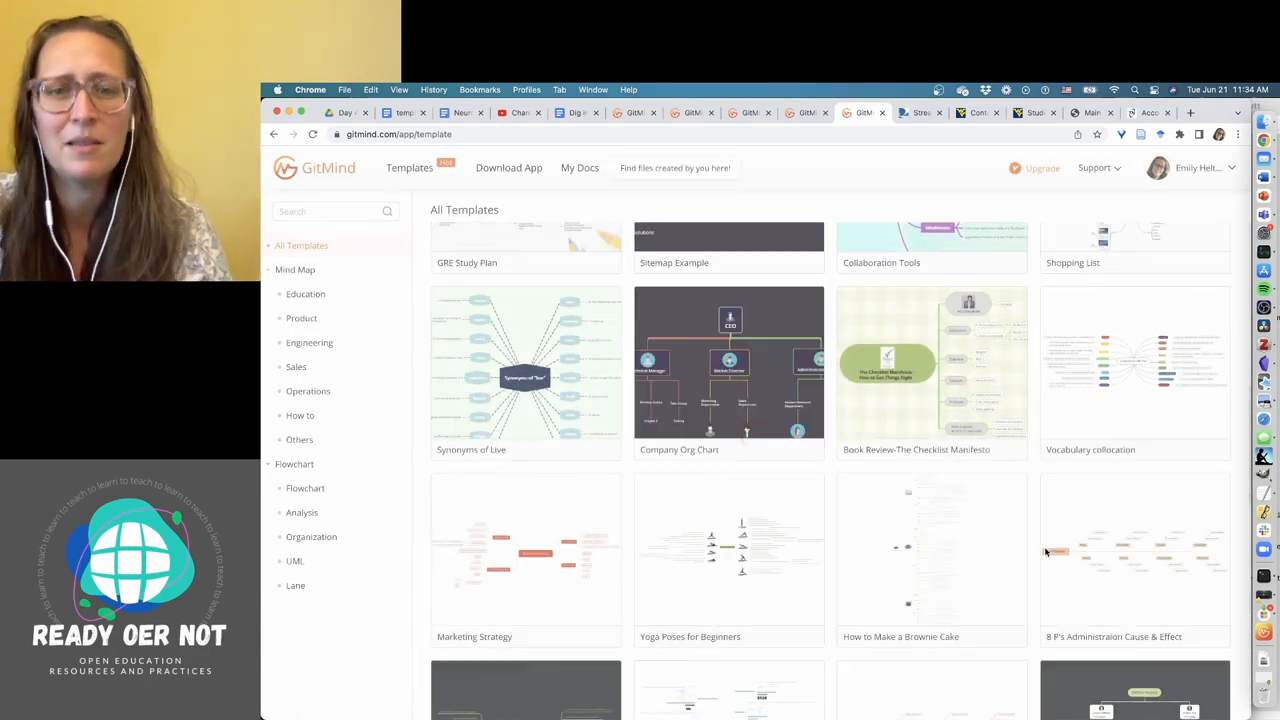
scroll(down, 3)
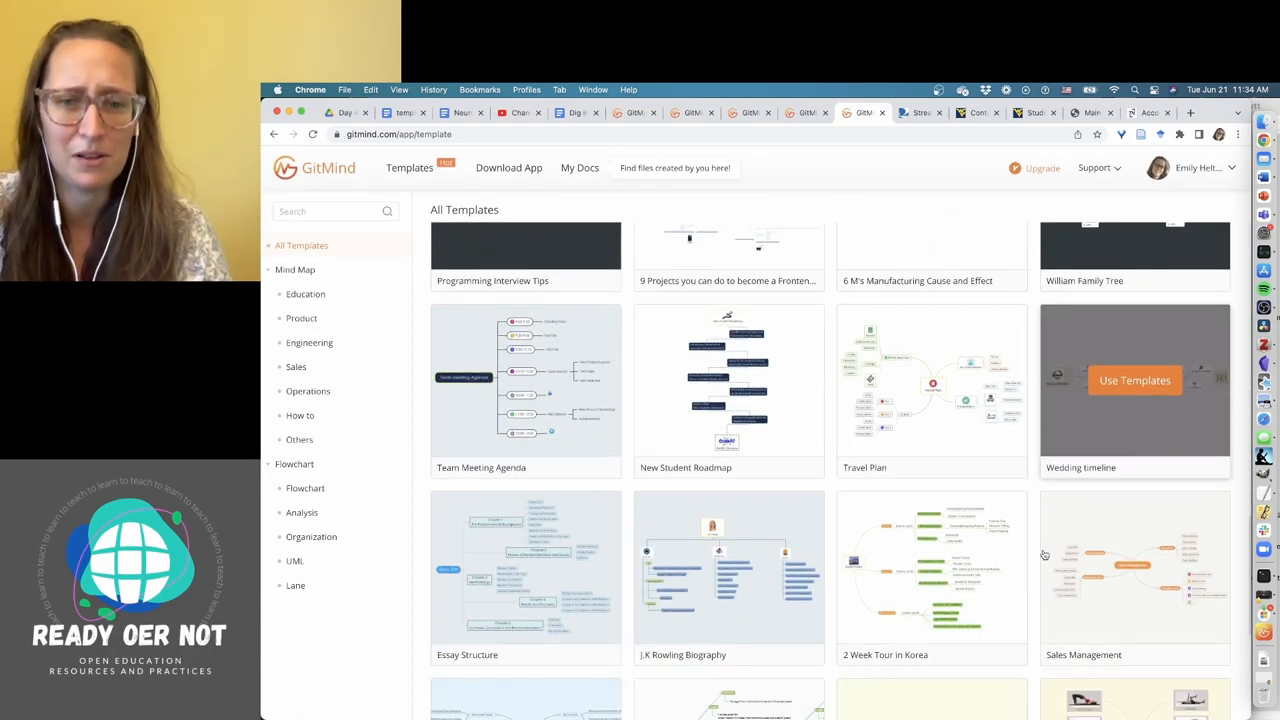
scroll(down, 3)
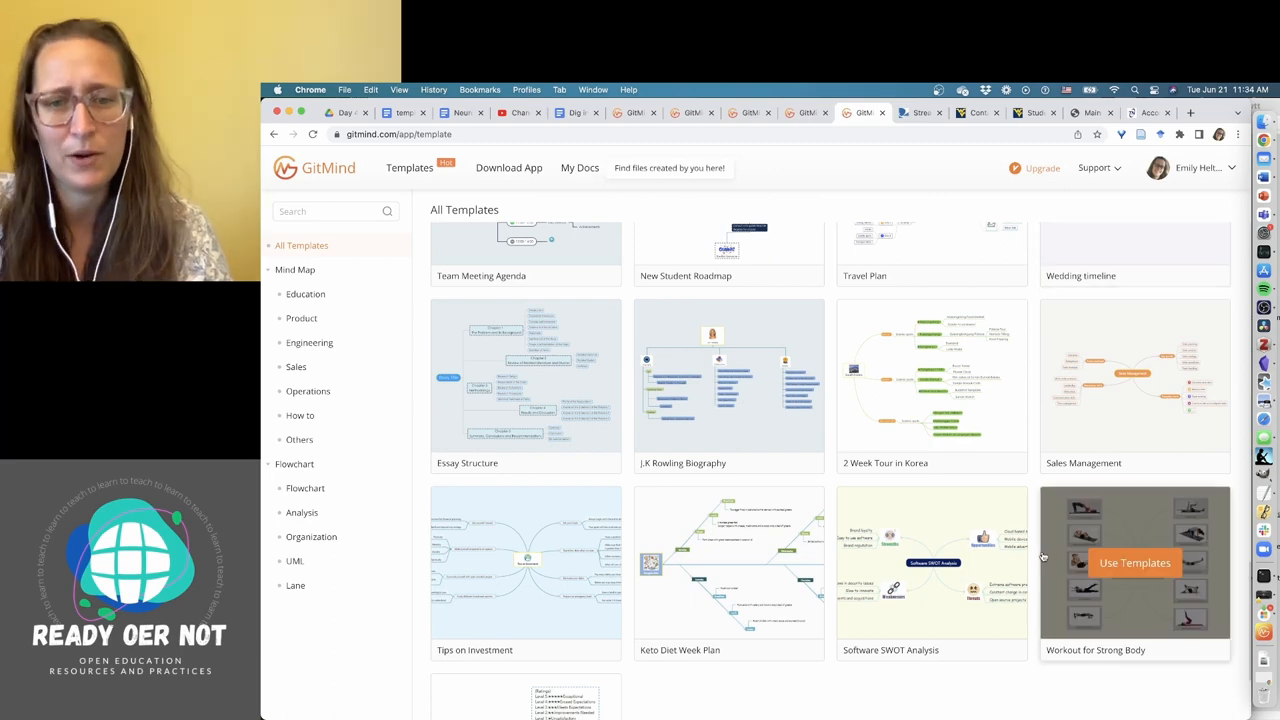
scroll(down, 3)
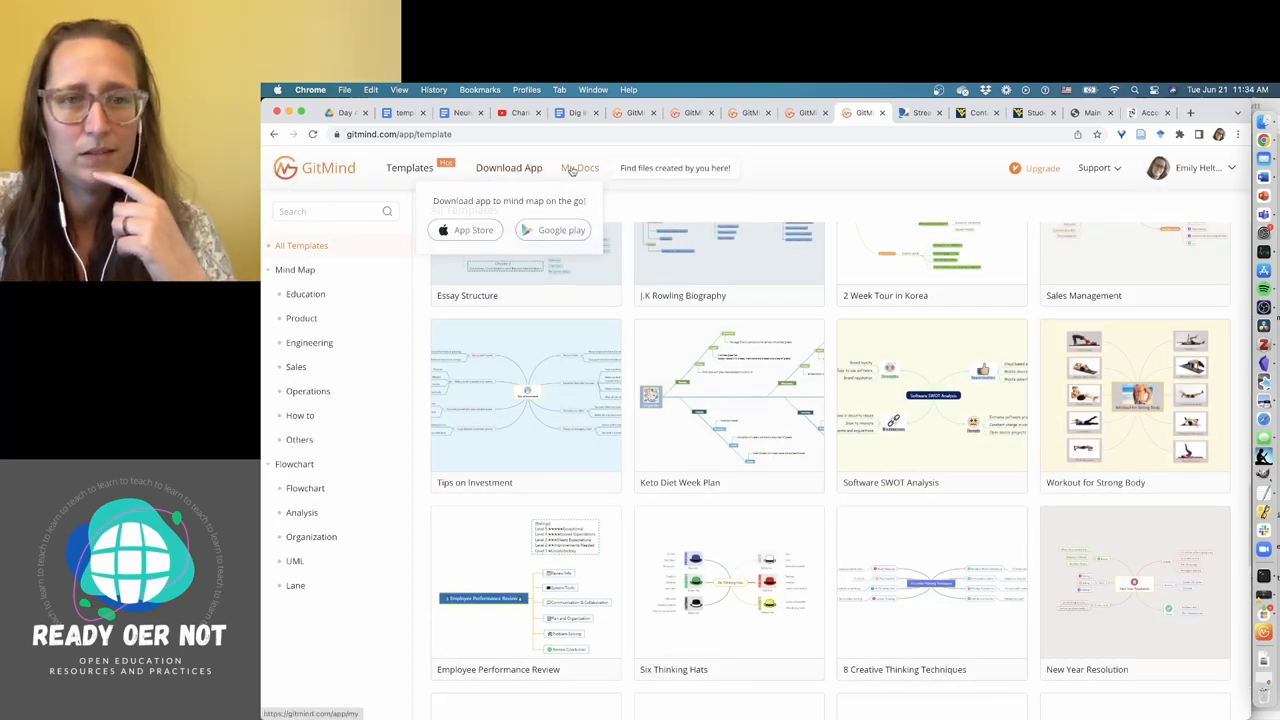
Open My Docs, glance at Flowcharts, then return to the mind map list.
click(580, 167)
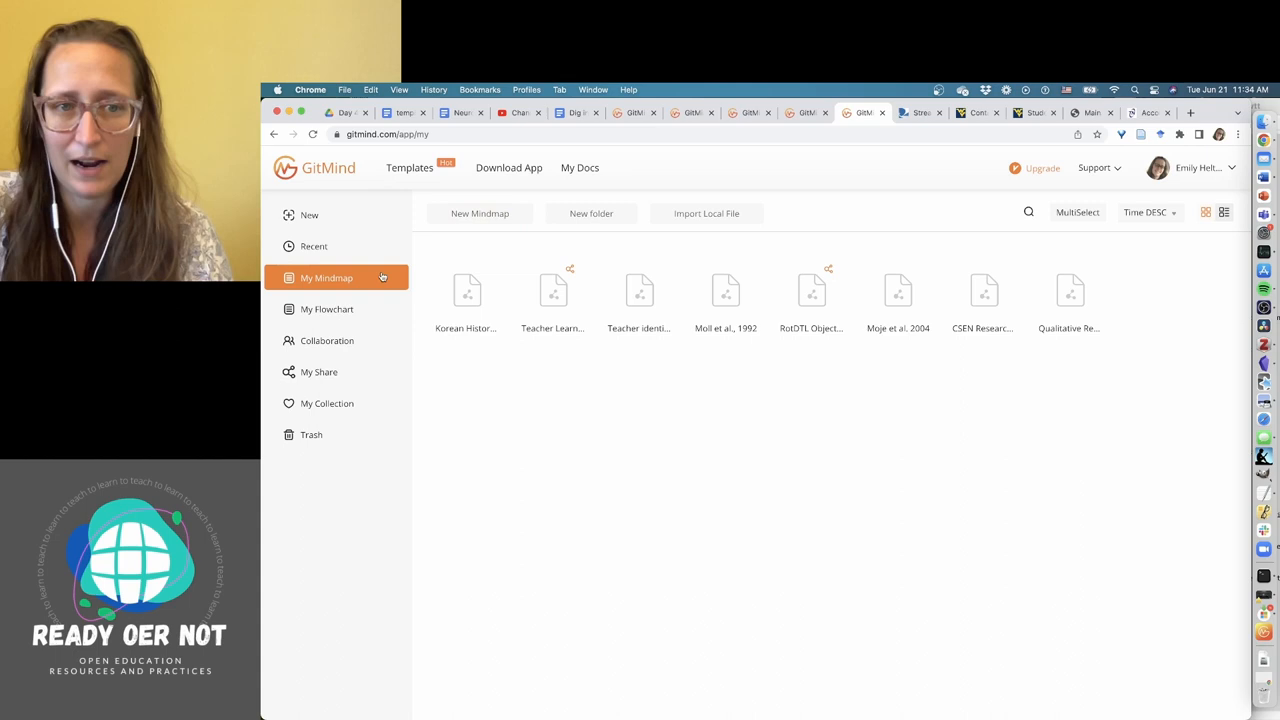
click(327, 308)
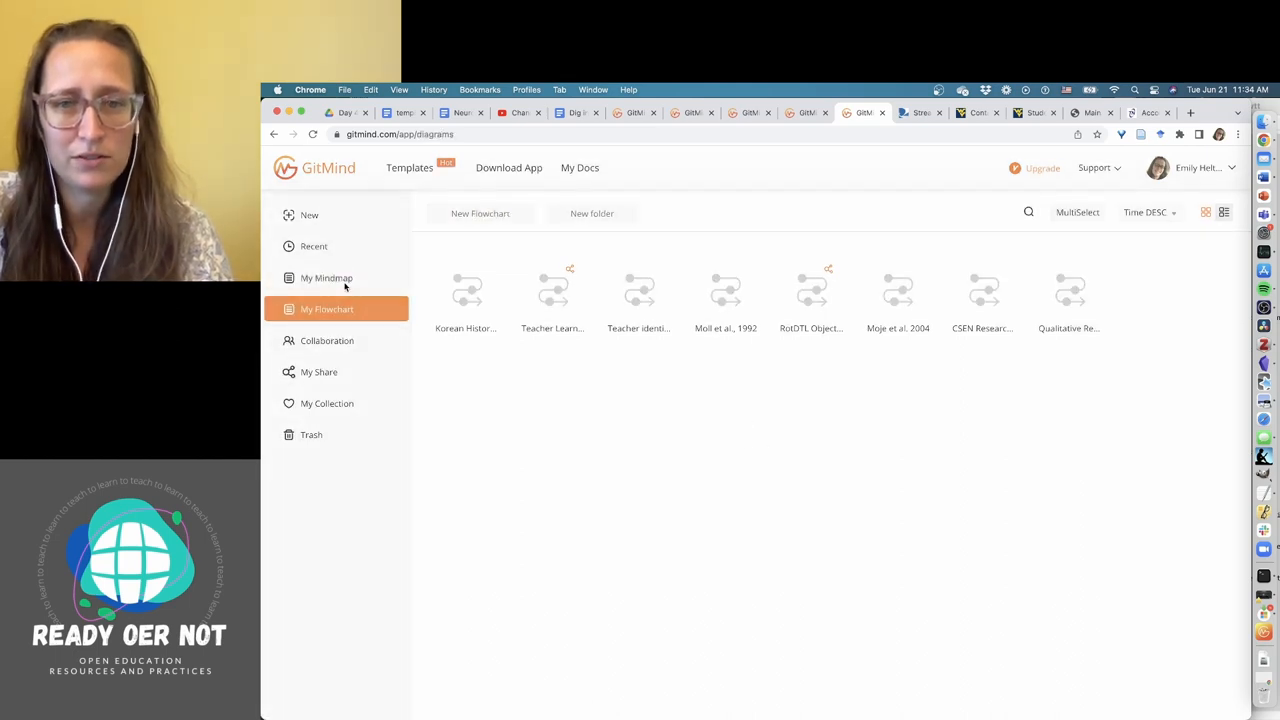
click(326, 278)
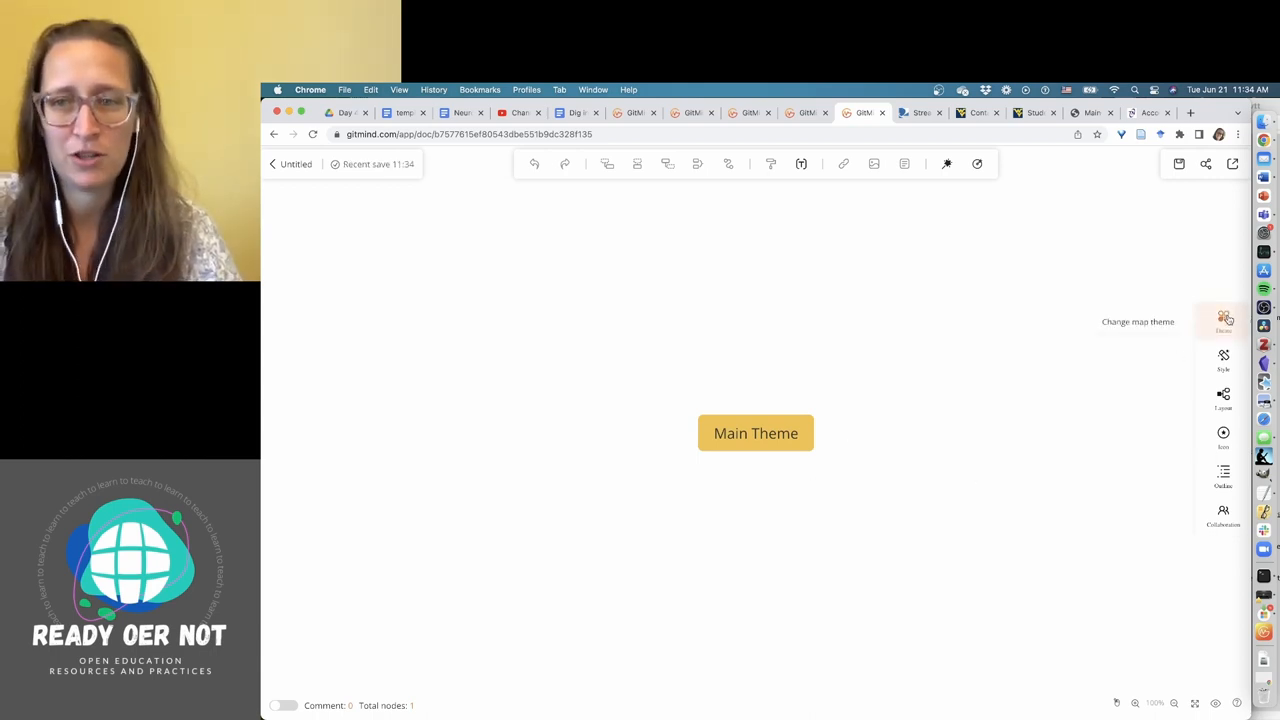
Apply the green checkered theme from the Colorful theme group.
click(1224, 320)
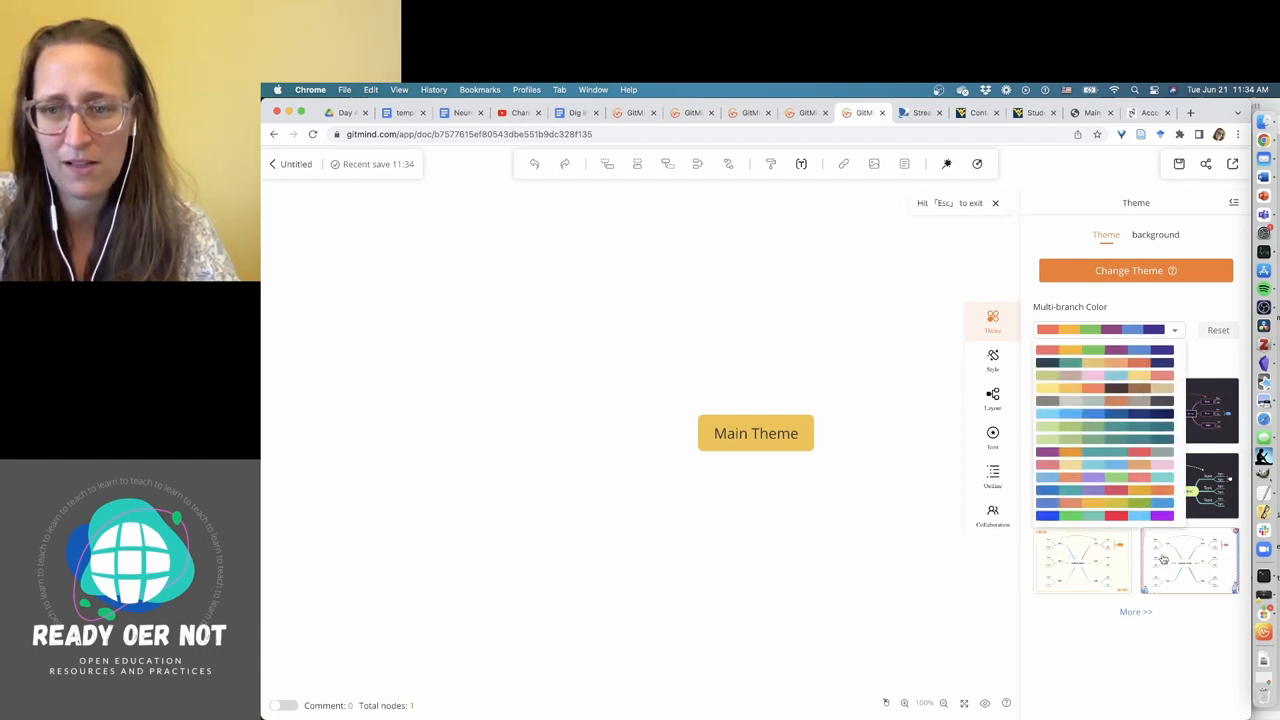
click(1135, 611)
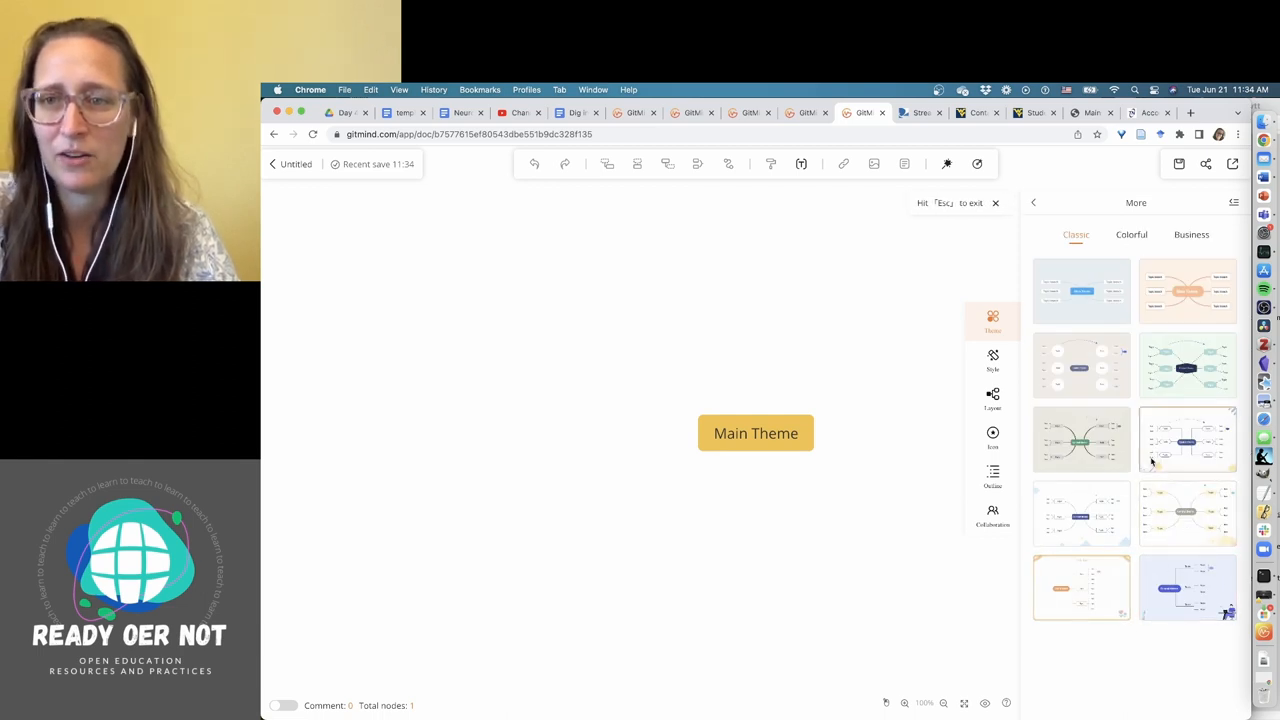
click(1131, 234)
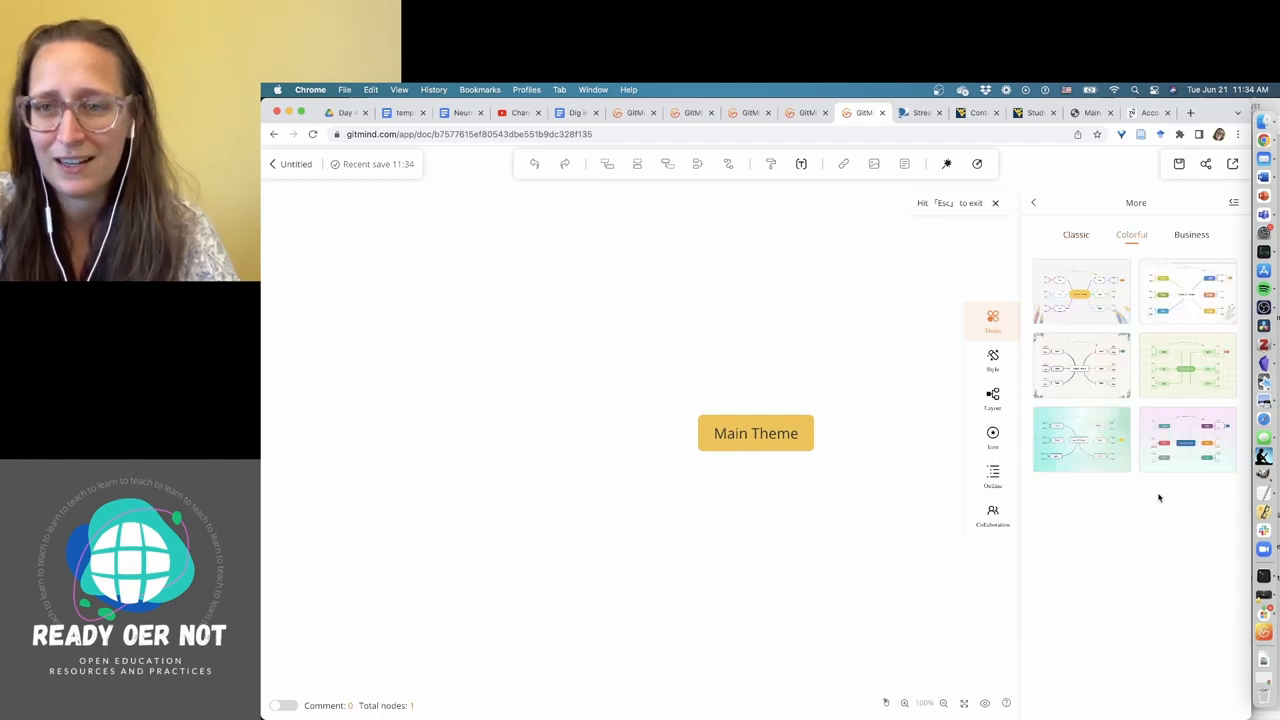
click(1187, 365)
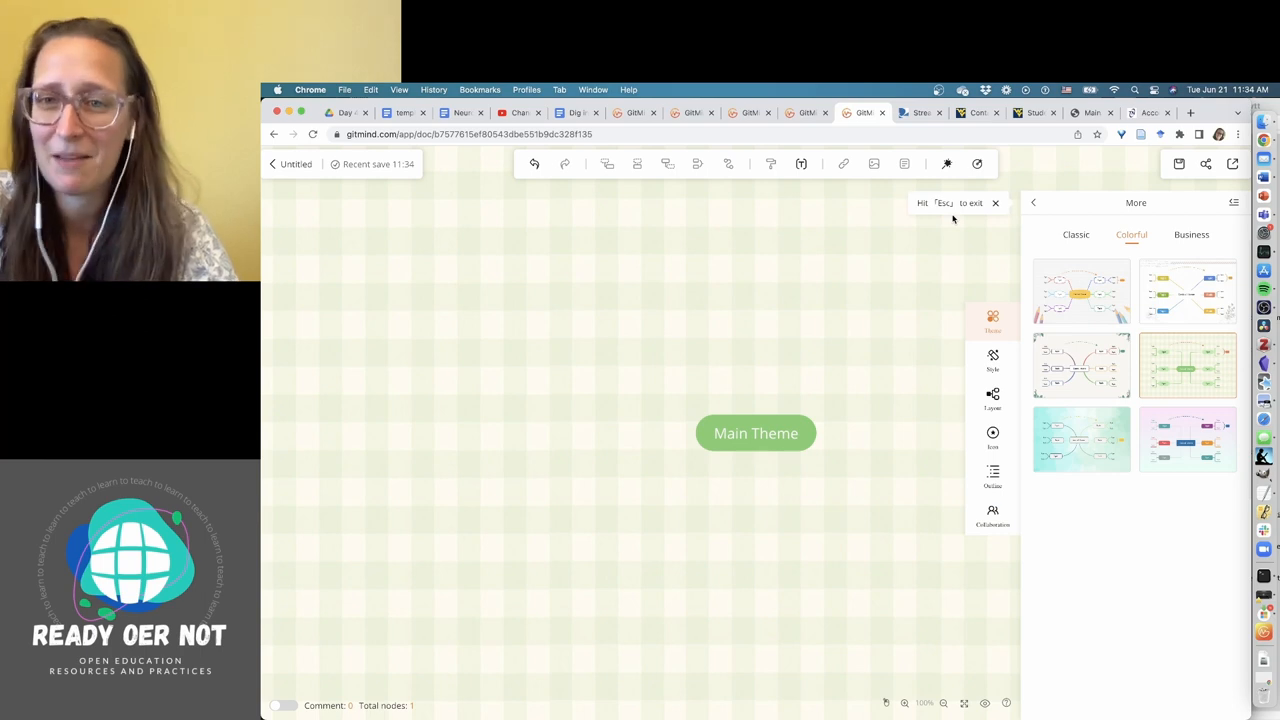
click(994, 203)
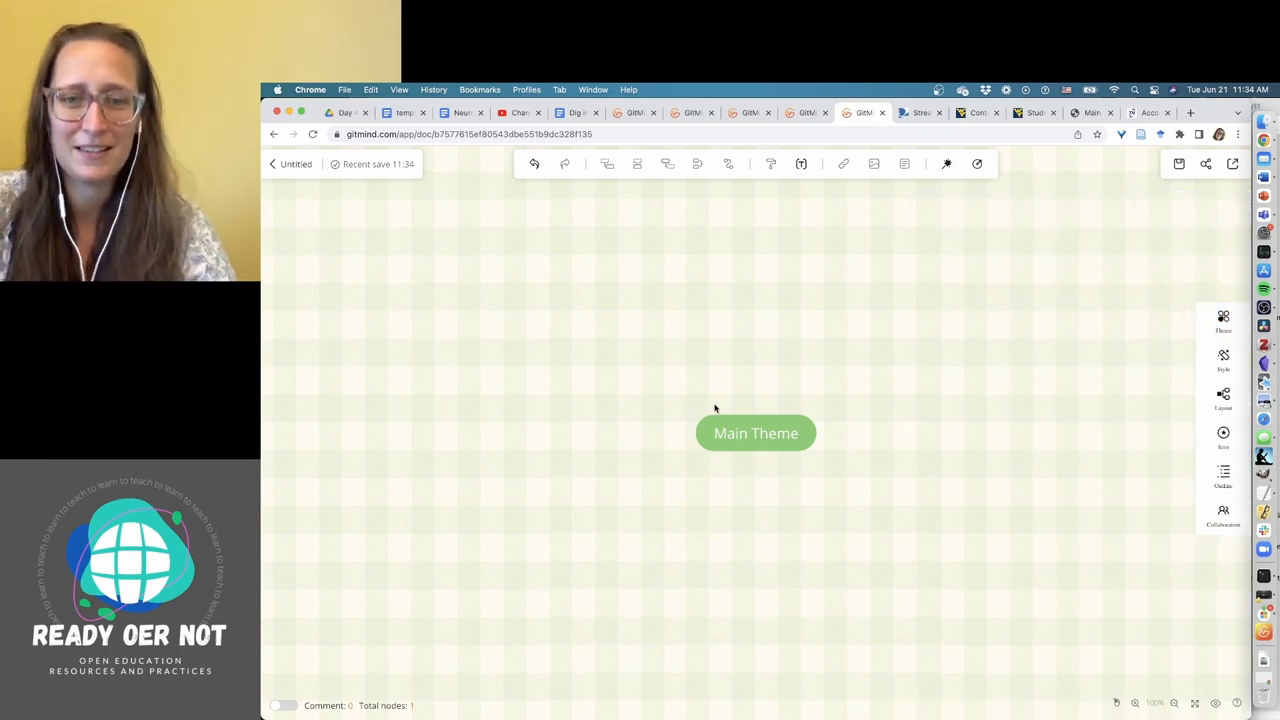
Change the Main Theme topic text to JWST and confirm the edit.
click(755, 433)
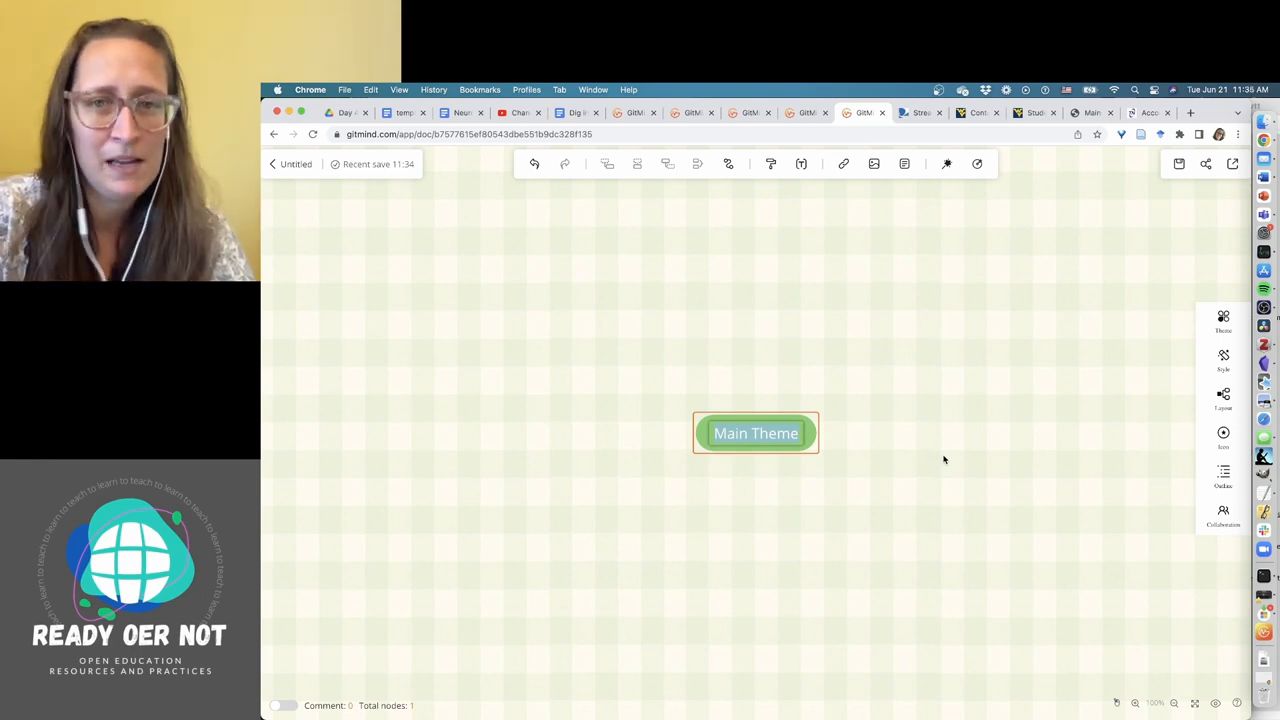
double_click(755, 433)
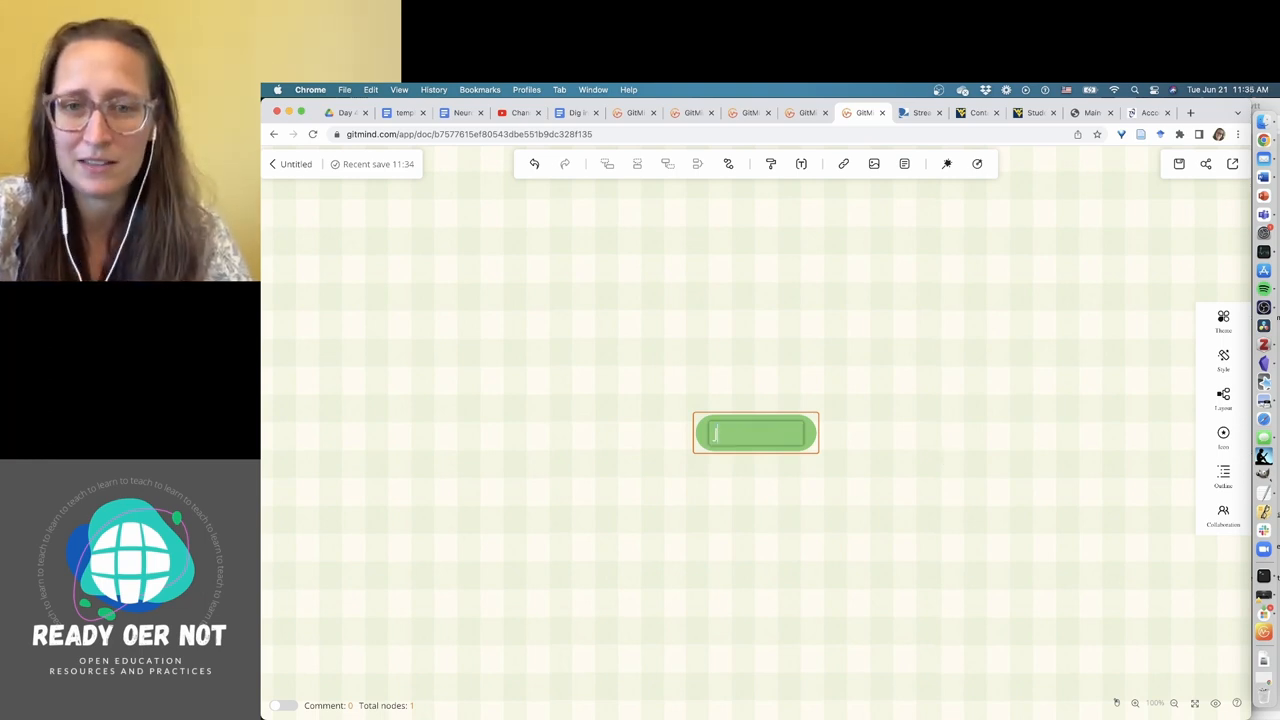
text(JWST)
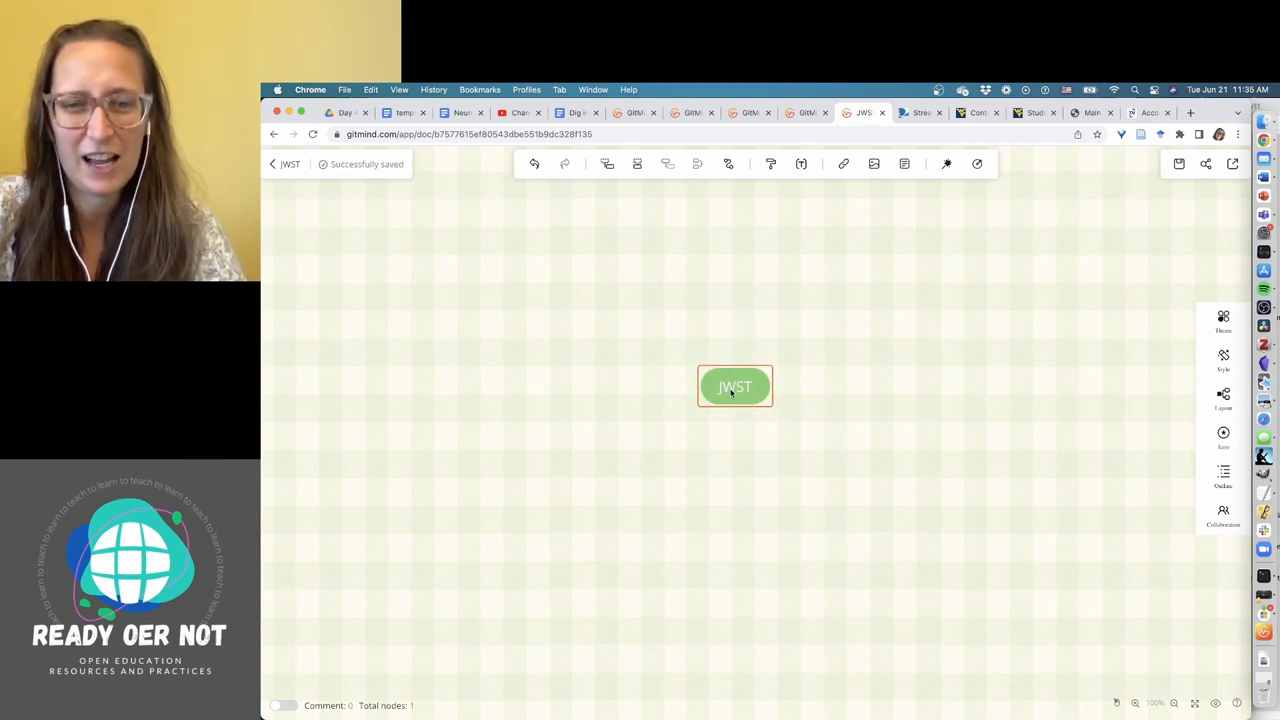
double_click(735, 387)
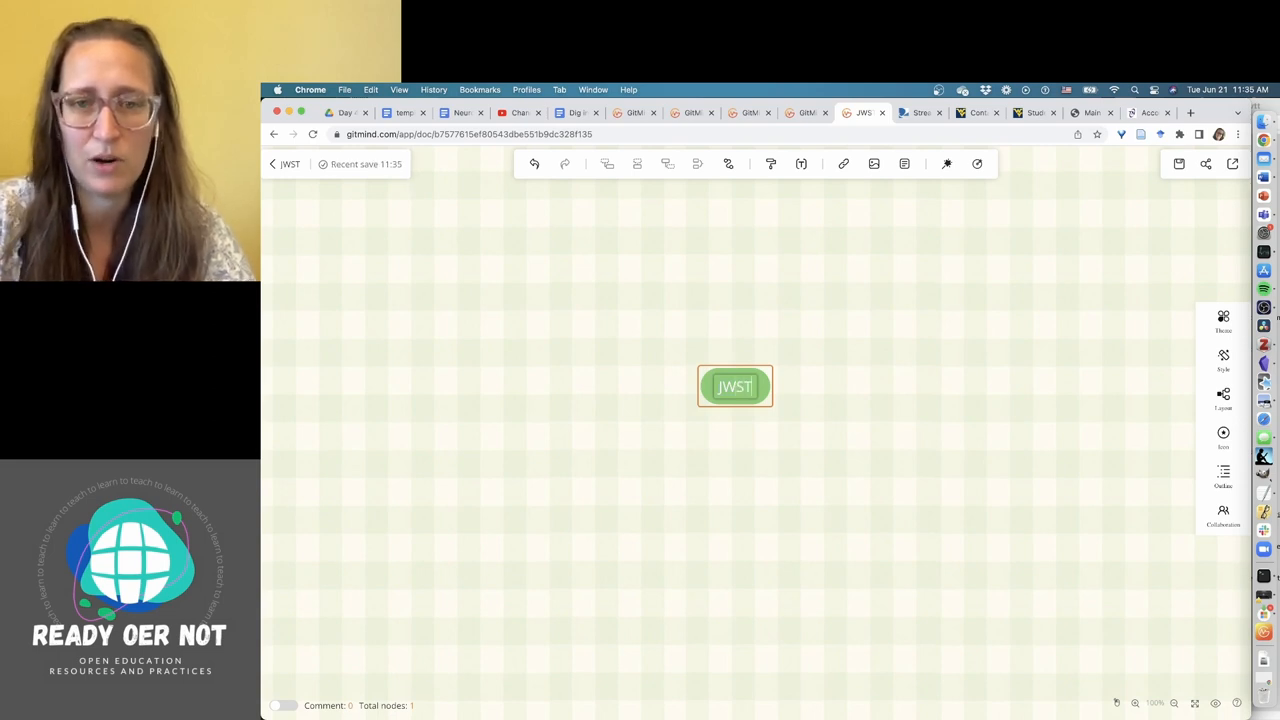
click(790, 427)
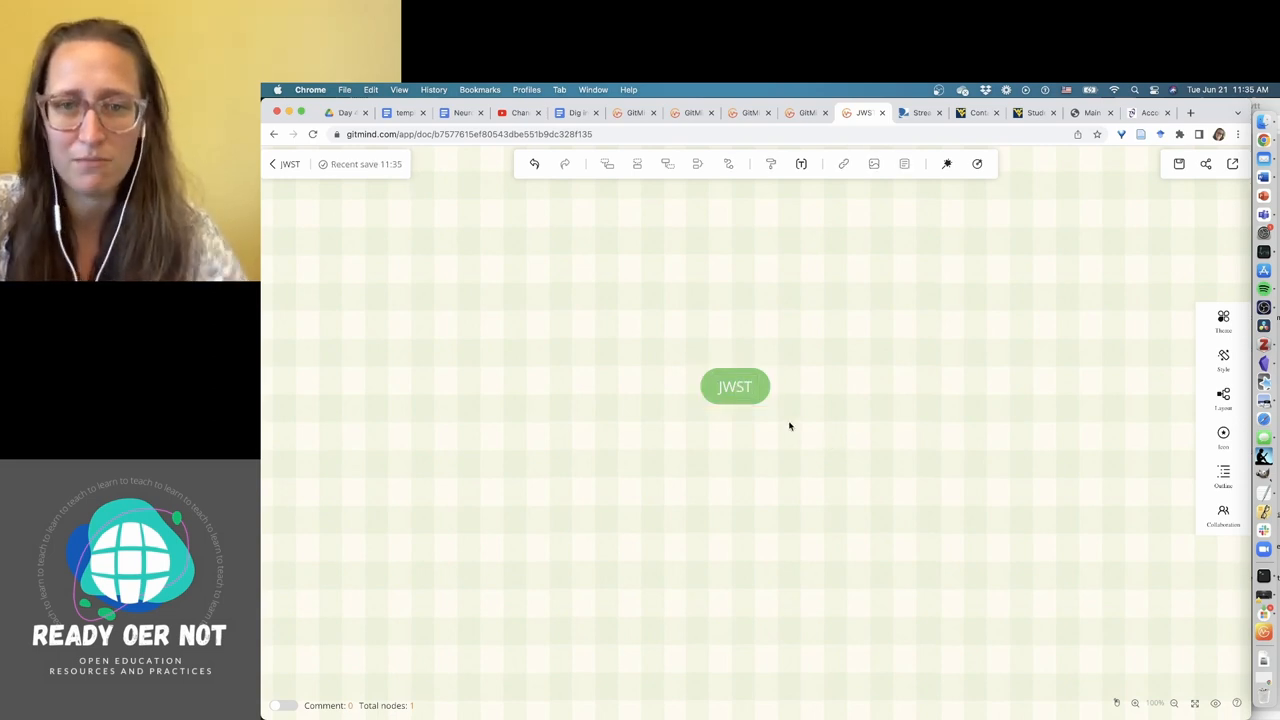
click(735, 387)
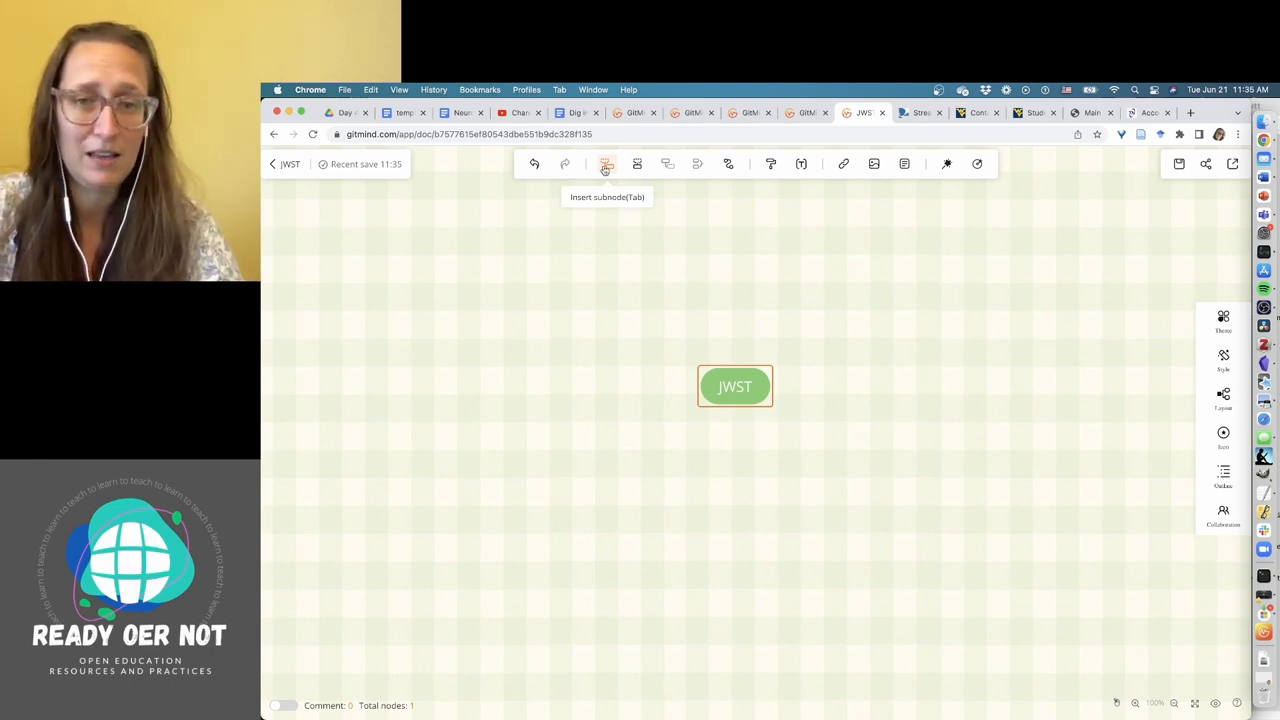
Add a space telescope subtopic with the sub-point 'outside Earth's atmosphere'.
click(605, 164)
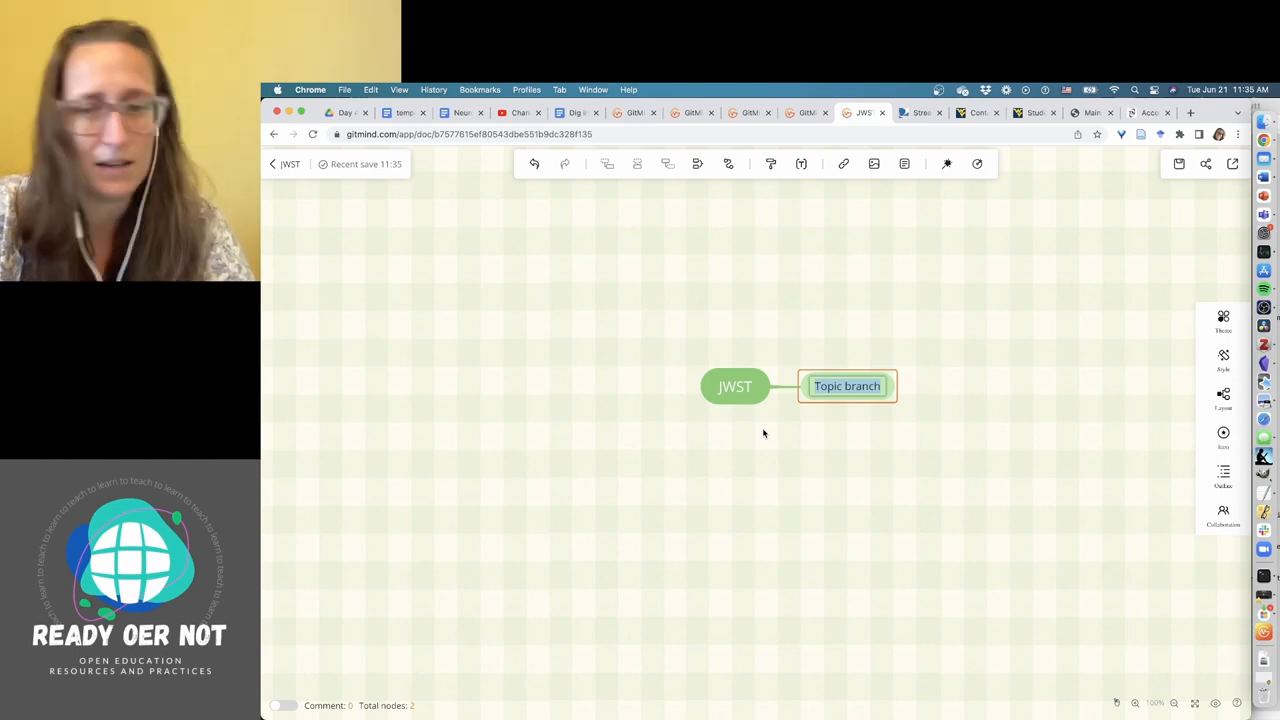
text(space te)
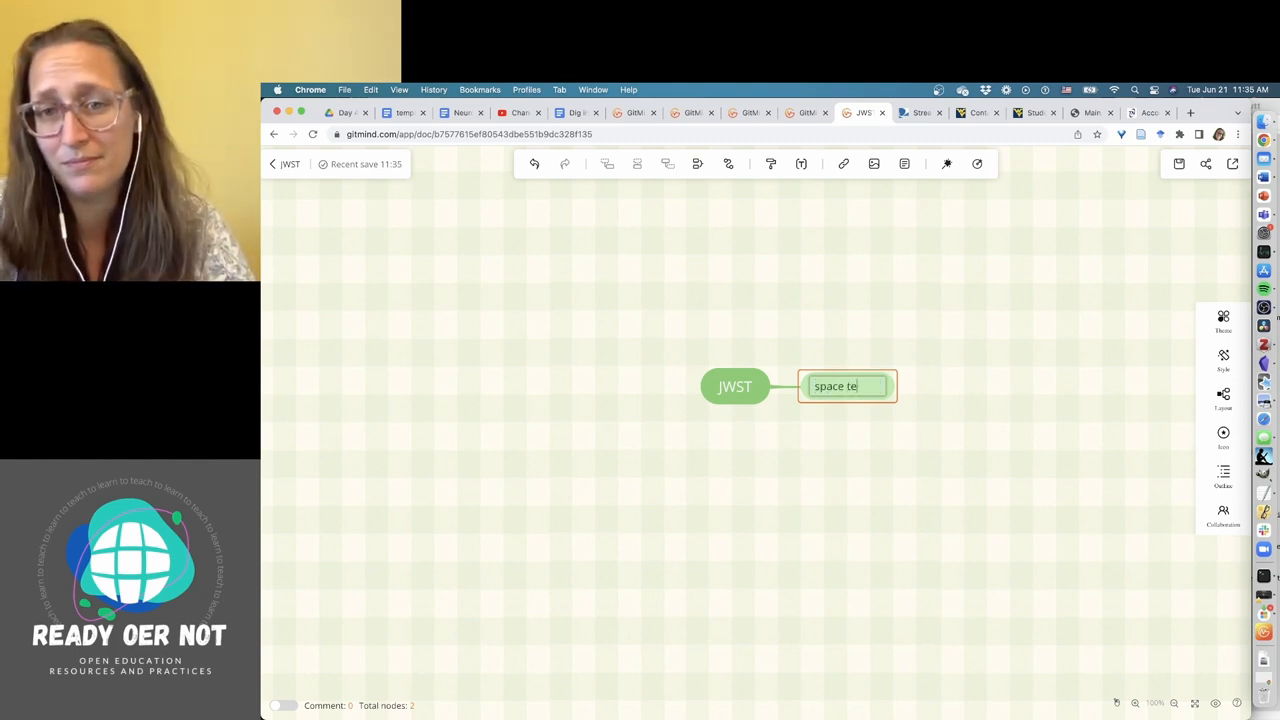
text(lescope)
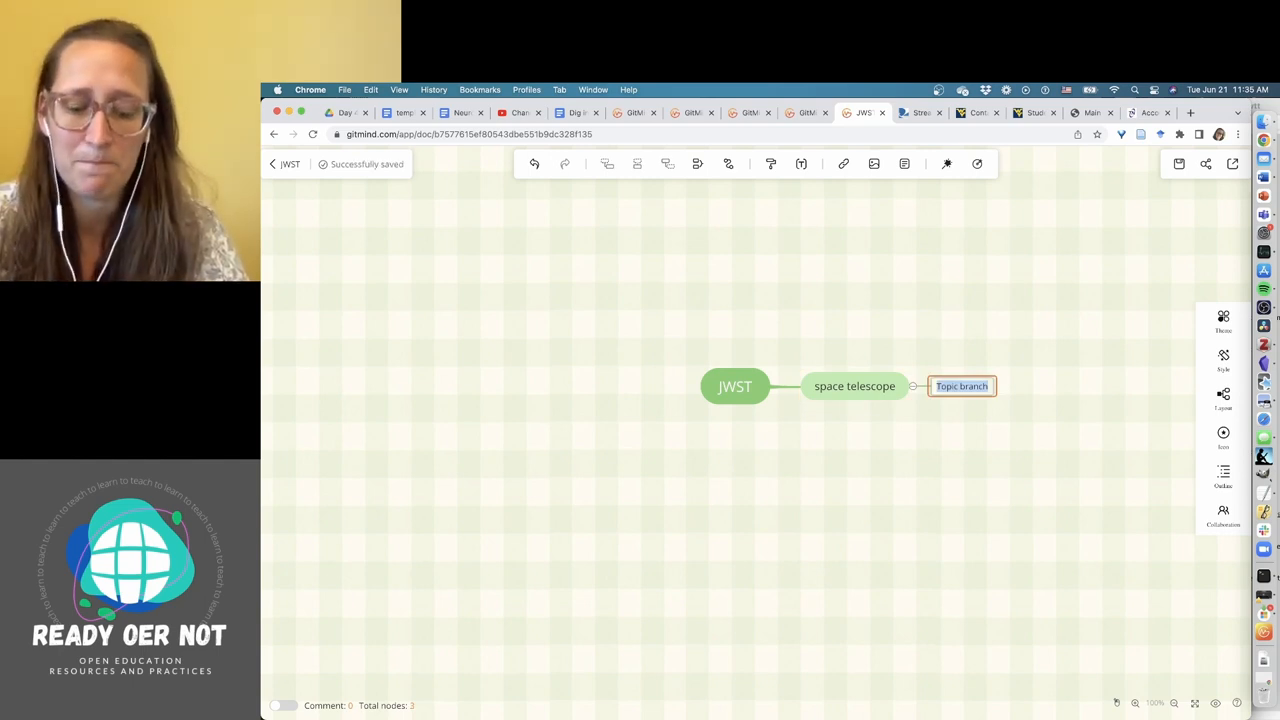
text(outside Earth)
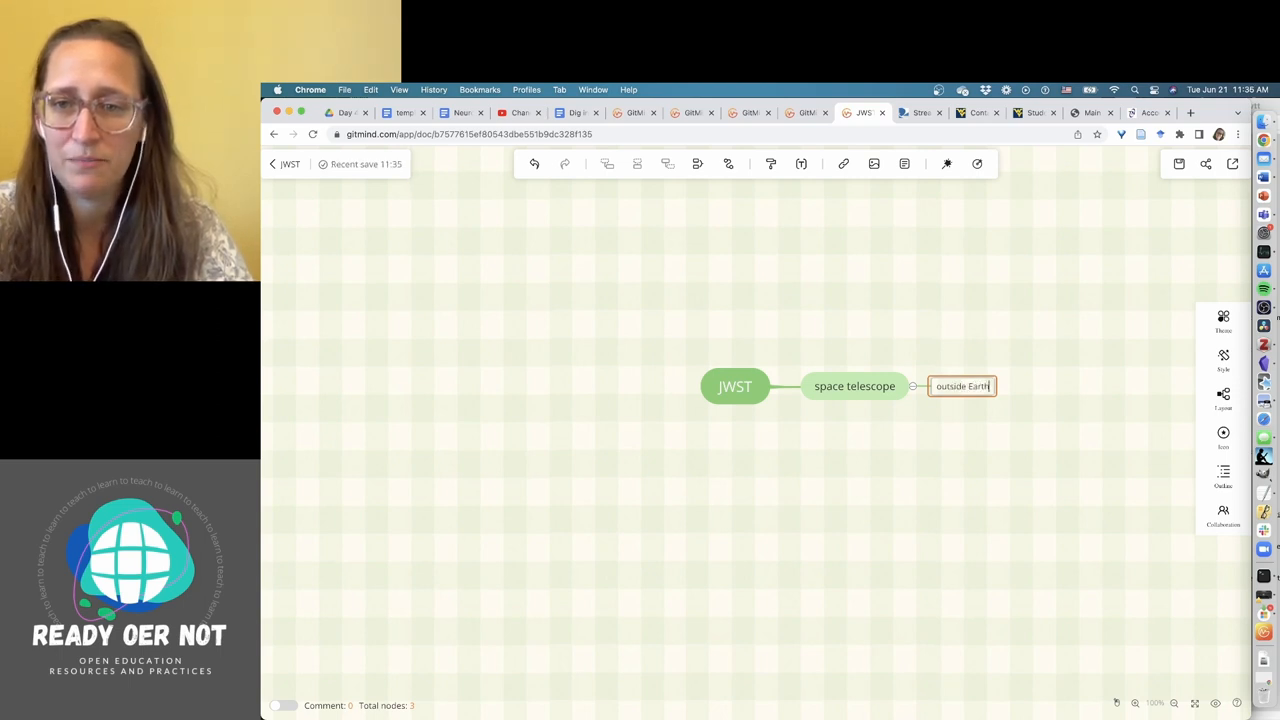
text('s atmosphere)
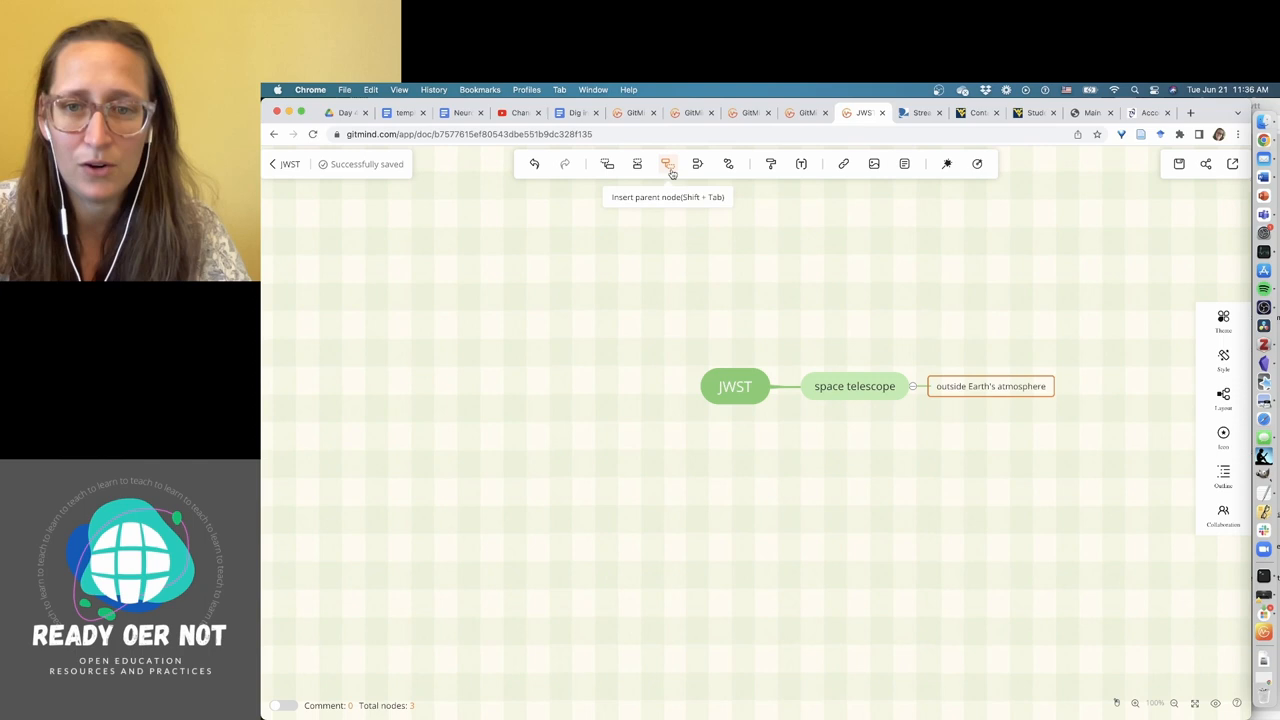
Insert a parent topic above the atmosphere note, then delete the extra blank topic.
click(667, 163)
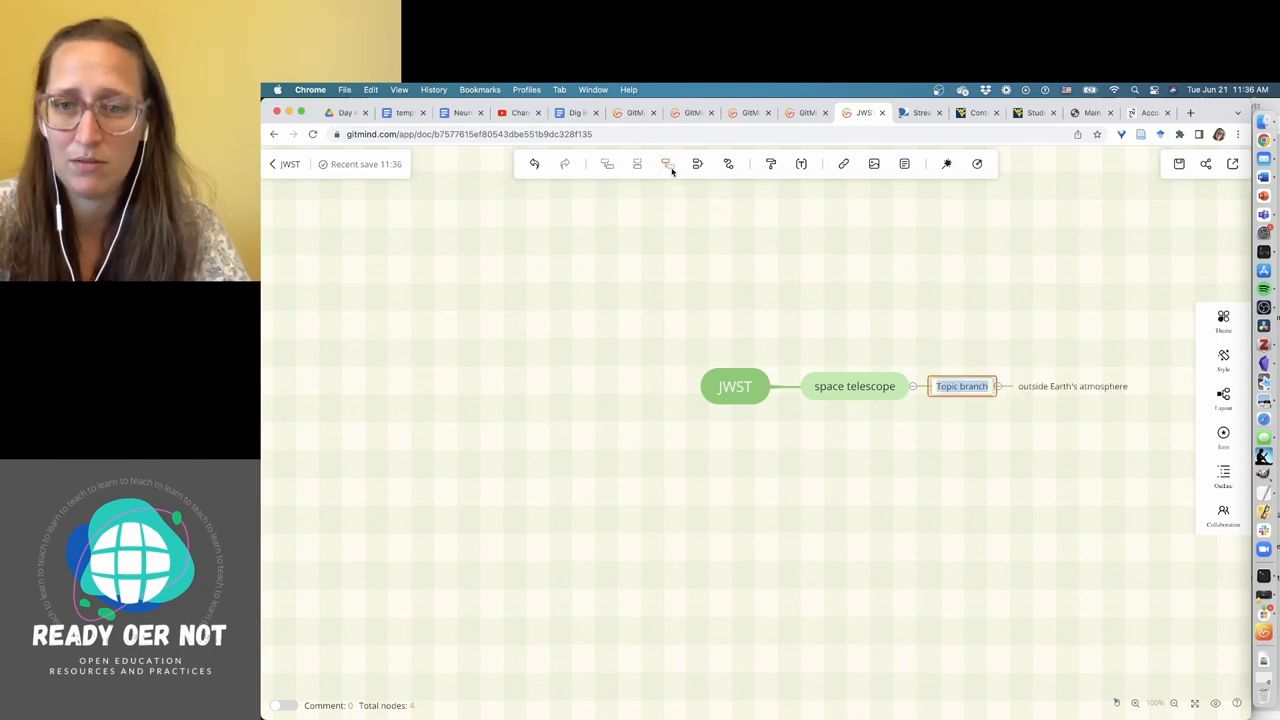
right_click(961, 386)
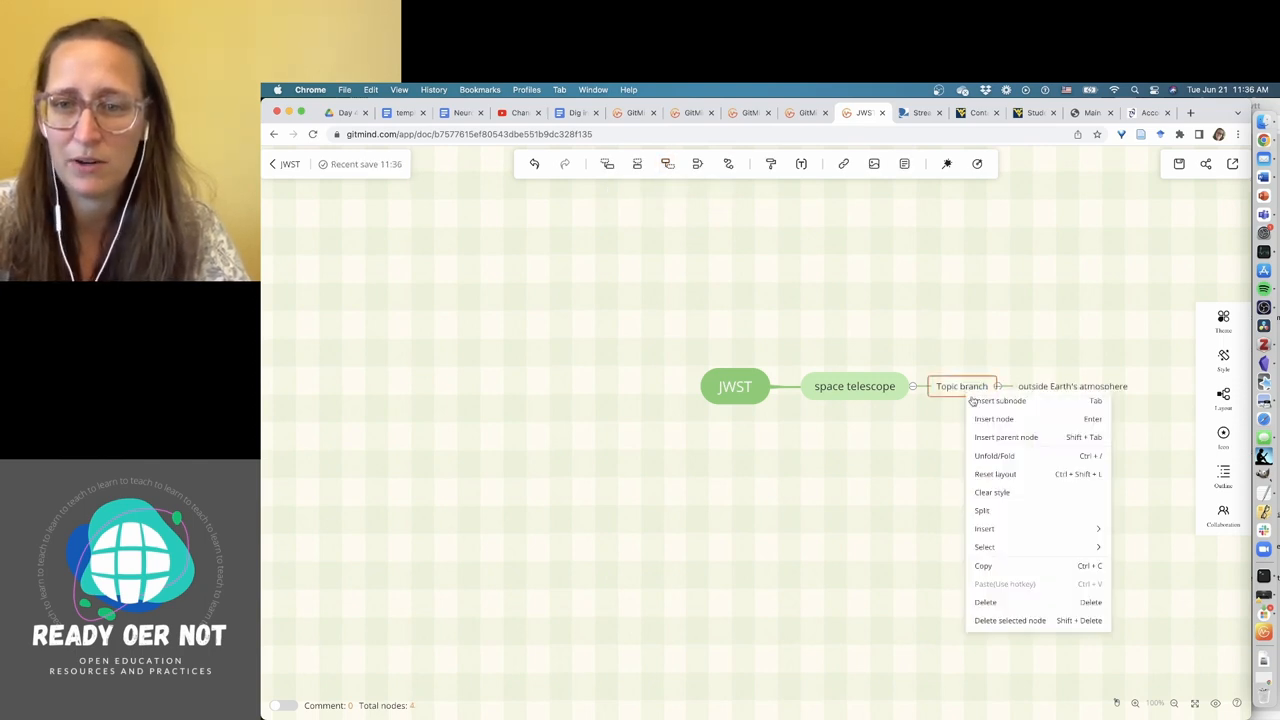
mouse_move(991, 492)
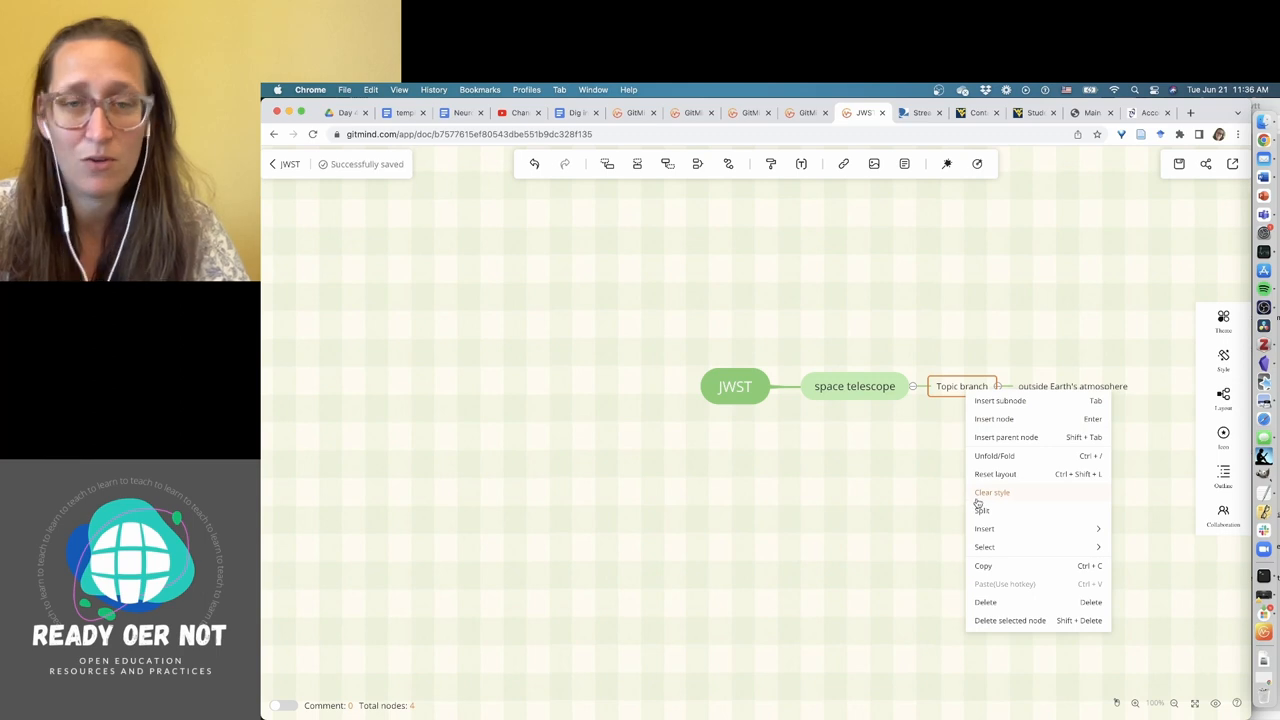
mouse_move(1008, 602)
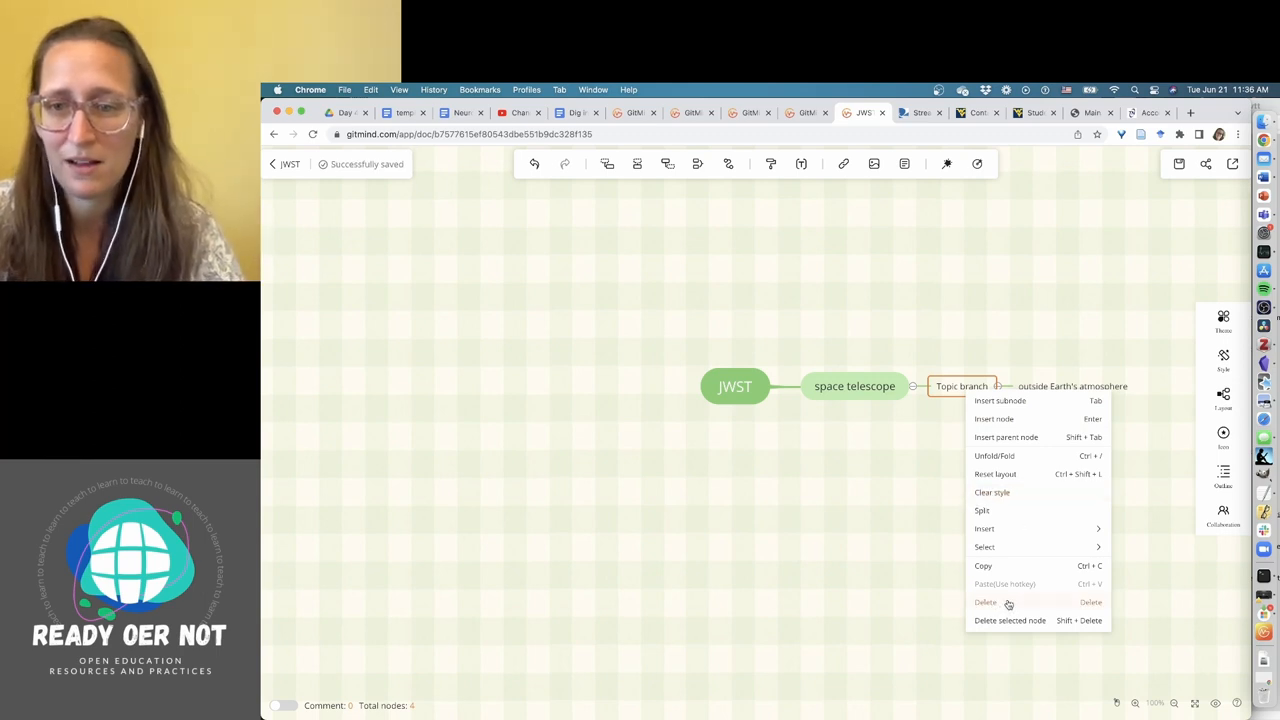
click(1010, 620)
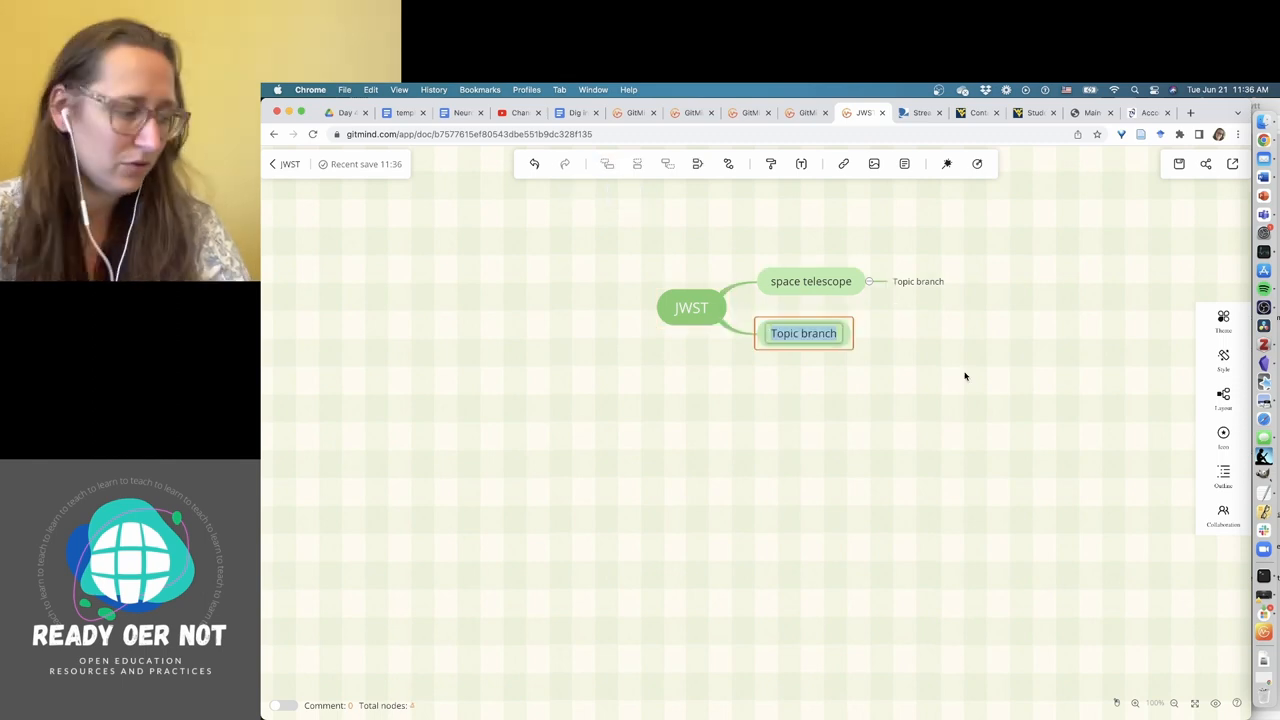
Label a new branch 'infrared (EM spectrum)'.
text(infra)
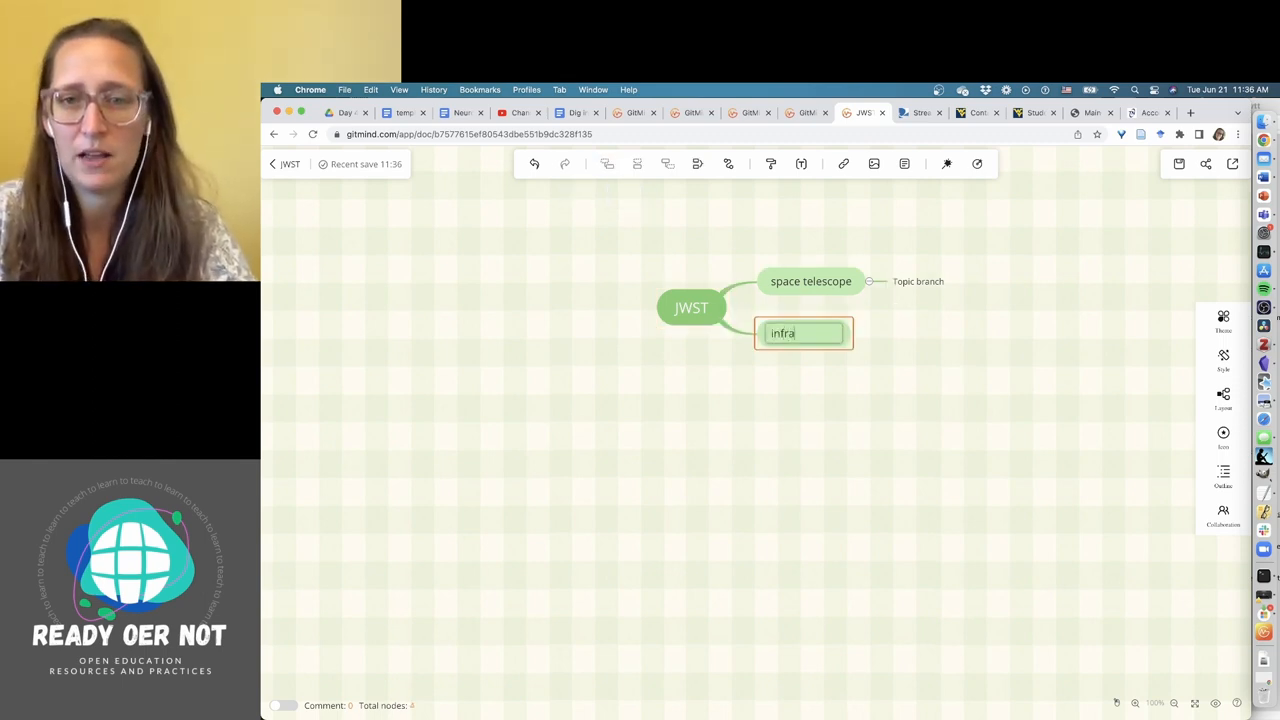
text(red)
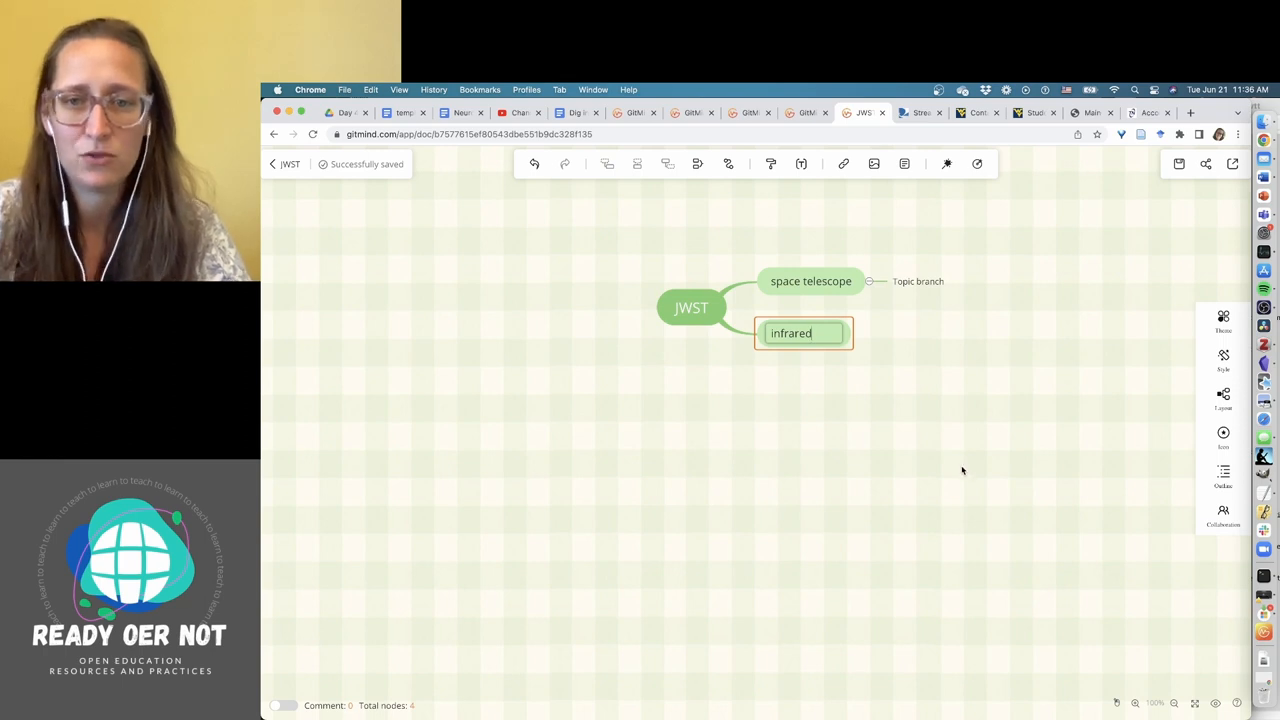
text((EM)
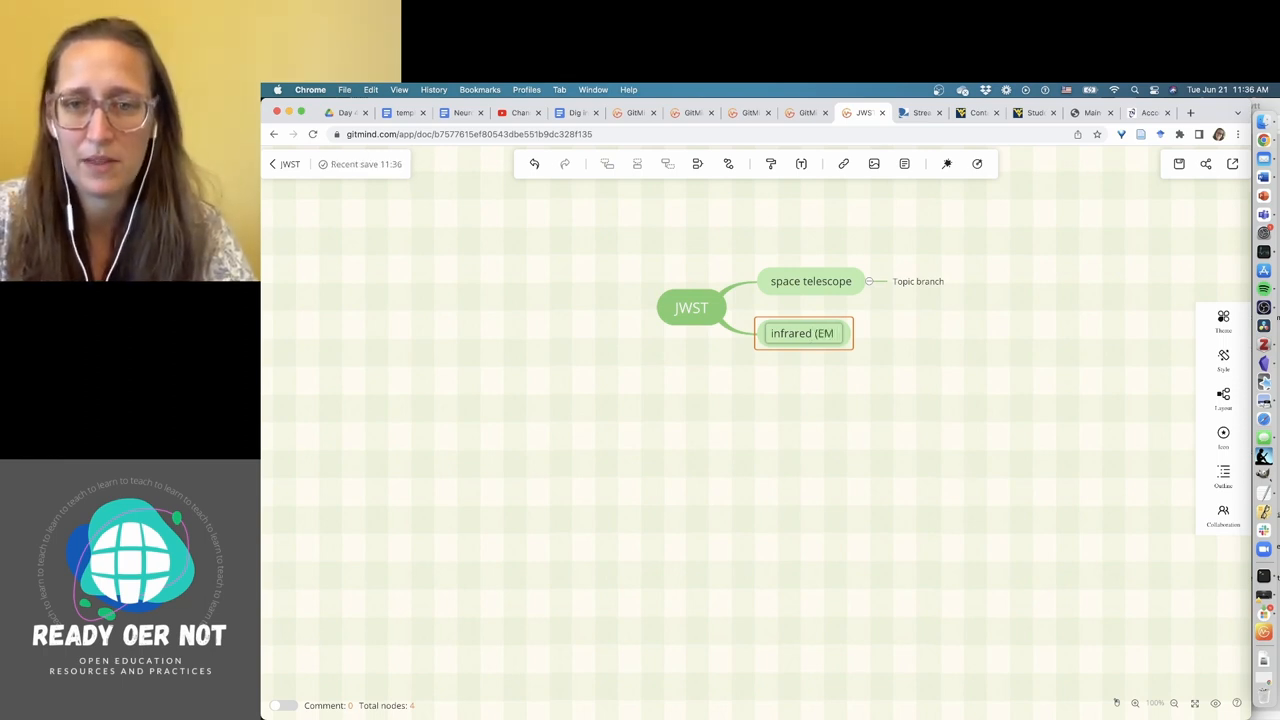
text(spectrum)
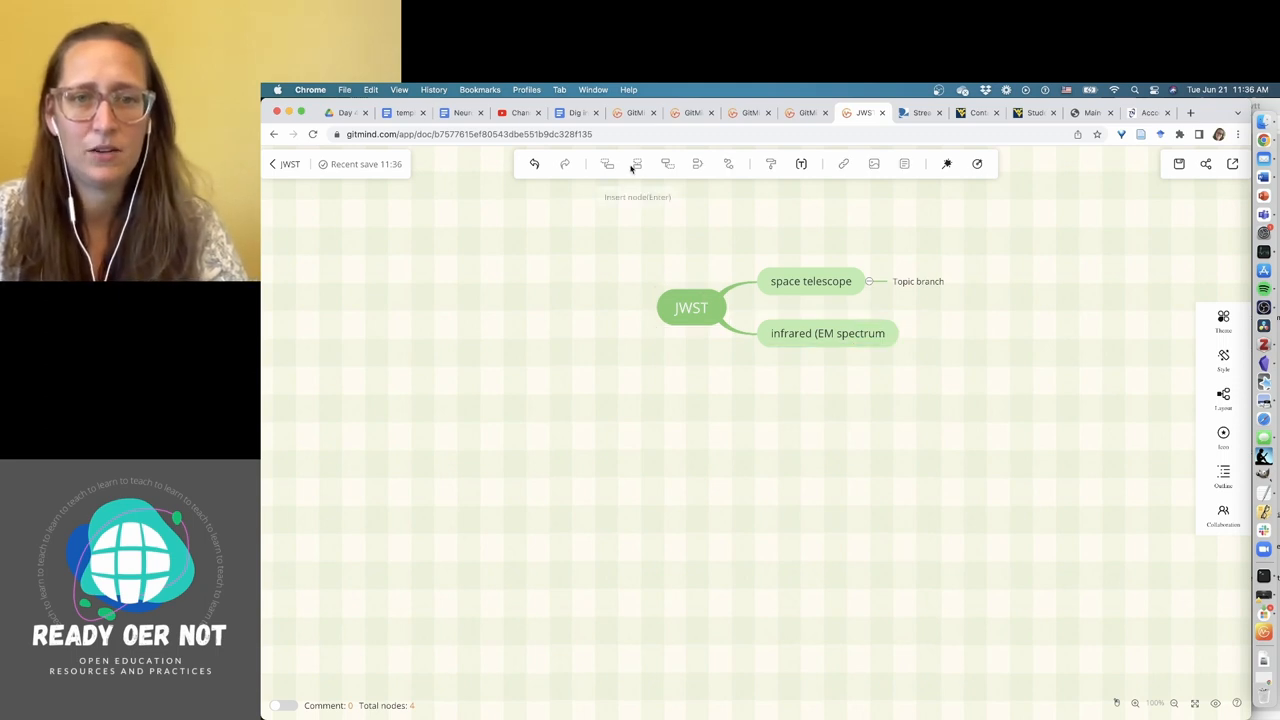
Add a spectra branch under JWST with microshutter array and exoplanet search.
click(691, 307)
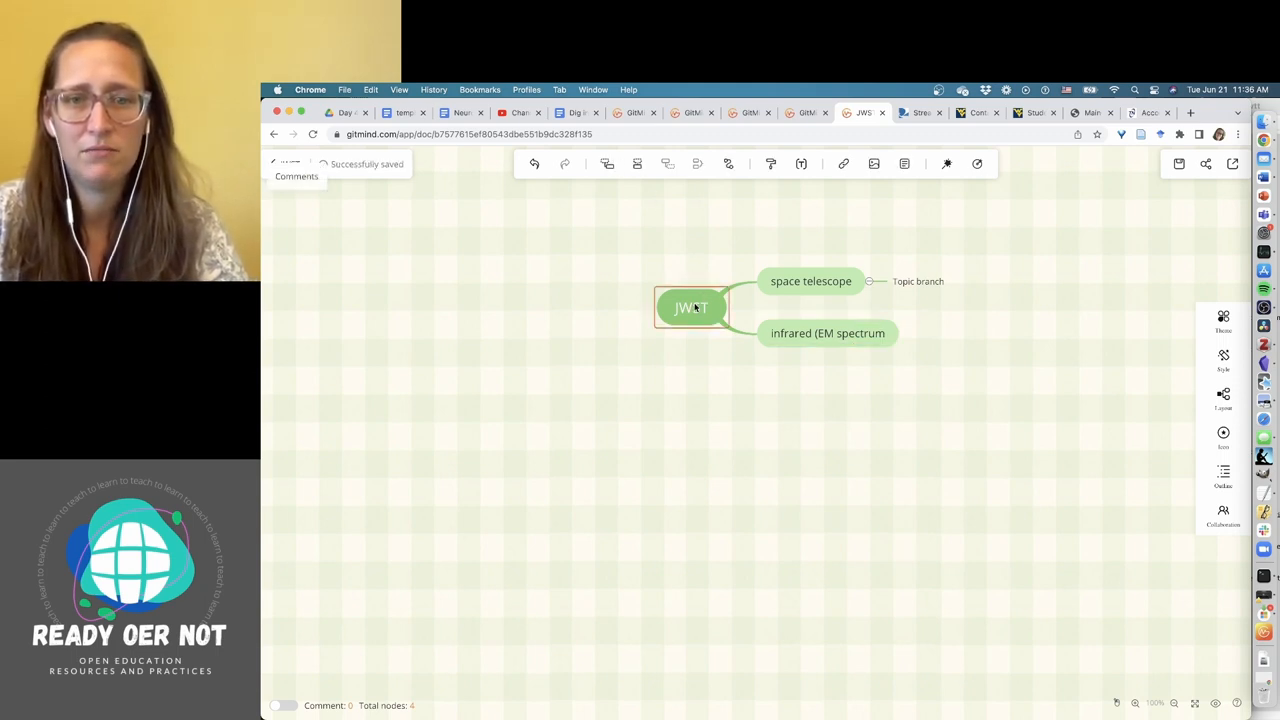
text(mid)
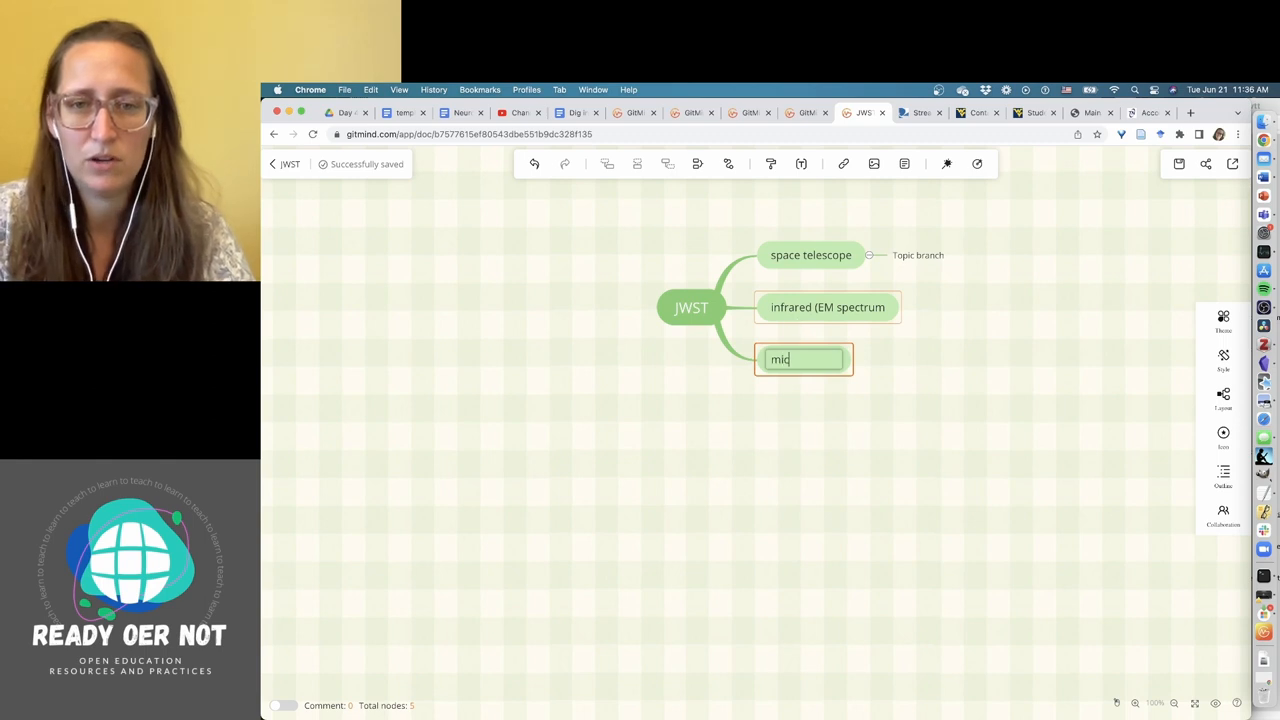
text(s)
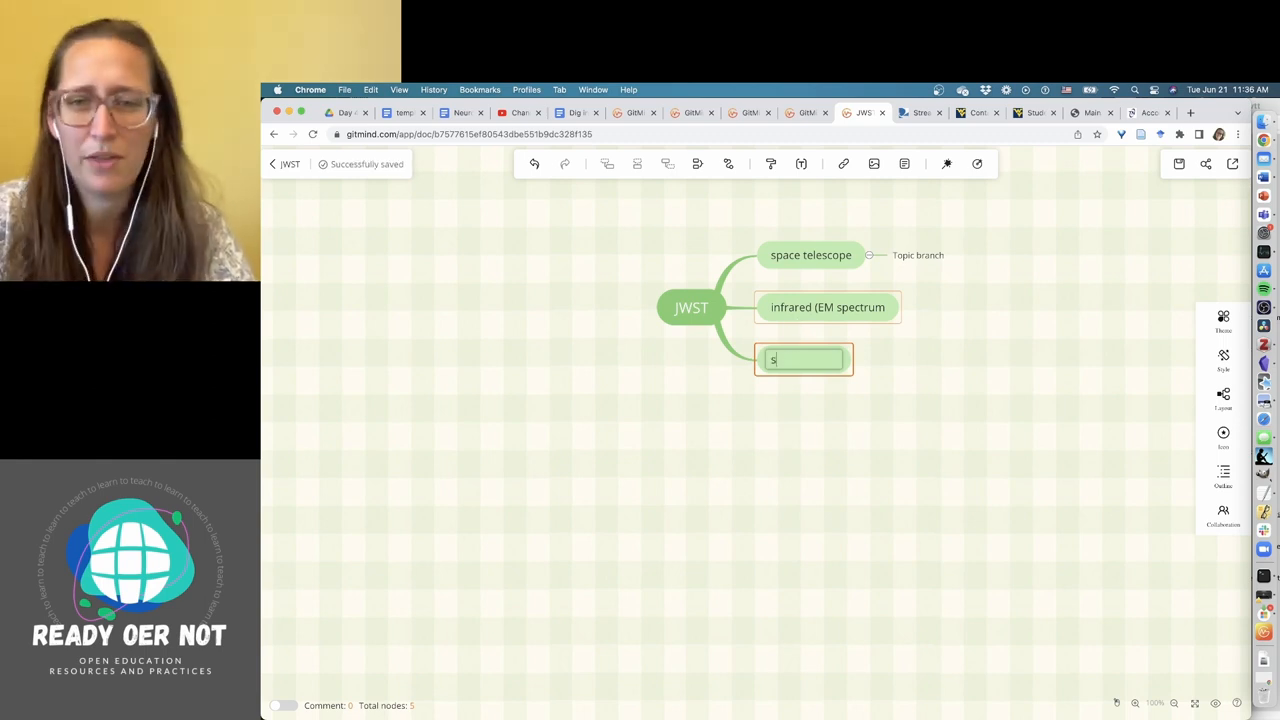
text(pectra)
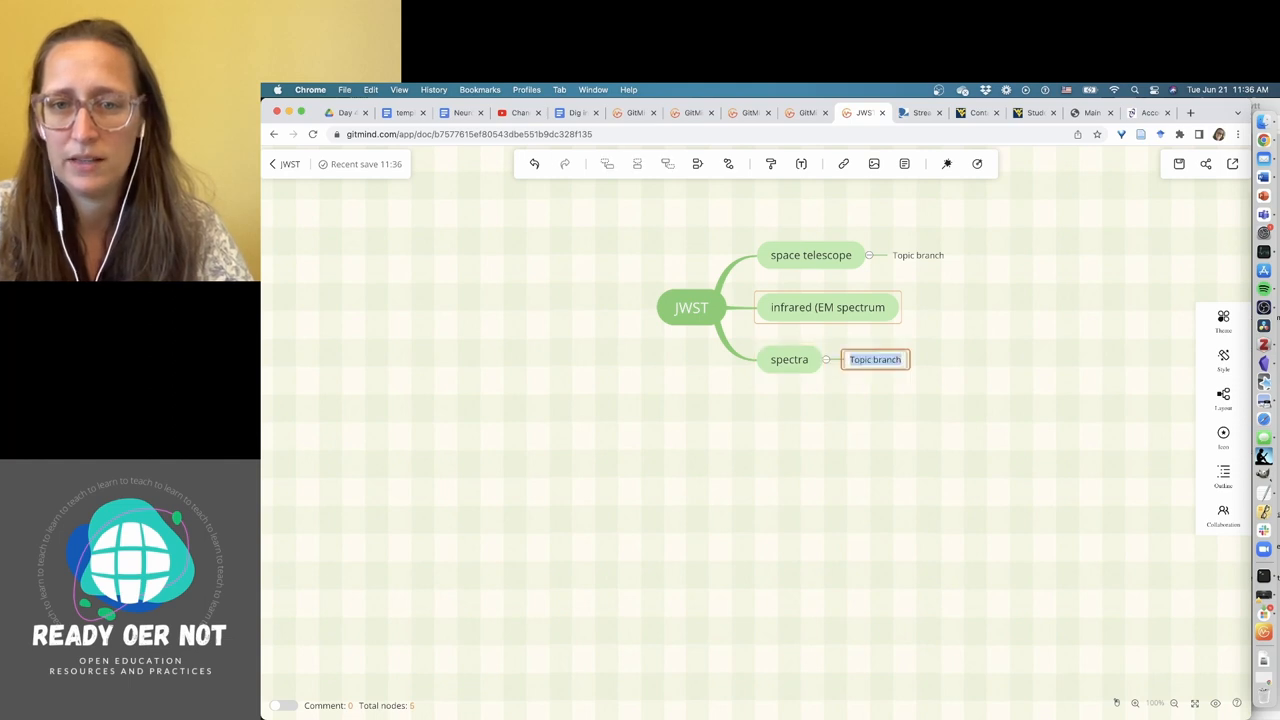
text(microshutter array)
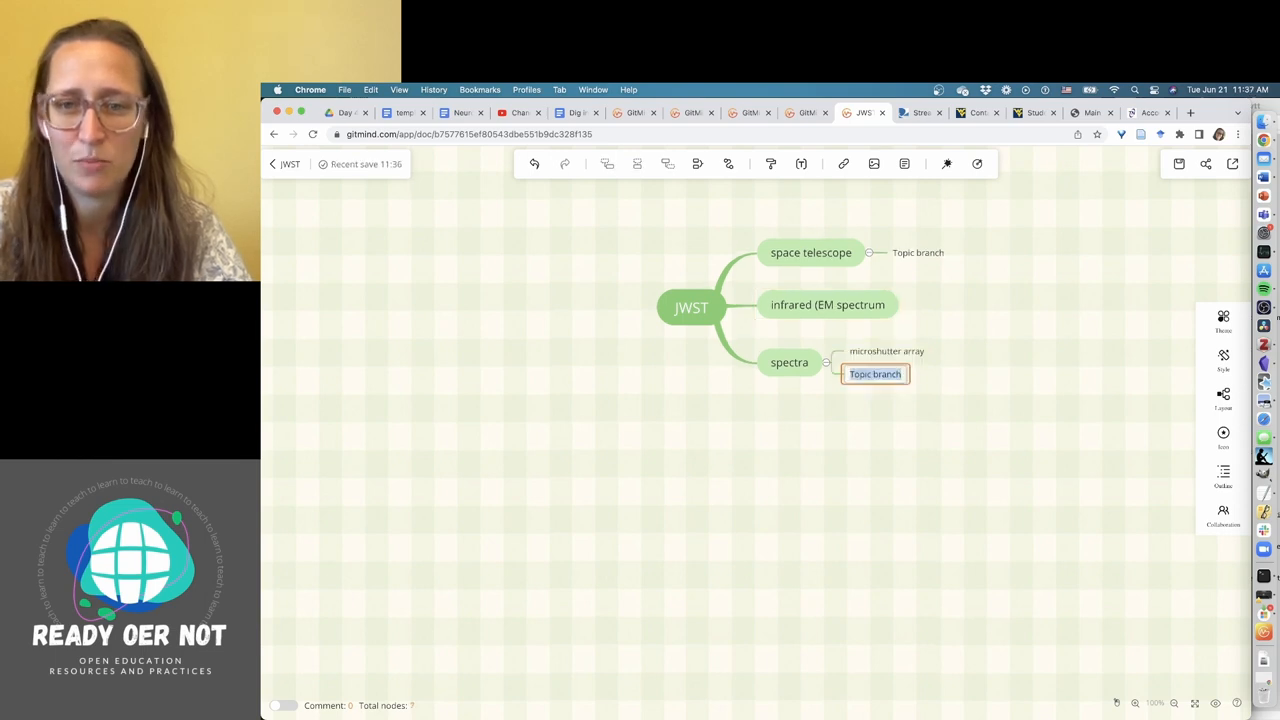
text(exoplanet sear)
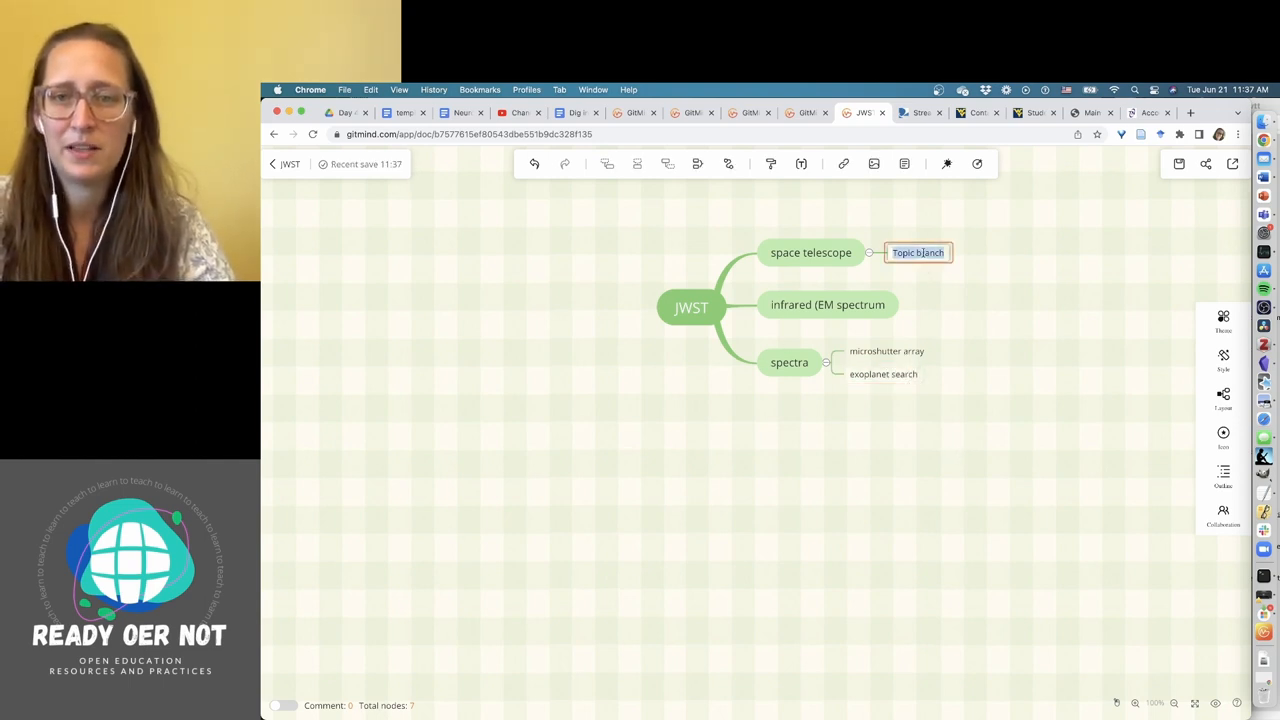
Add the 'outside of Earth's atmosphere' note beside space telescope.
text(outside of Earth)
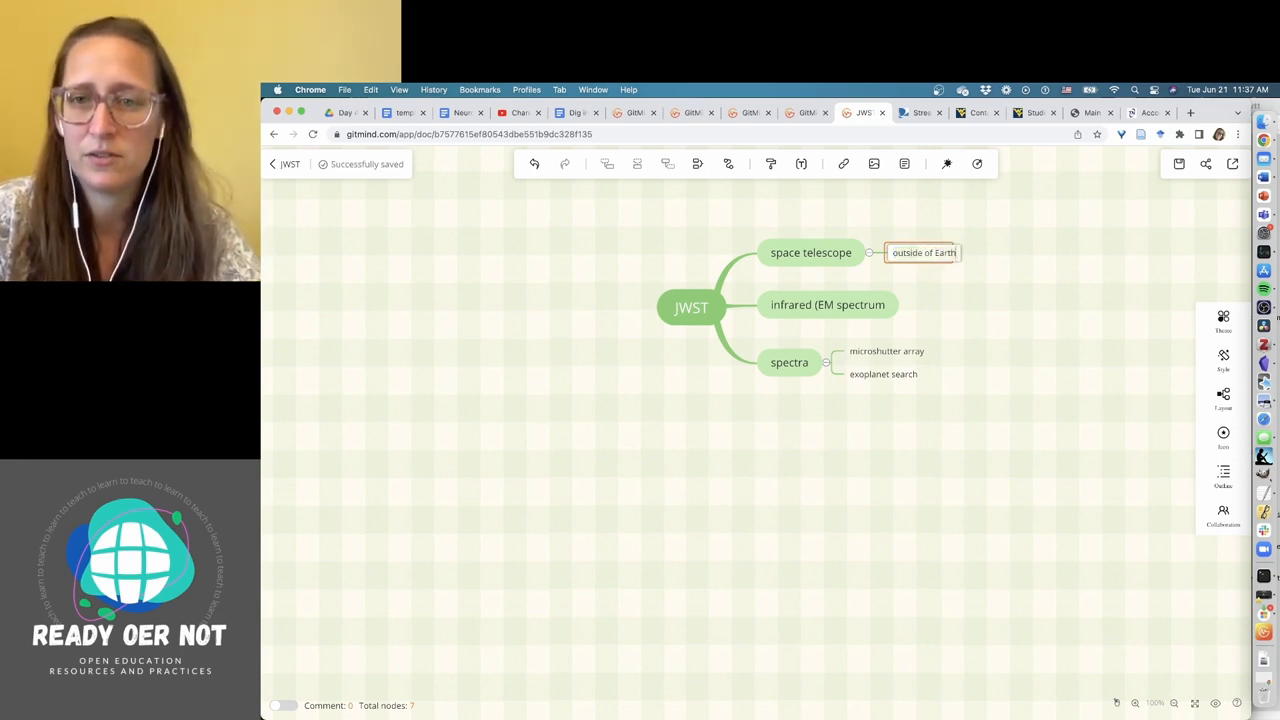
text('s atm)
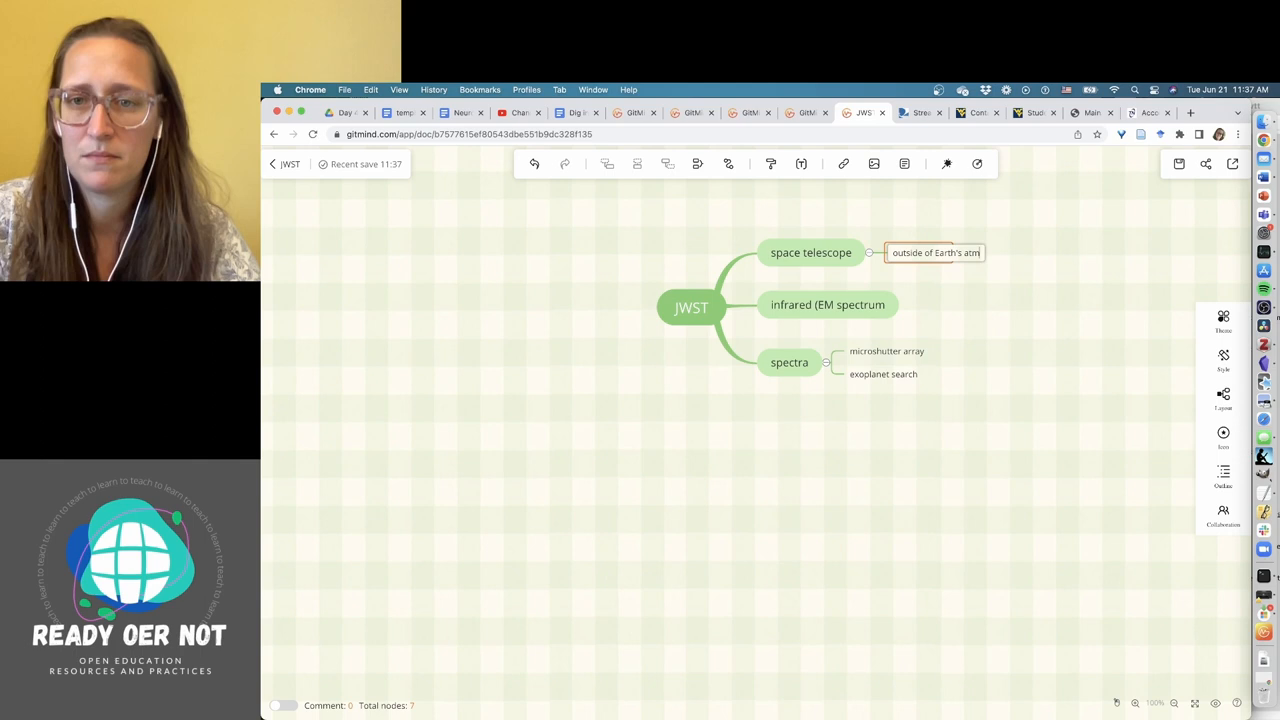
text(osphere)
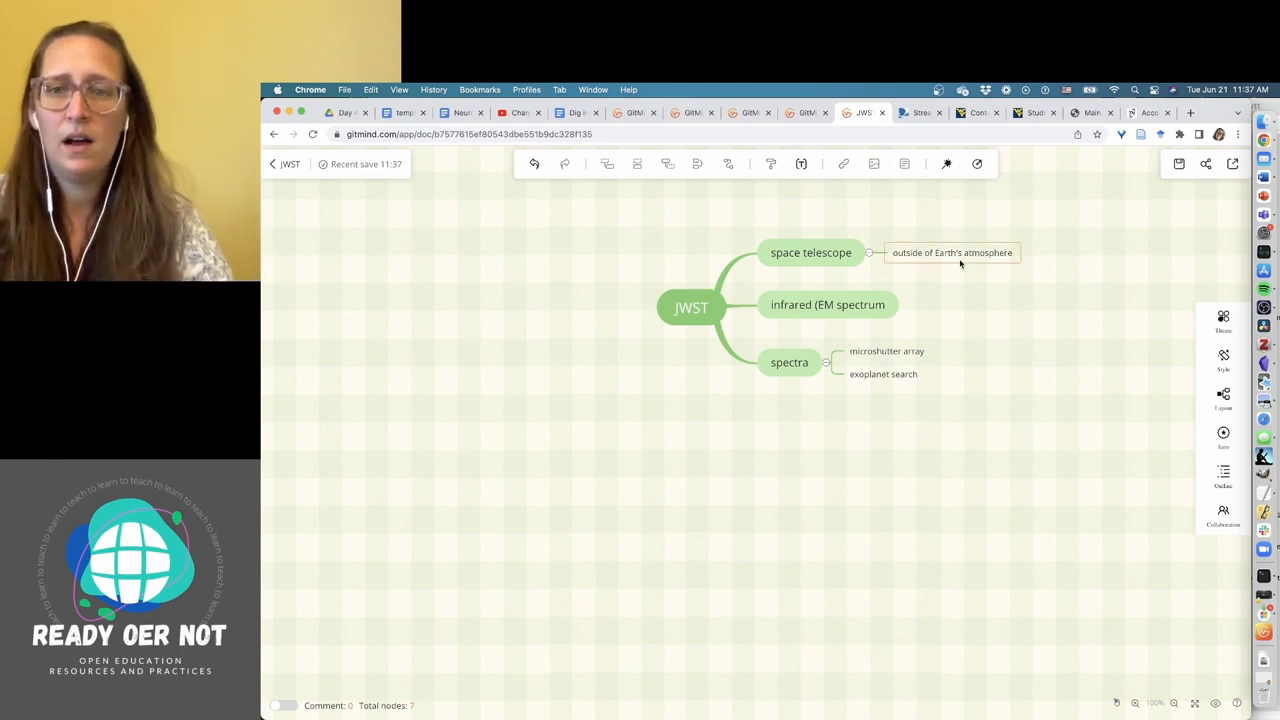
click(827, 305)
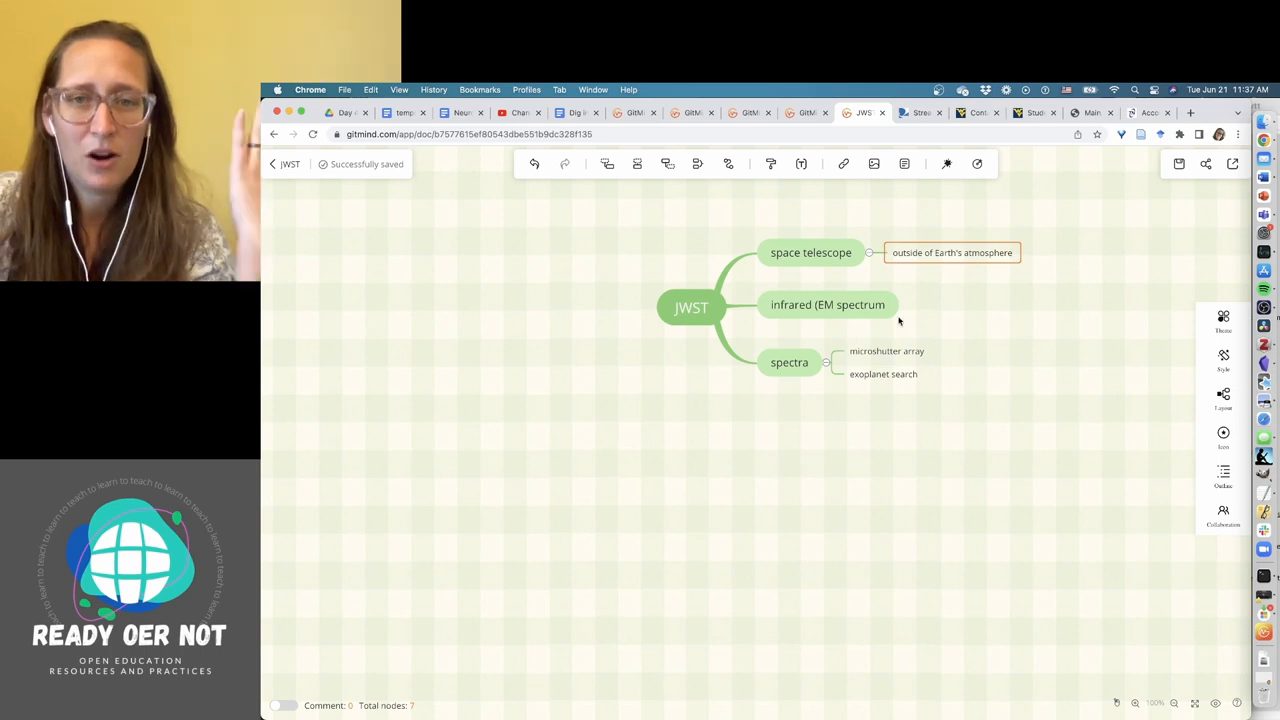
click(827, 305)
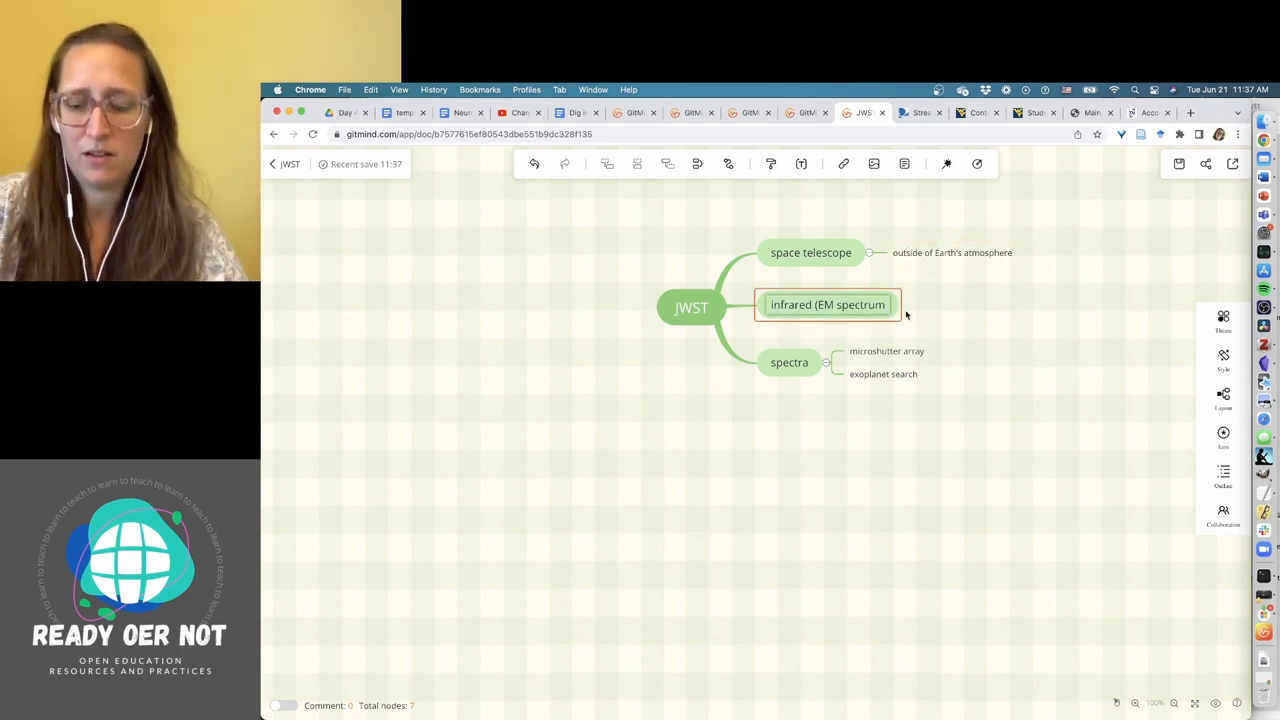
click(951, 252)
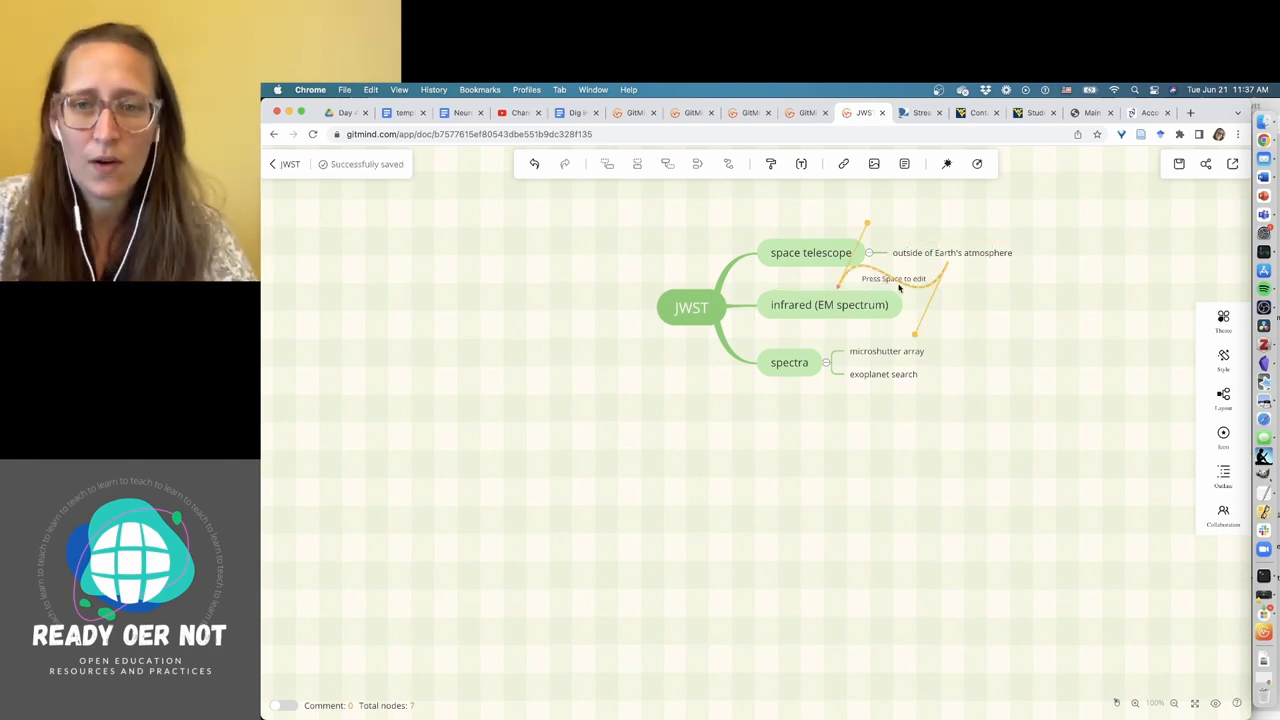
Caption the infrared–atmosphere relationship link 'atmosphere blocks IR light'.
text(atmosphere blocks IR light)
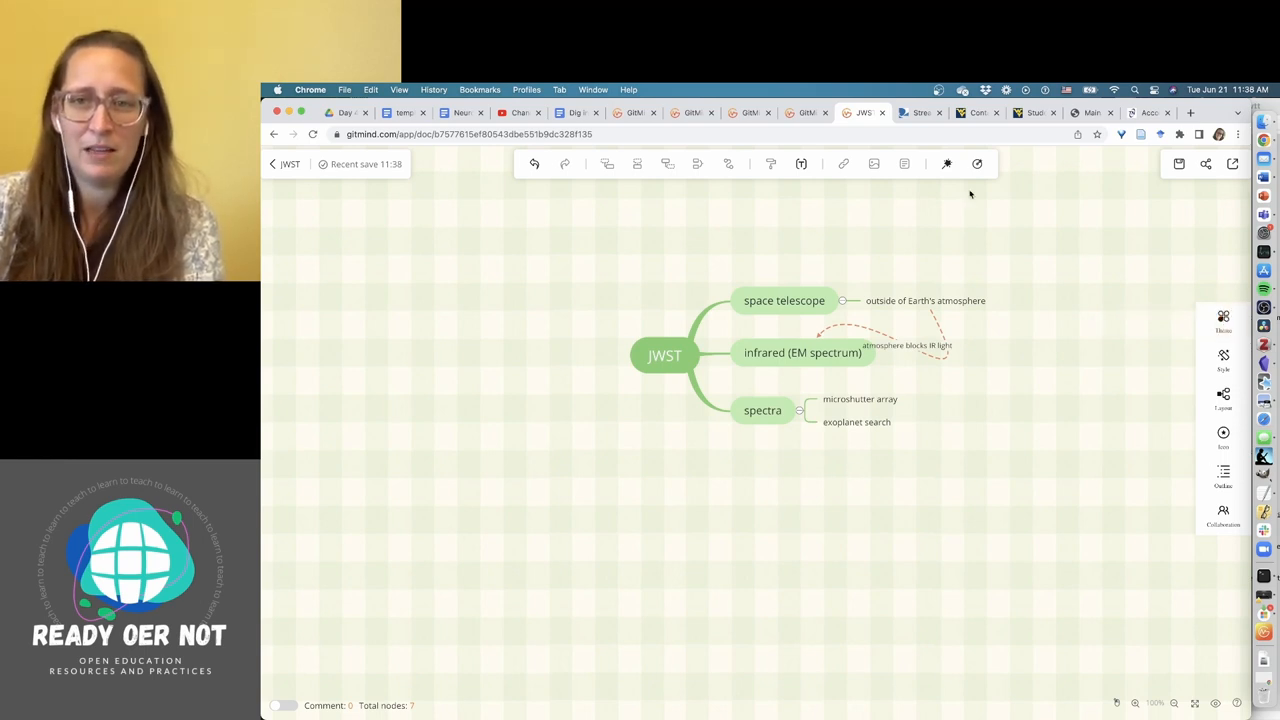
click(947, 163)
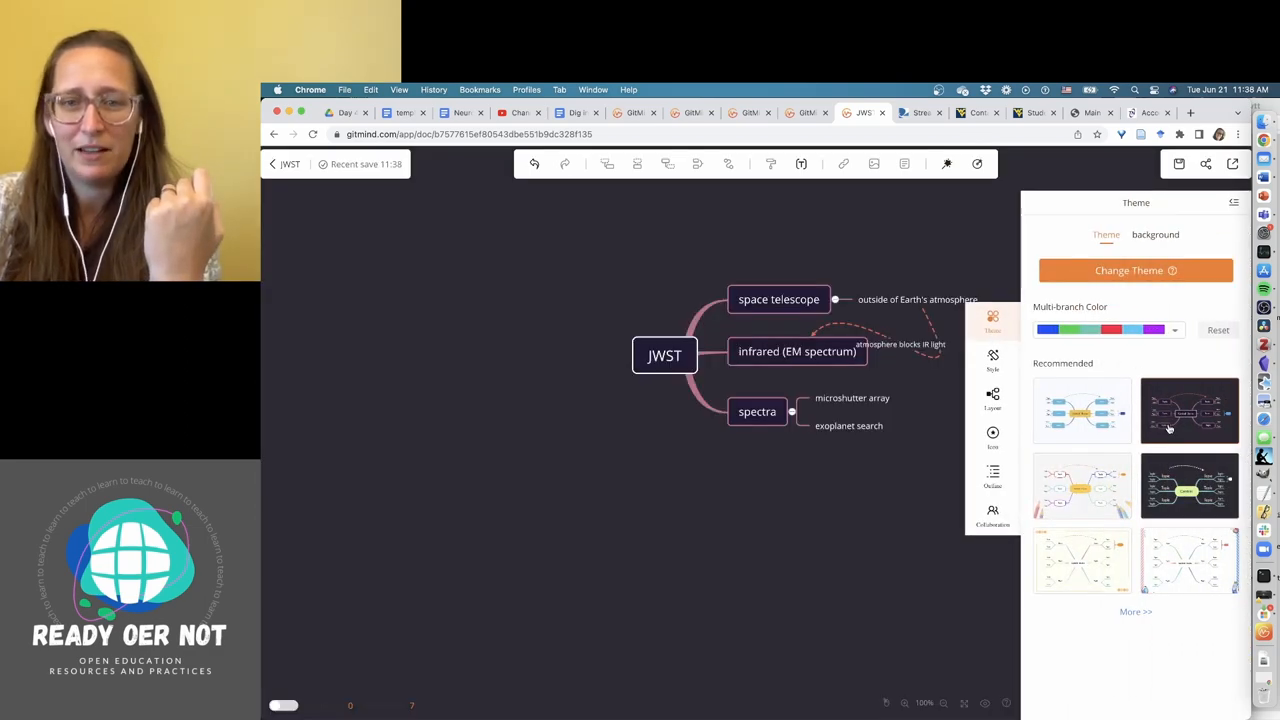
Apply a dark multicoloured-branch theme and make the JWST root topic an oval.
click(1173, 330)
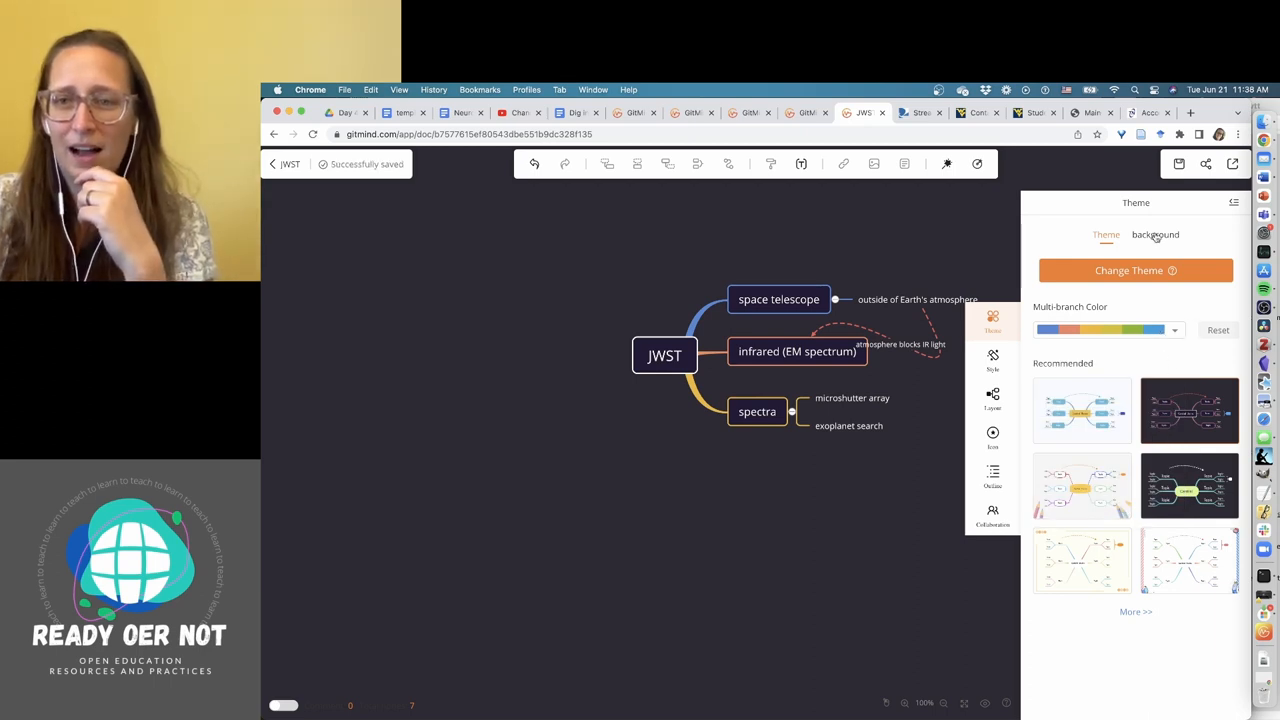
click(1156, 234)
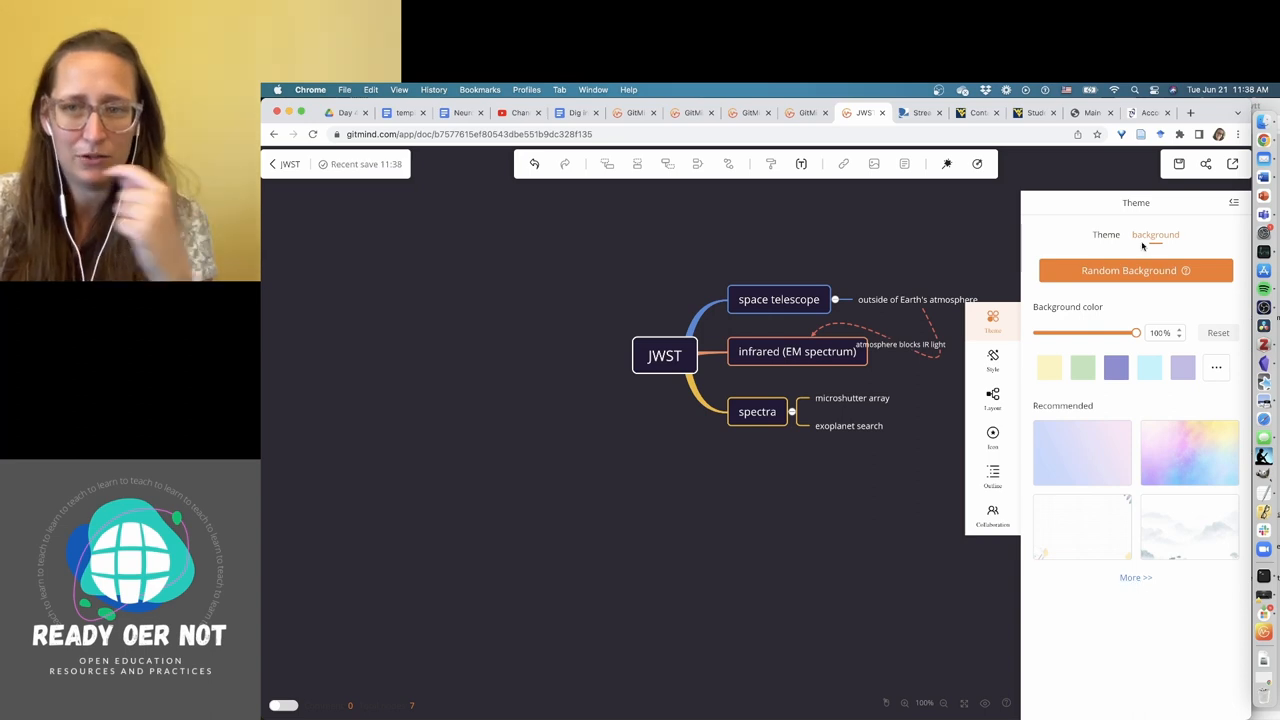
click(992, 357)
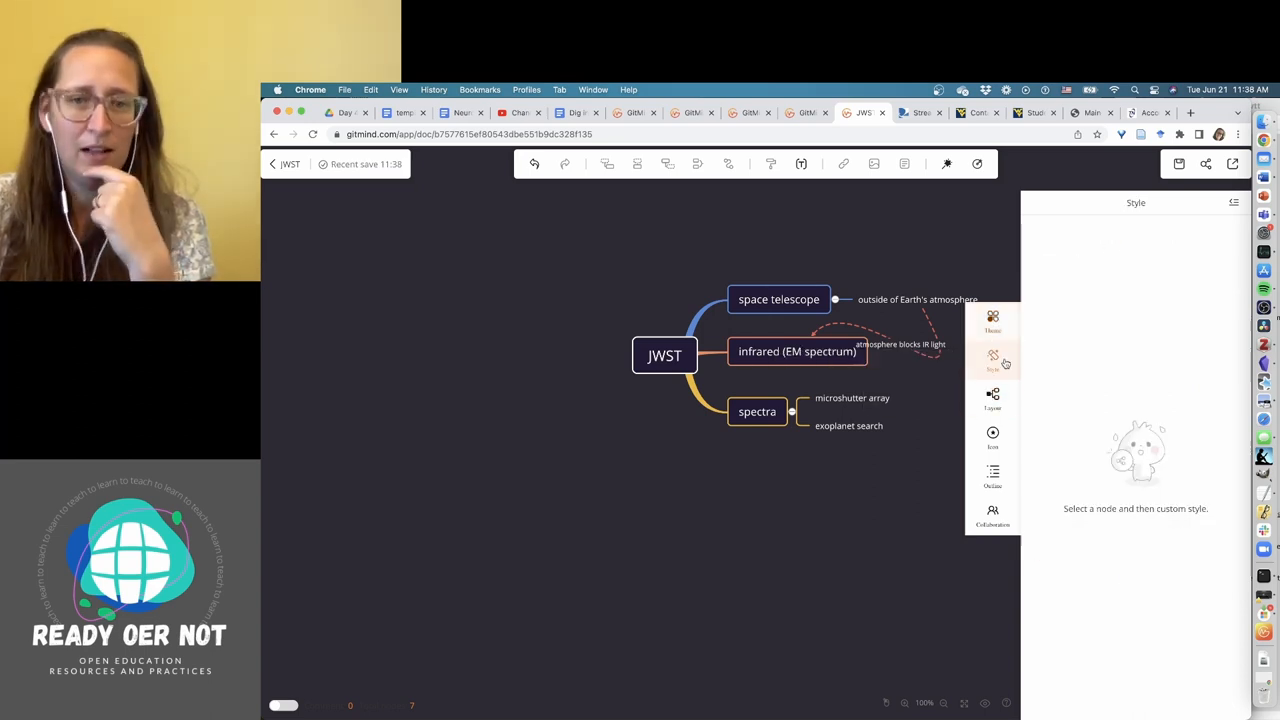
click(664, 355)
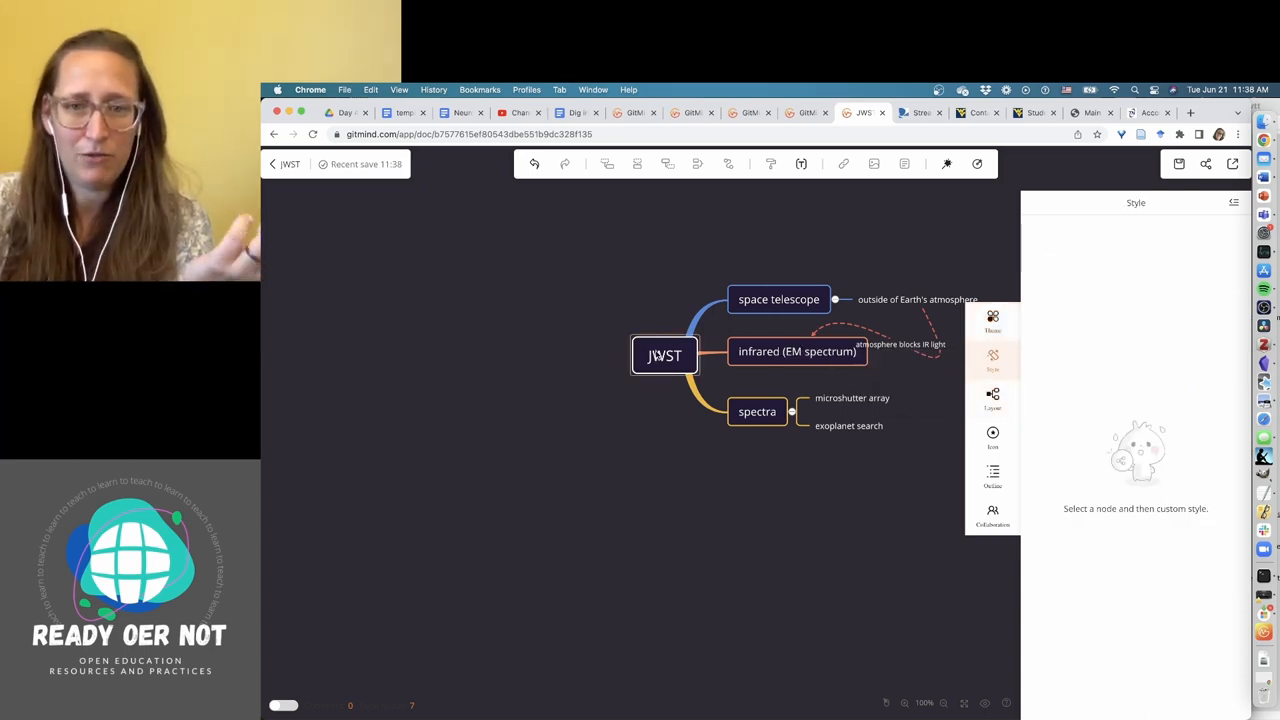
click(664, 356)
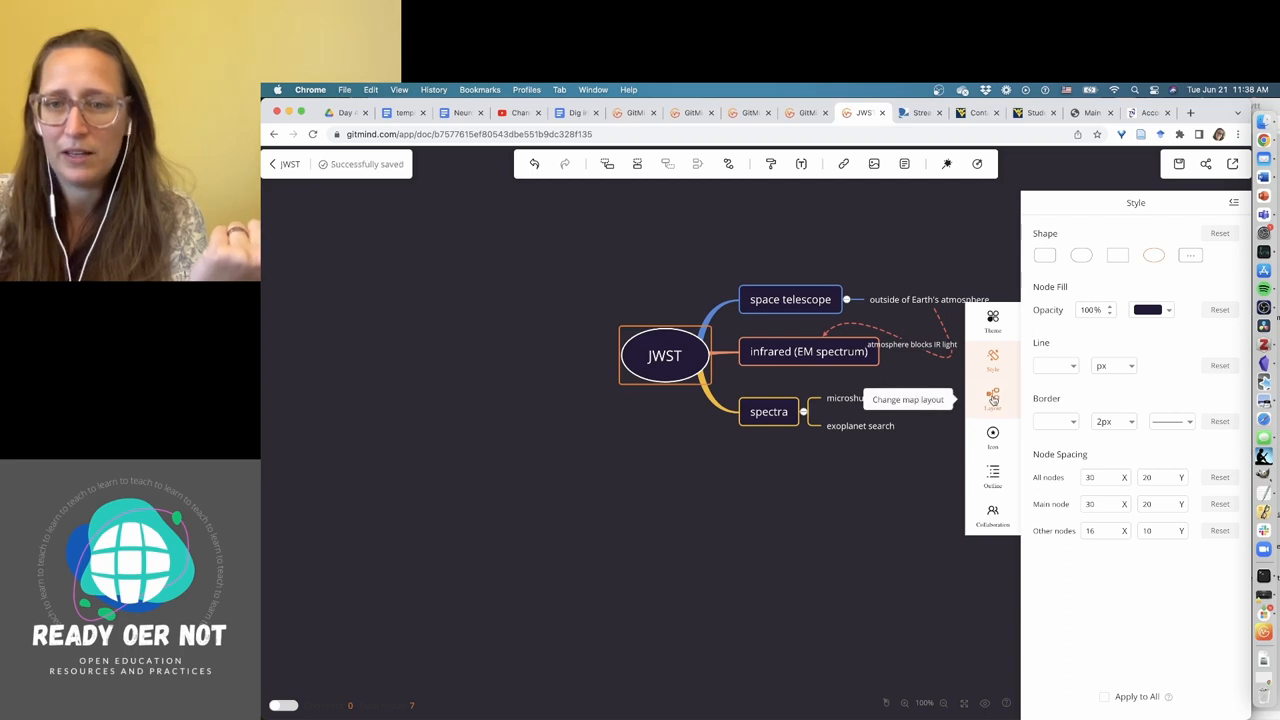
Try the tree, row, fishbone and two-sided layouts, then settle on the top-down org chart.
click(992, 398)
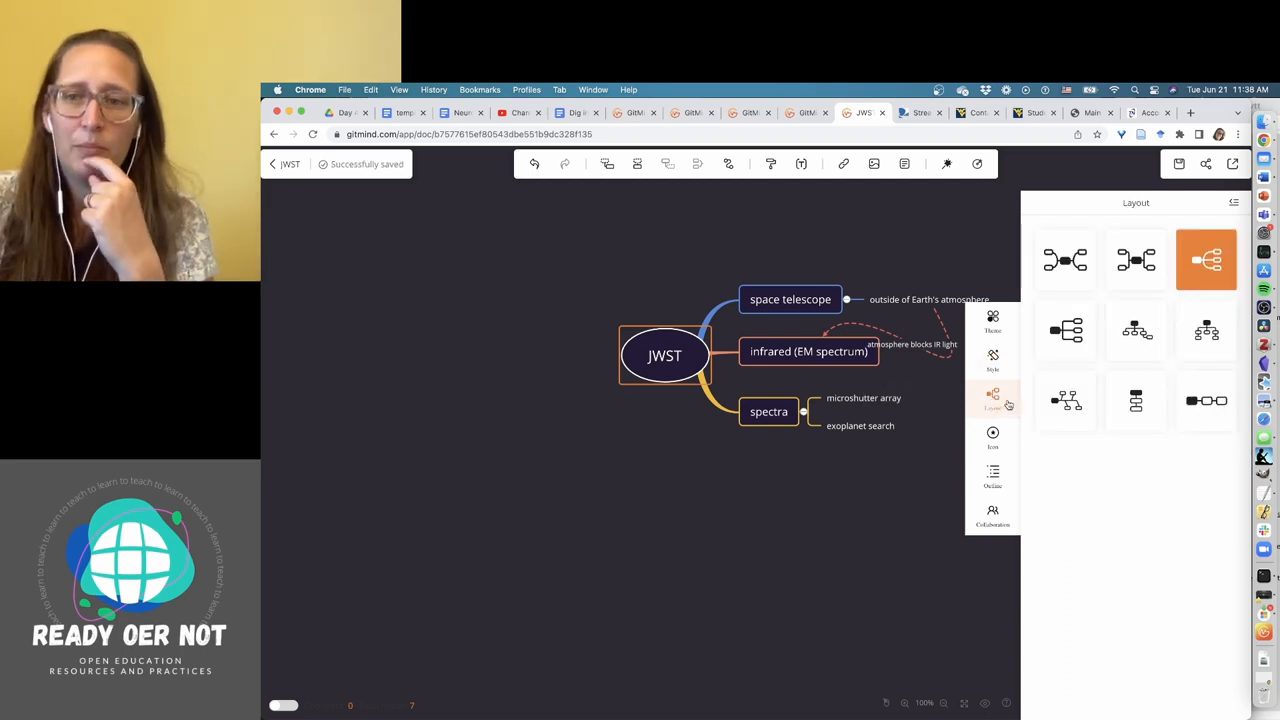
click(1135, 330)
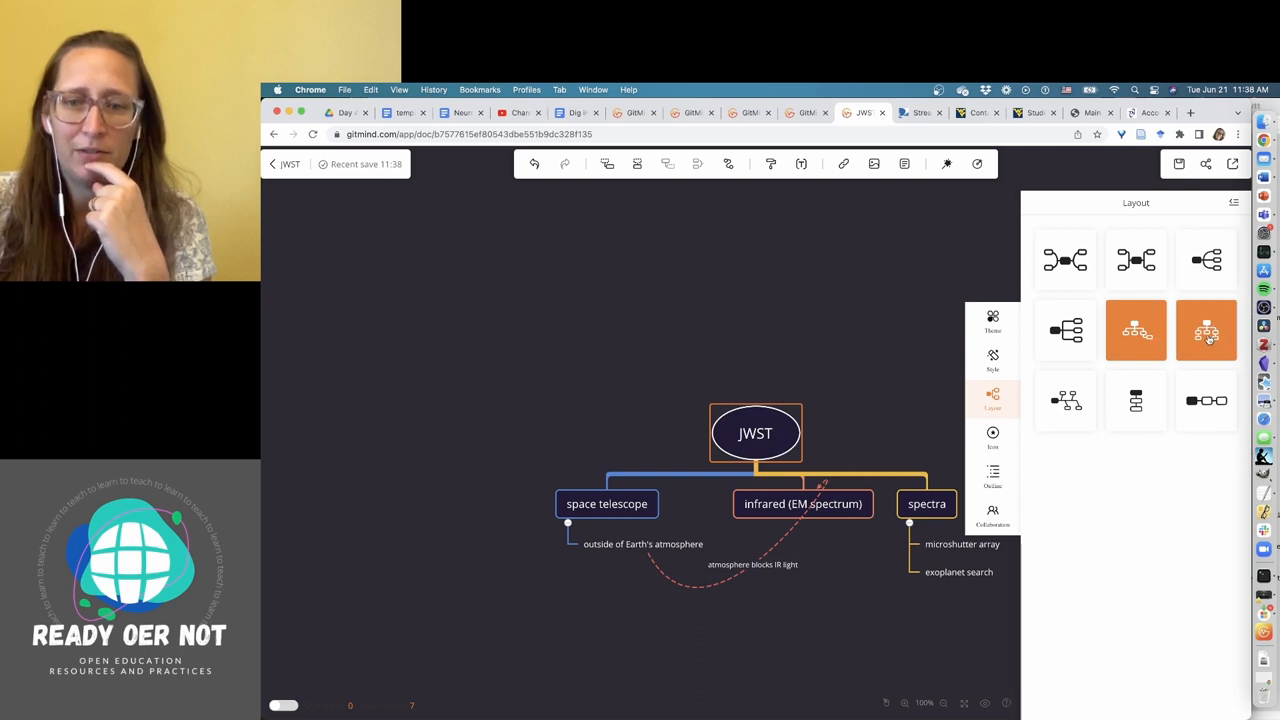
click(1206, 400)
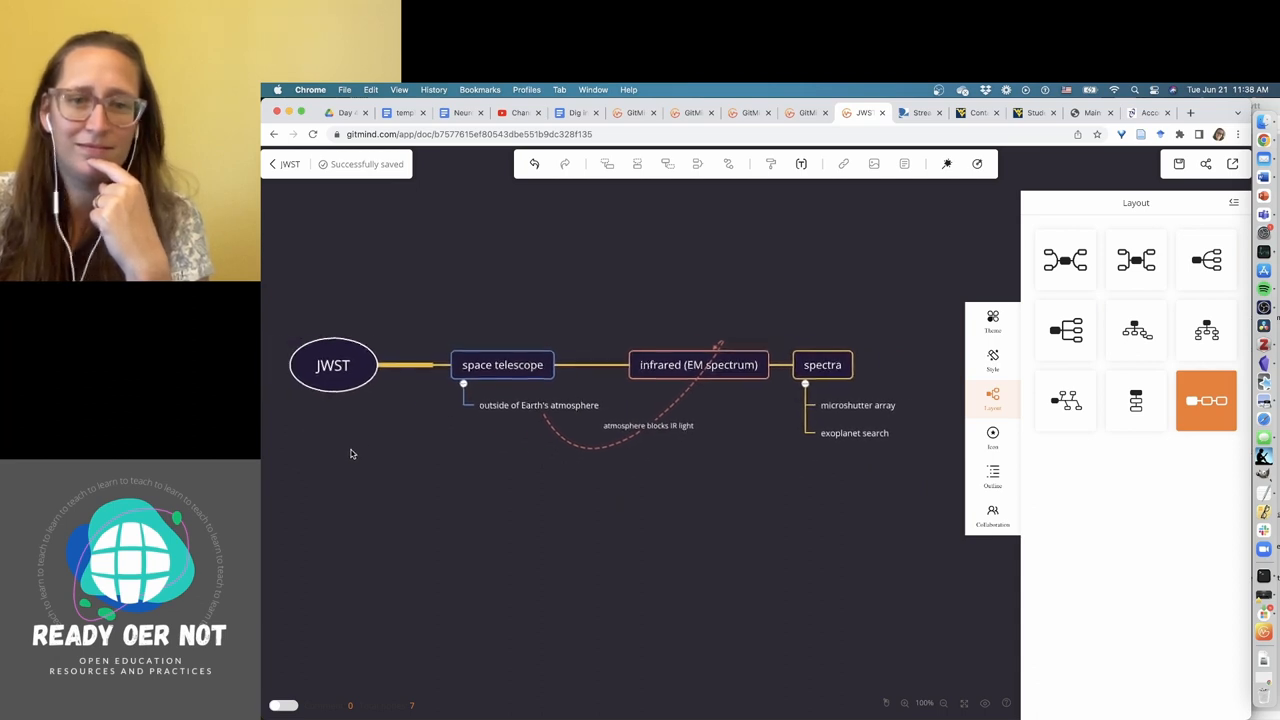
click(1065, 400)
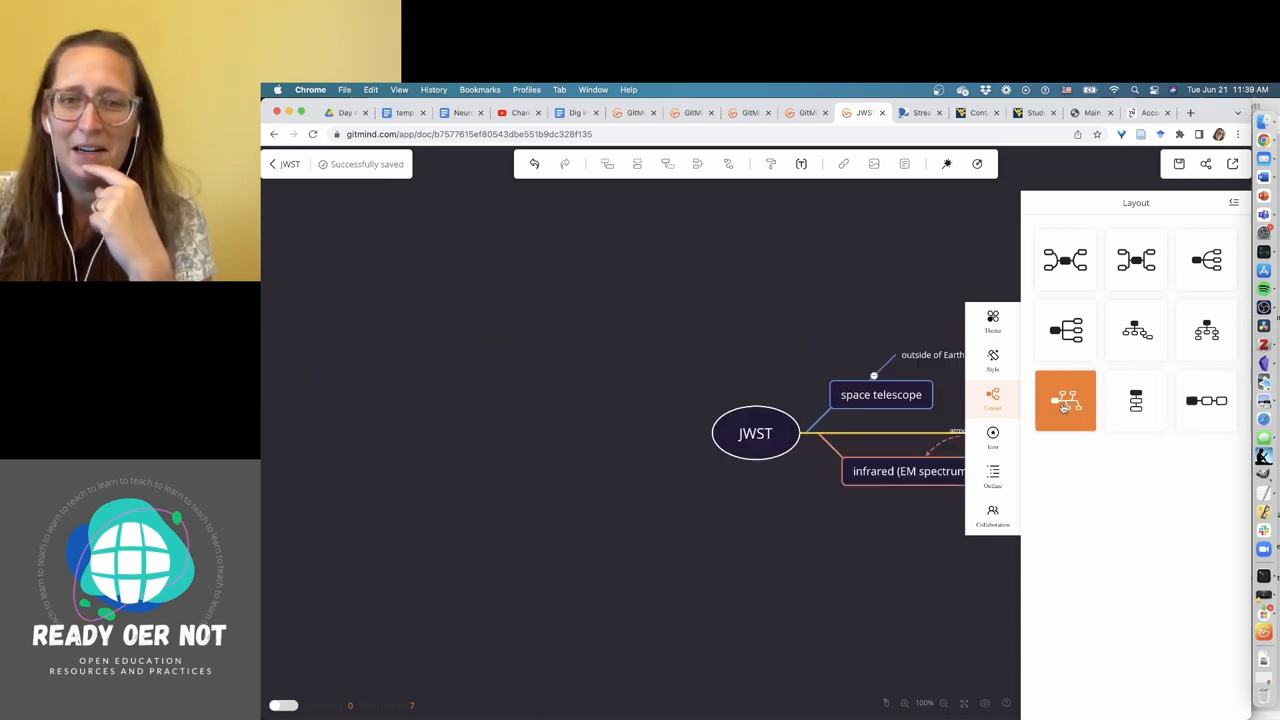
click(1065, 330)
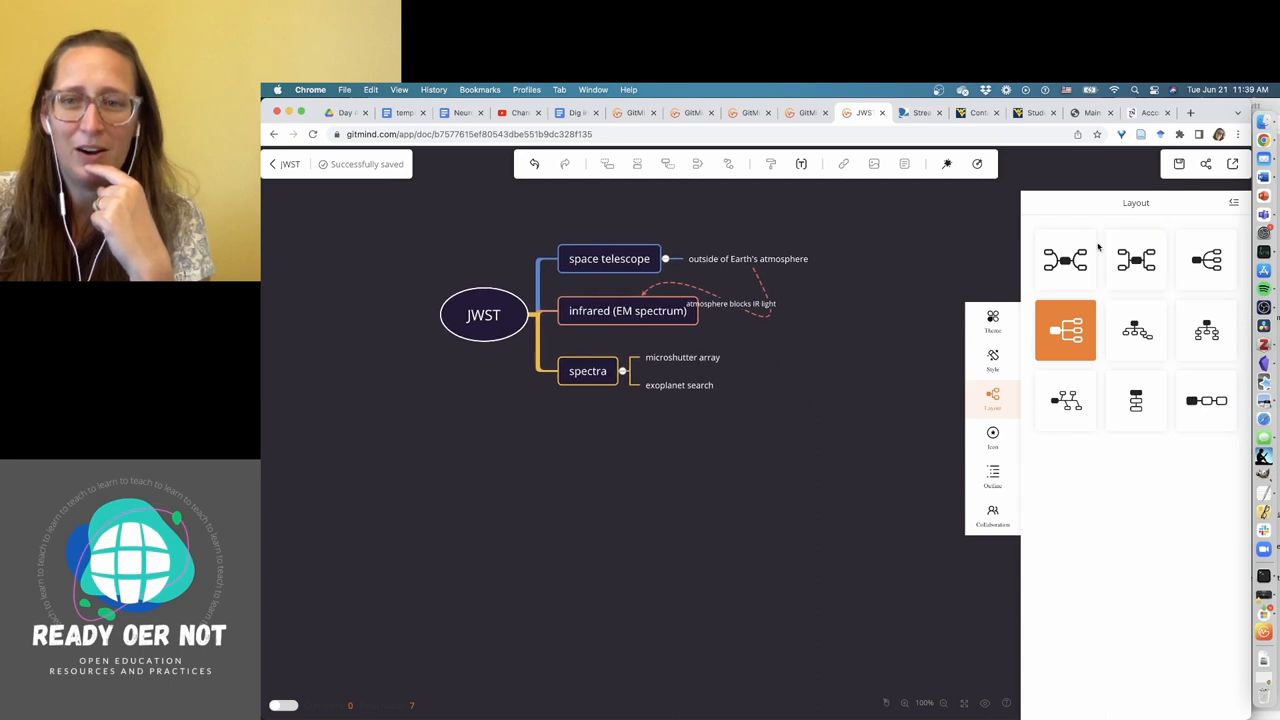
click(1065, 259)
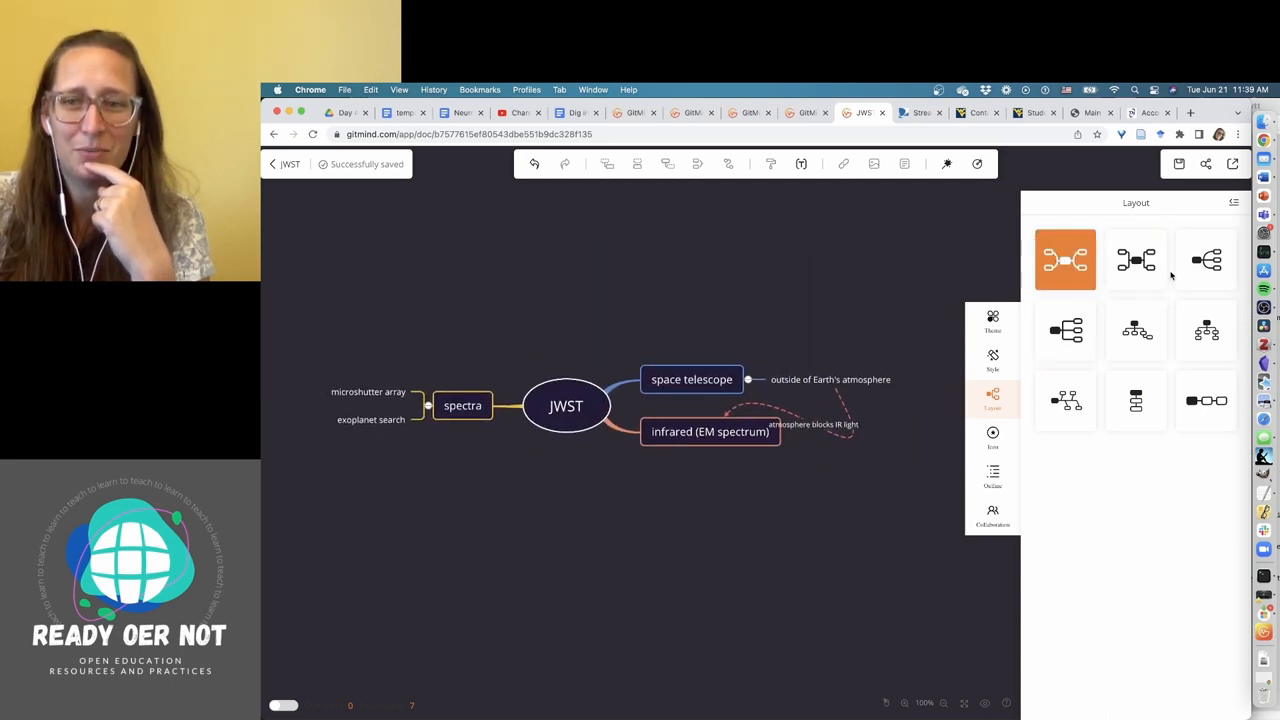
click(1136, 330)
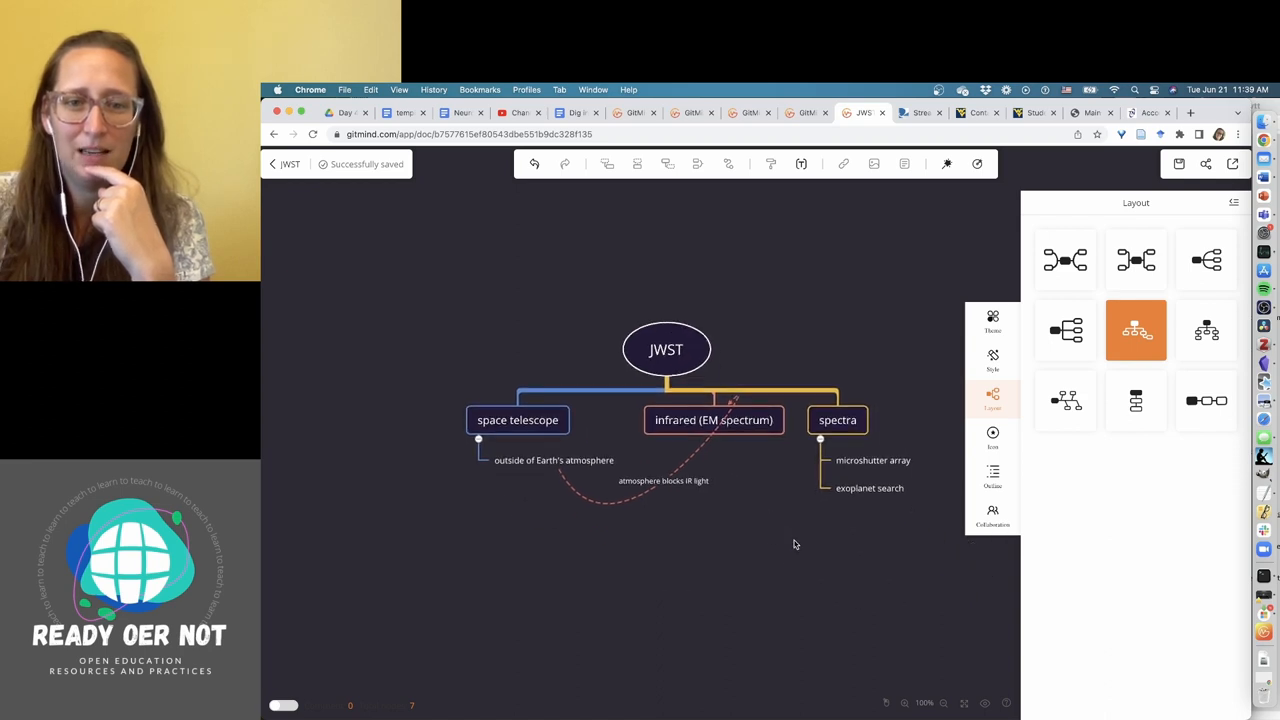
mouse_move(992, 435)
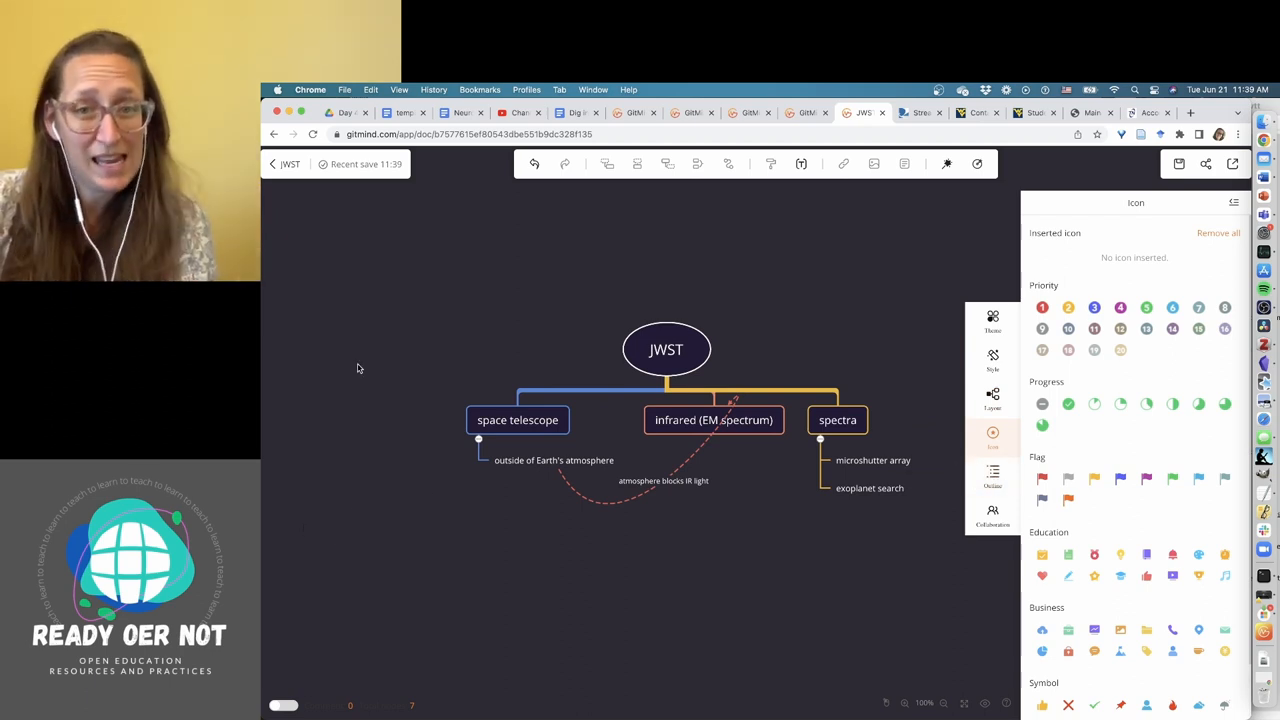
mouse_move(782, 397)
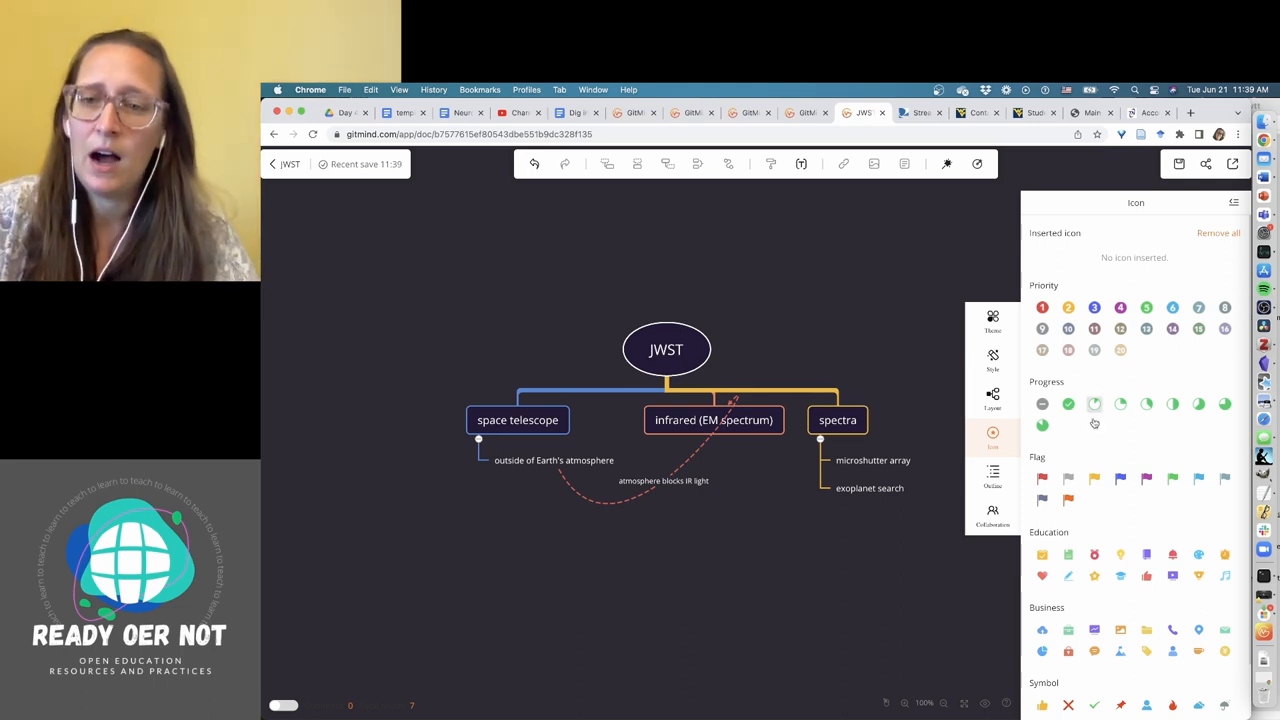
mouse_move(1165, 452)
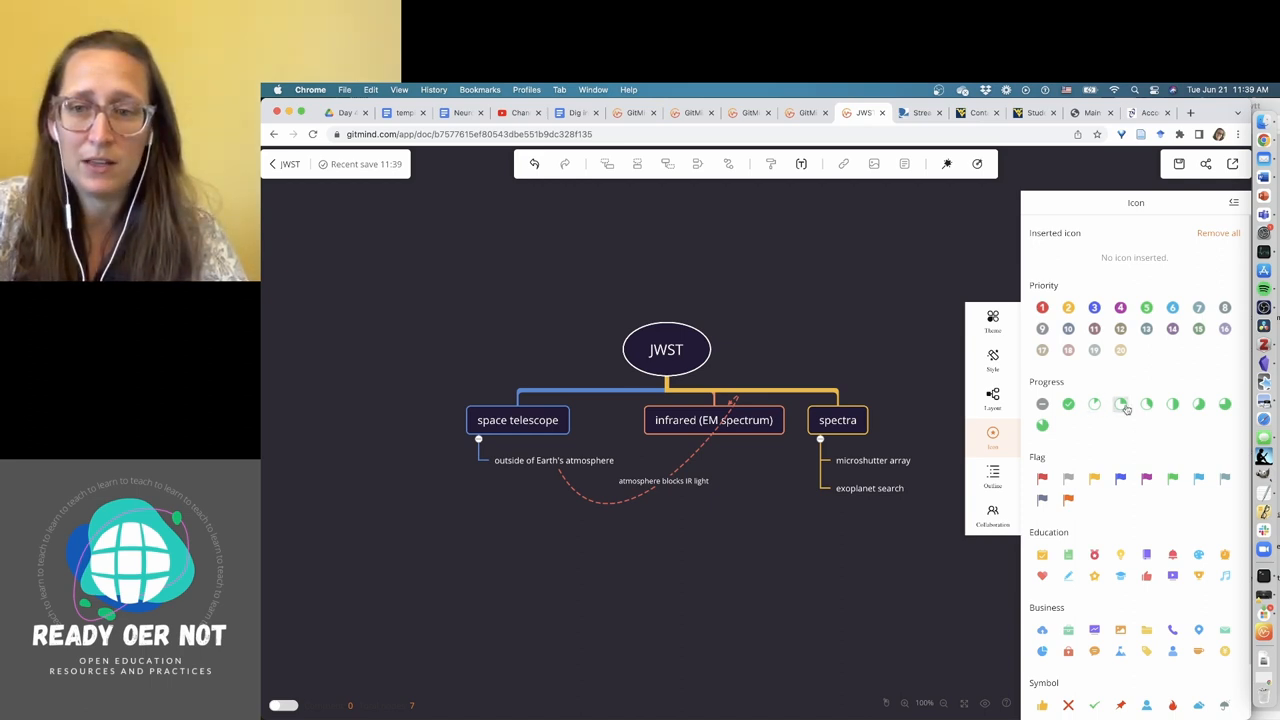
Add a progress icon to space telescope, a symbol icon to JWST, and icons to infrared.
click(517, 419)
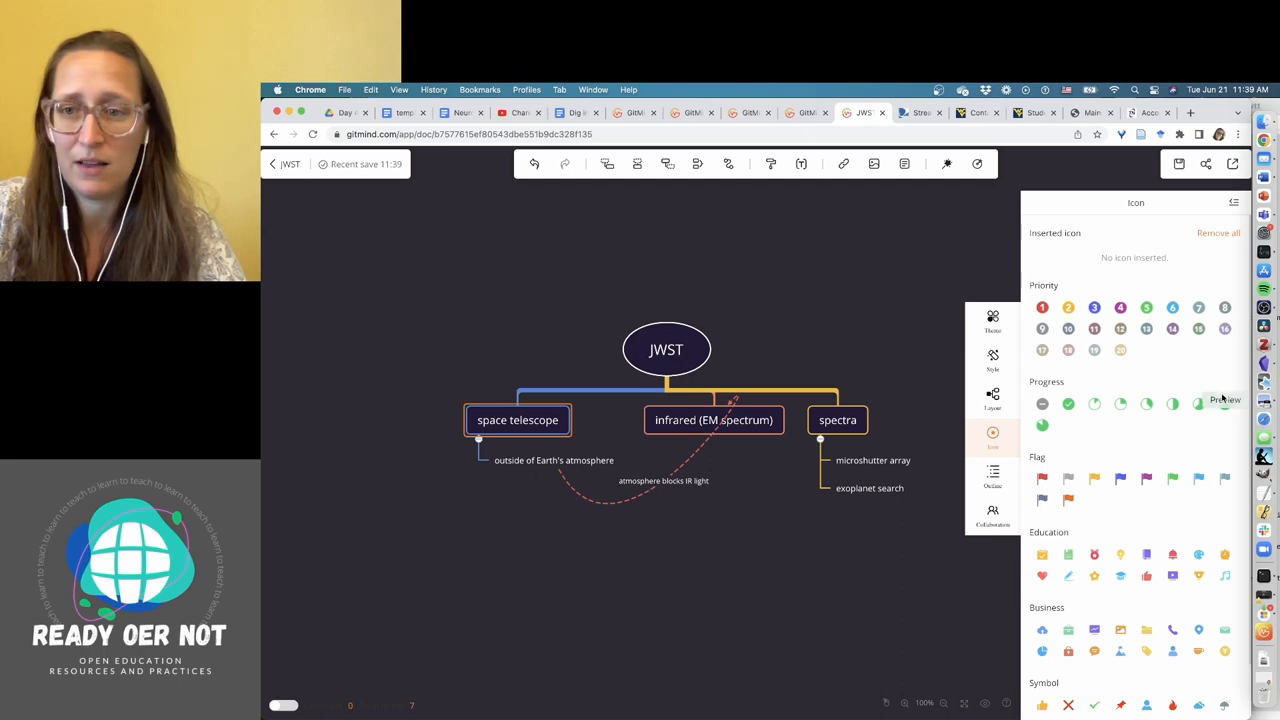
click(1199, 406)
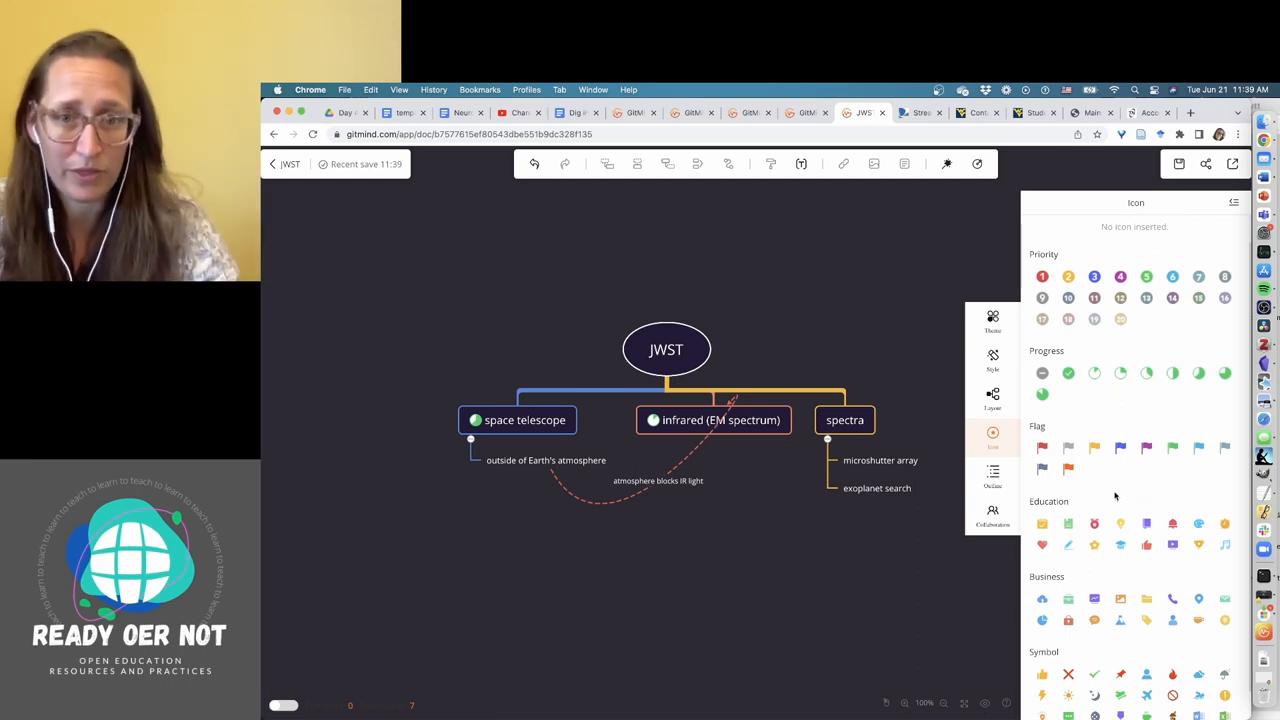
mouse_move(1087, 530)
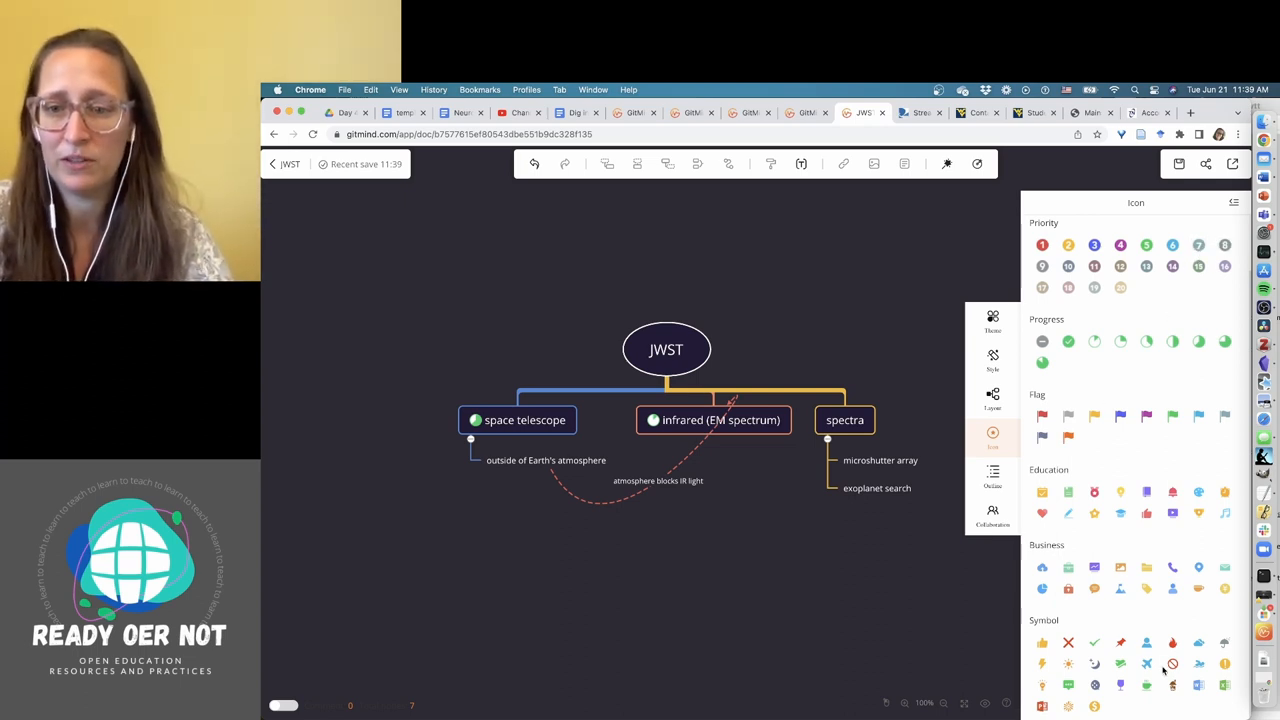
click(666, 349)
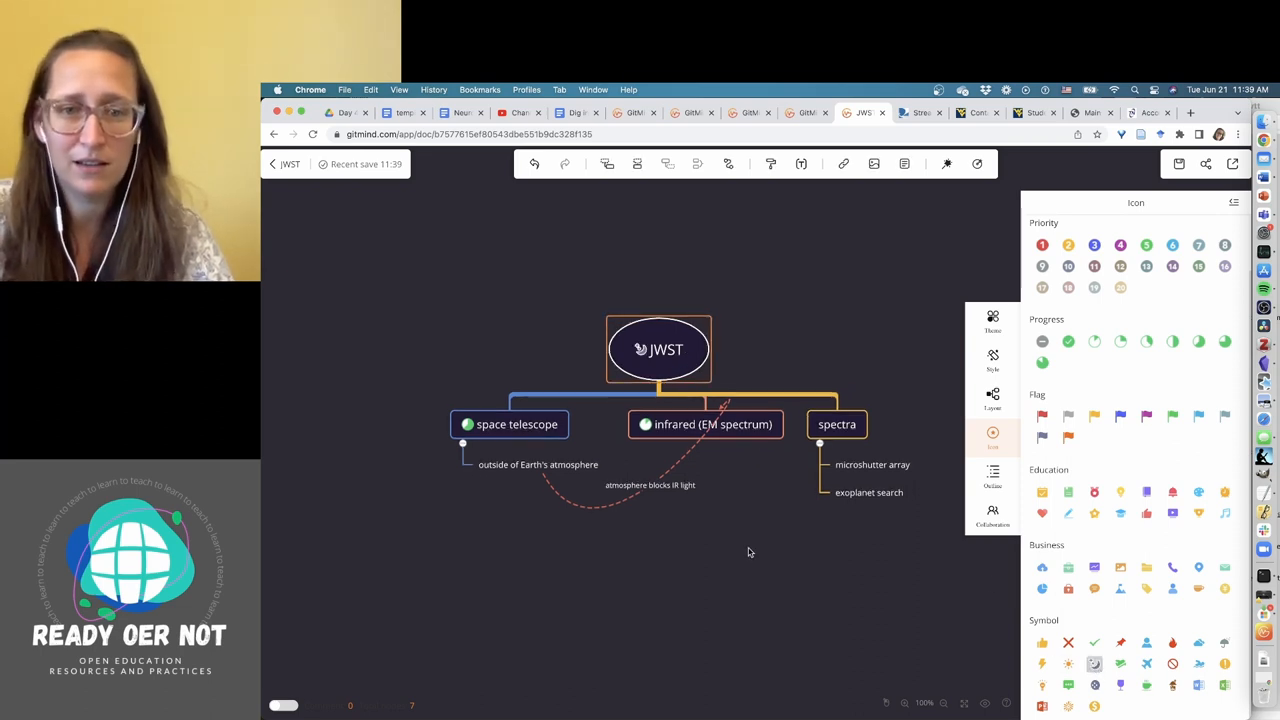
click(837, 424)
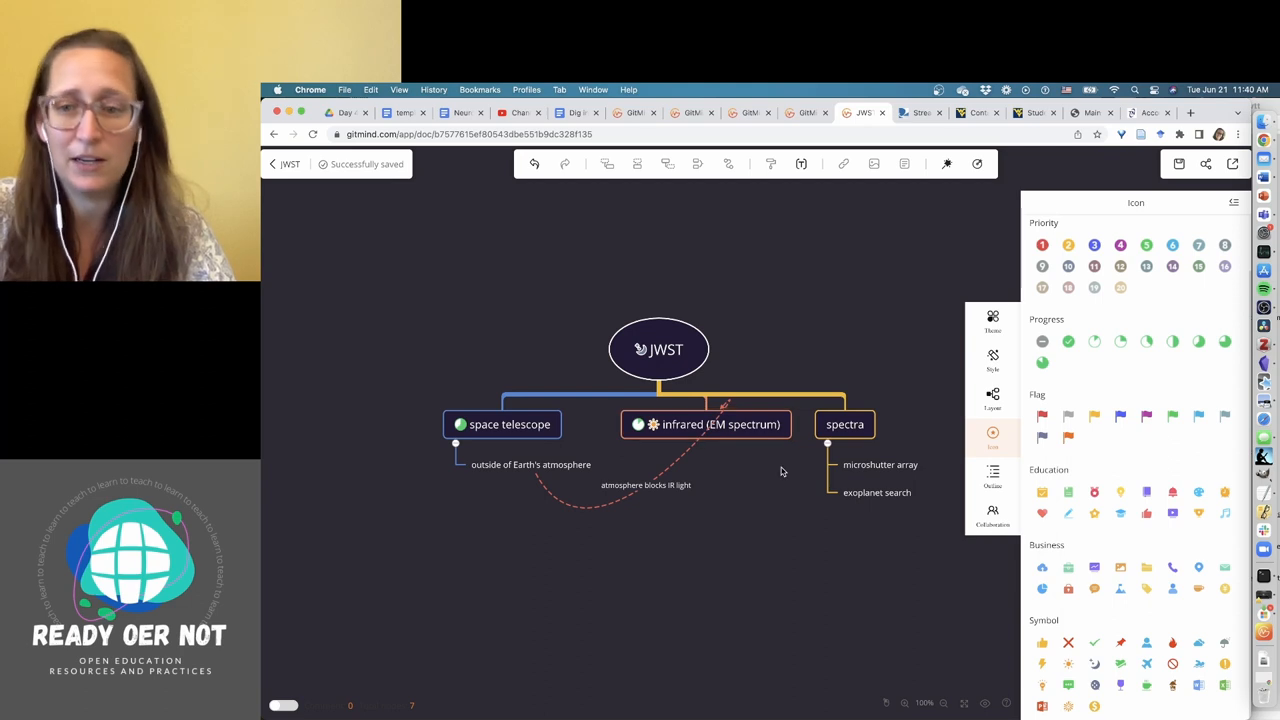
click(705, 424)
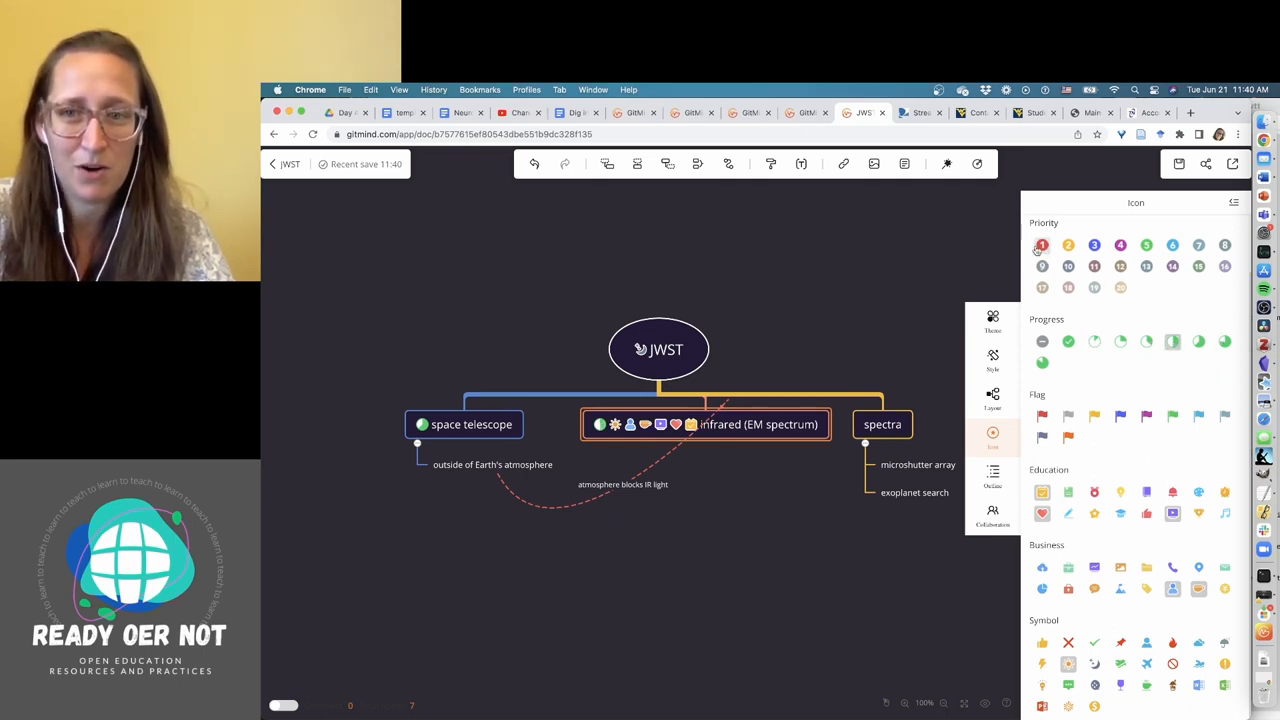
click(1094, 245)
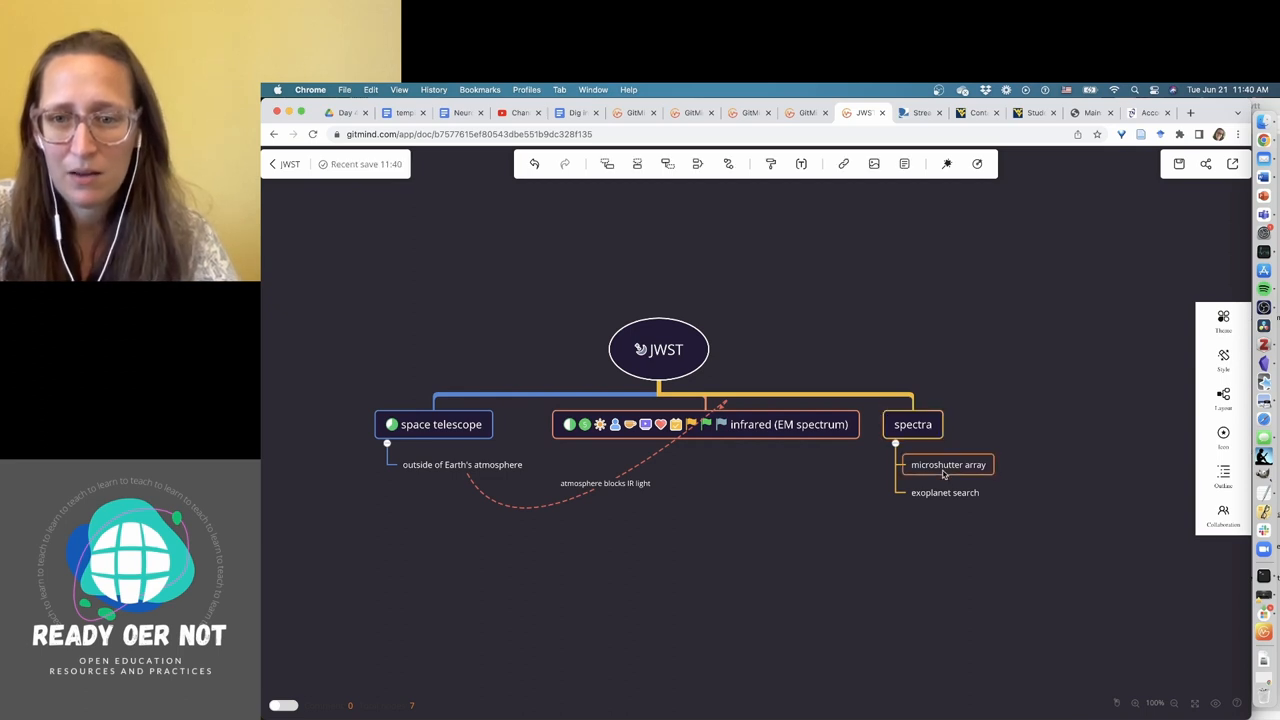
mouse_move(905, 164)
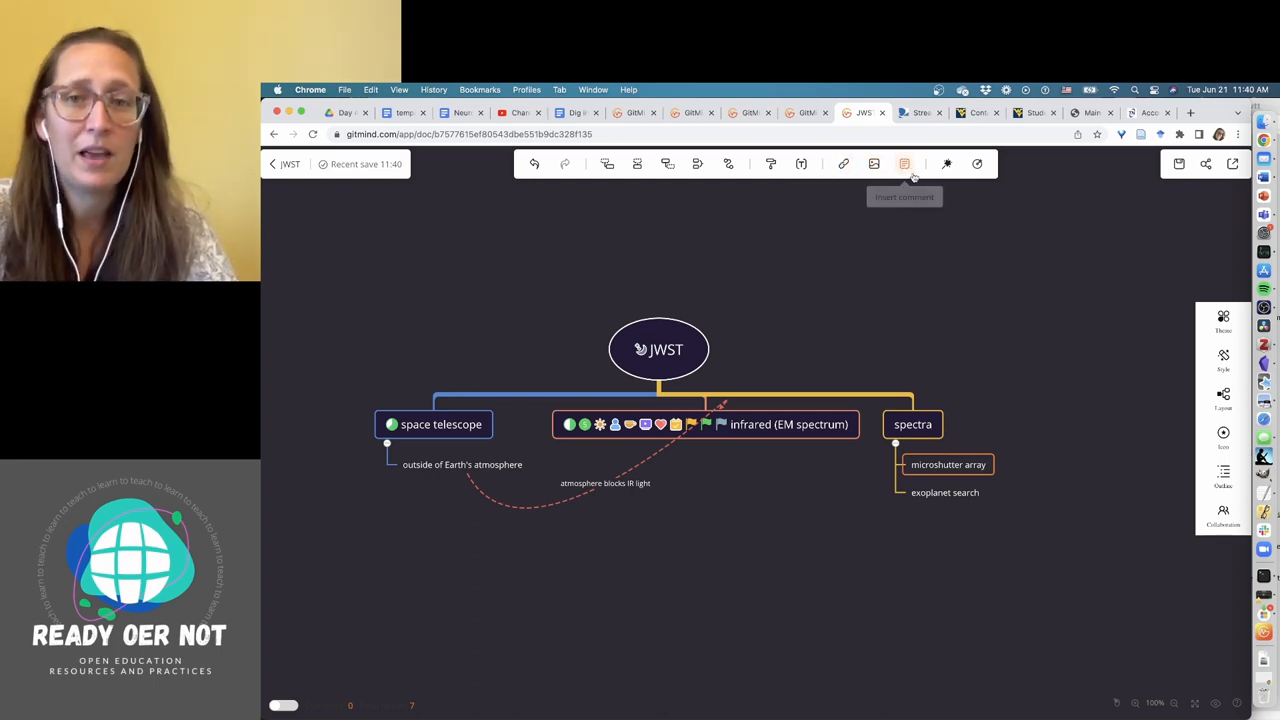
mouse_move(910, 310)
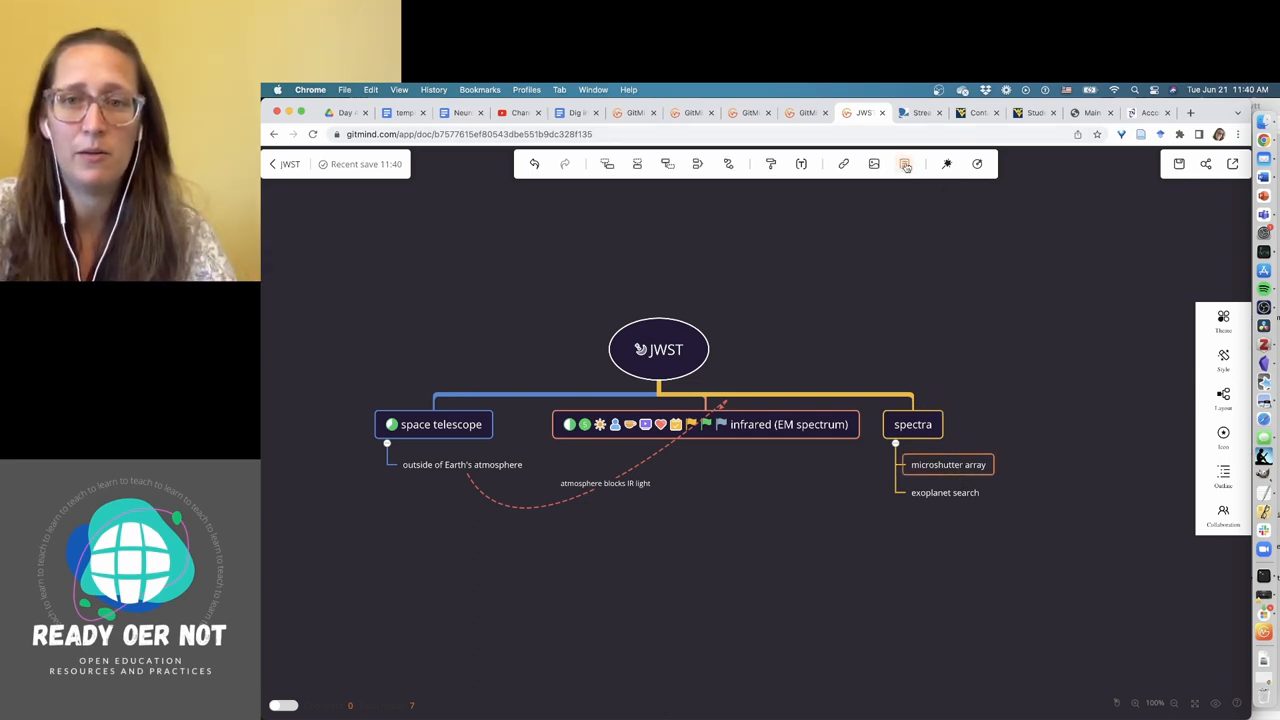
Comment on microshutter array: "So interesting! Tell me more about that!!".
click(905, 164)
text(So intere)
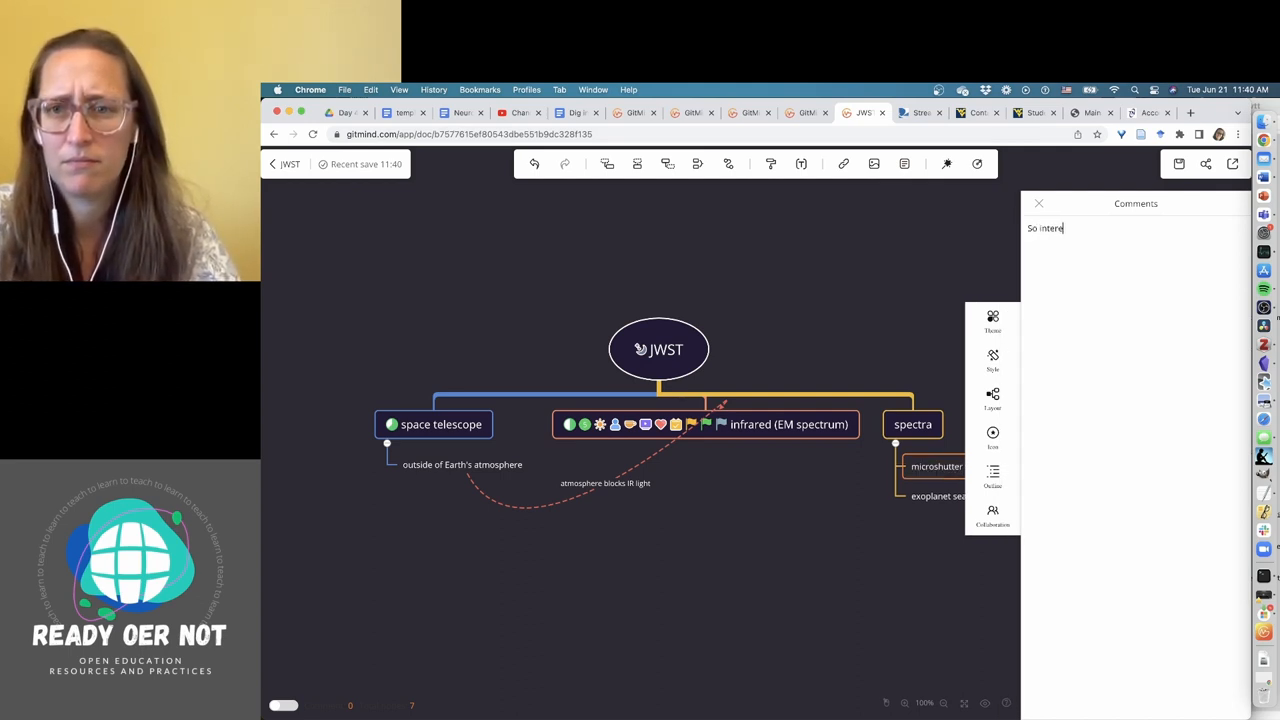
text(sting! Tell me)
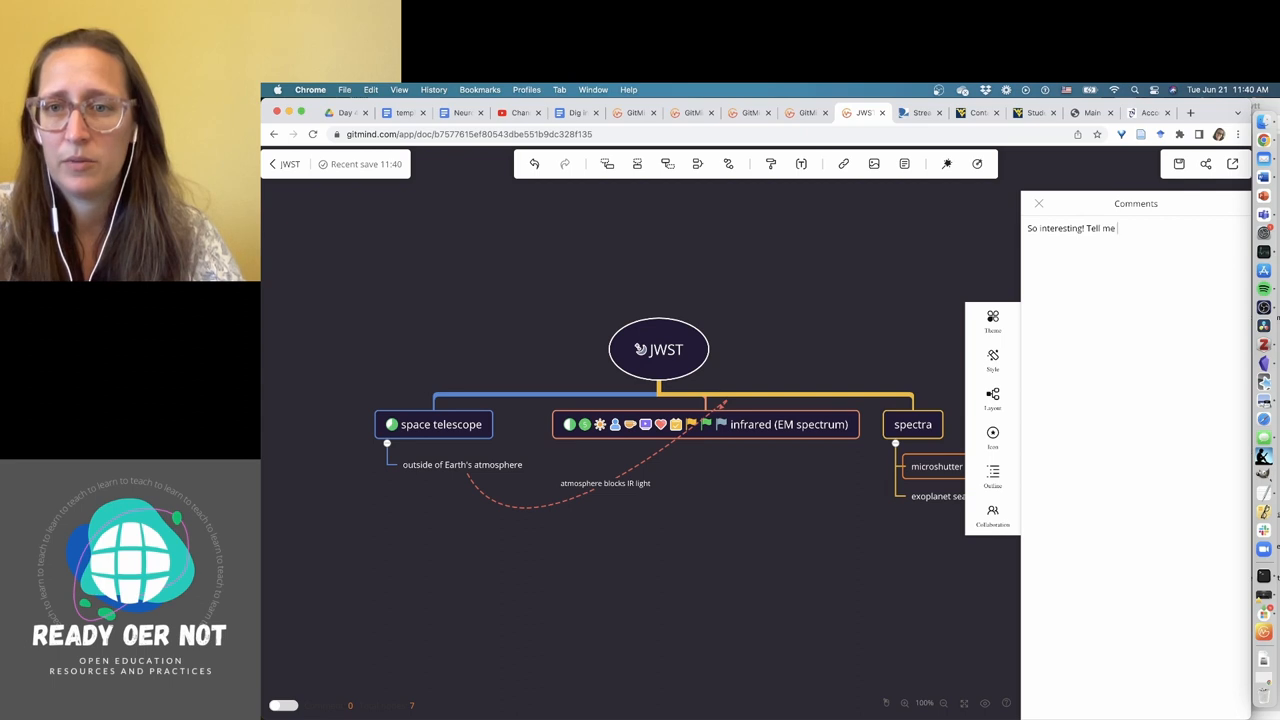
text(more about that!!)
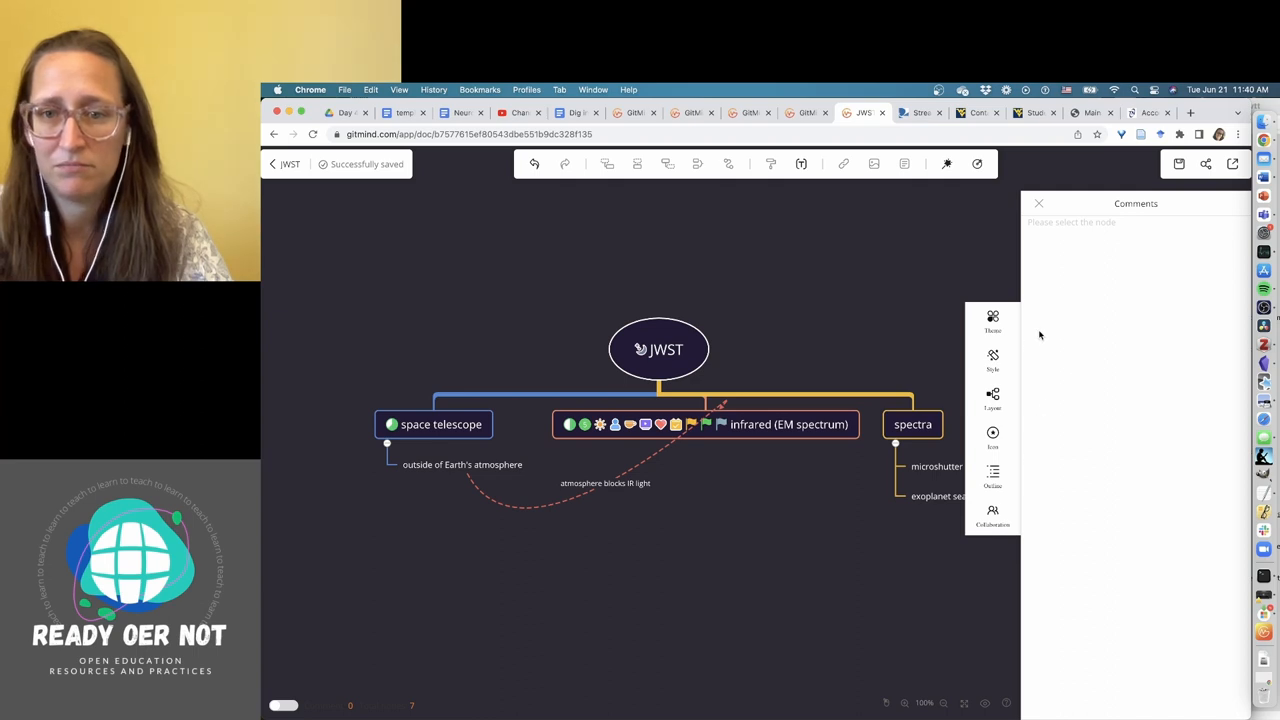
Add a second comment to the spectra node and close comments.
click(912, 424)
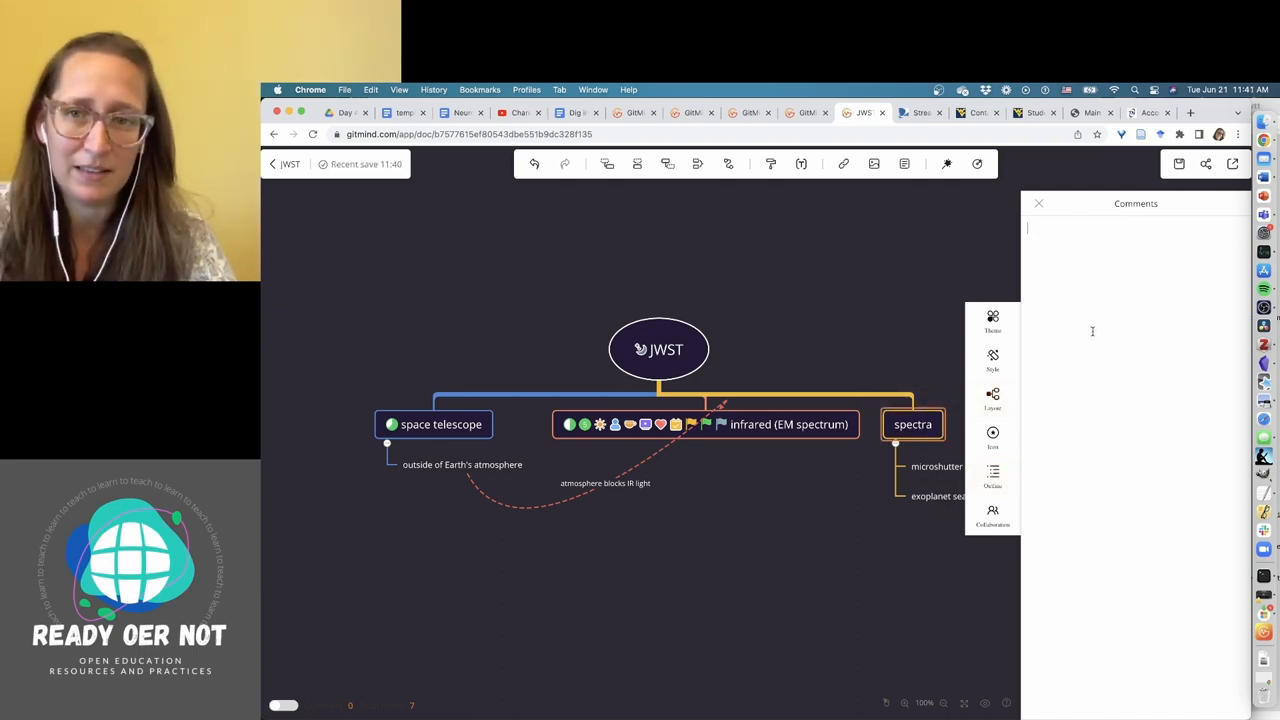
text(aklsdfj)
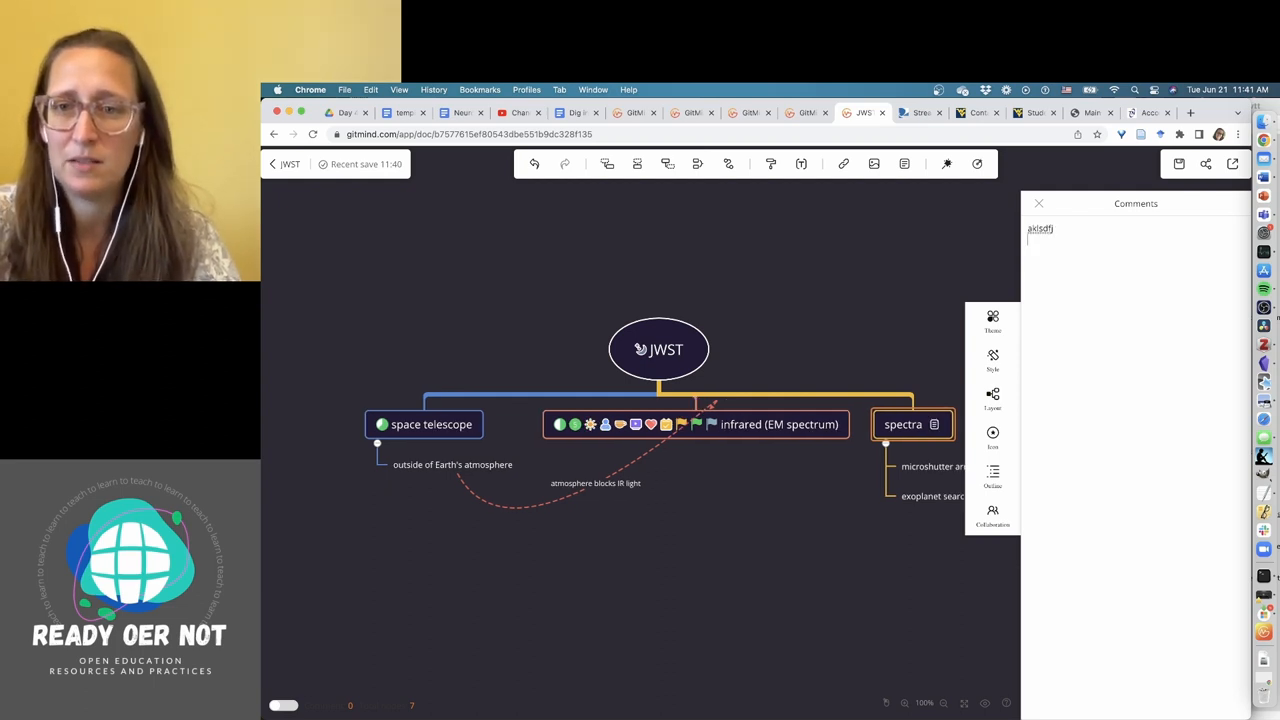
click(1038, 203)
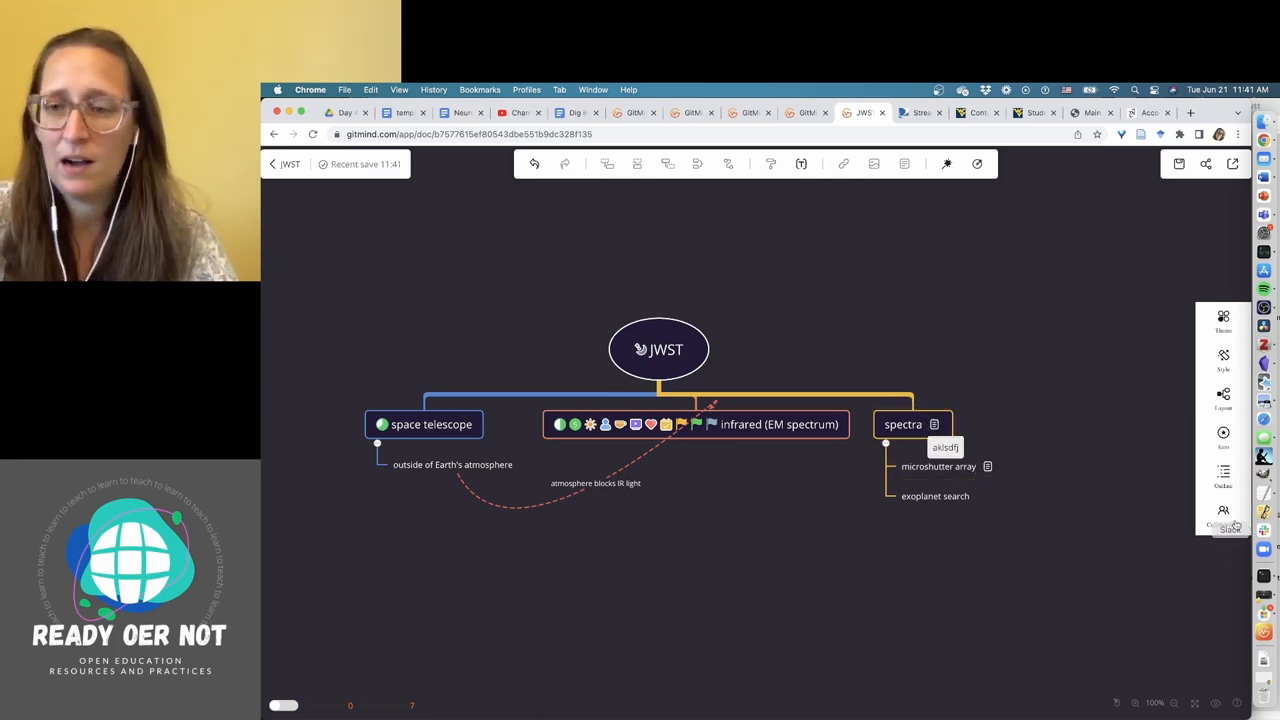
Show the collaborator list and view the link and email invitation options.
click(1223, 515)
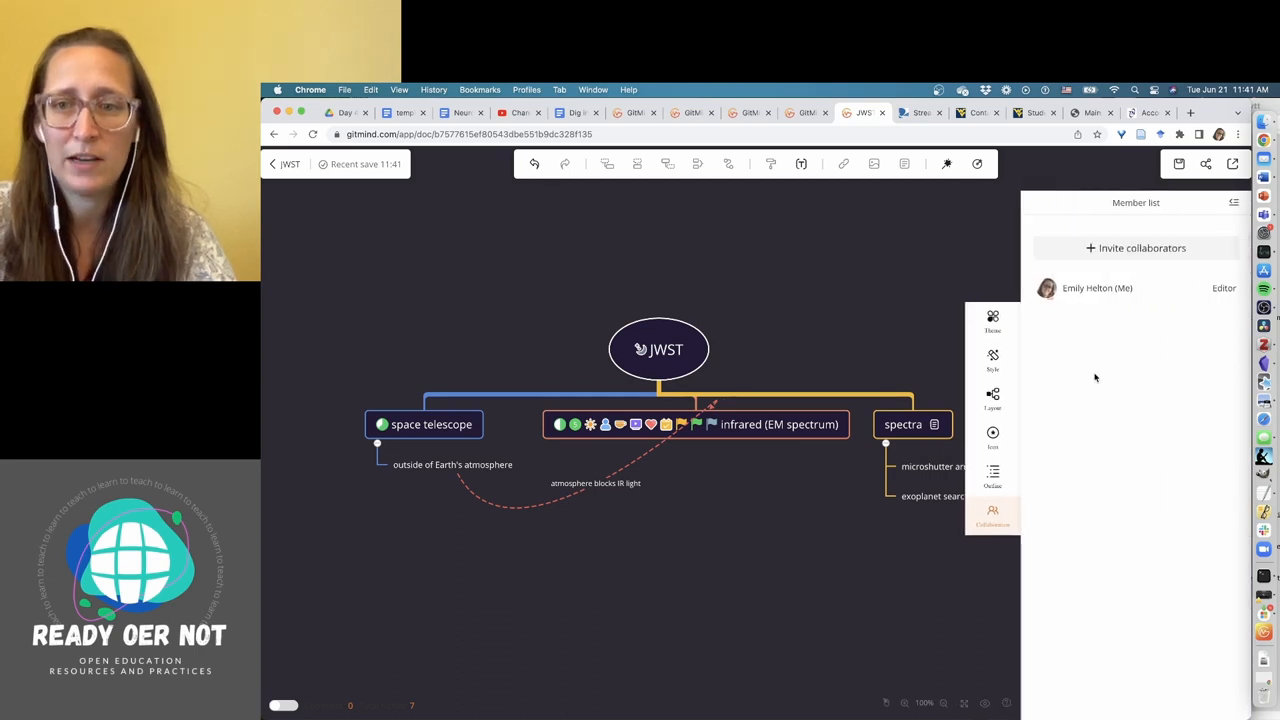
click(1141, 248)
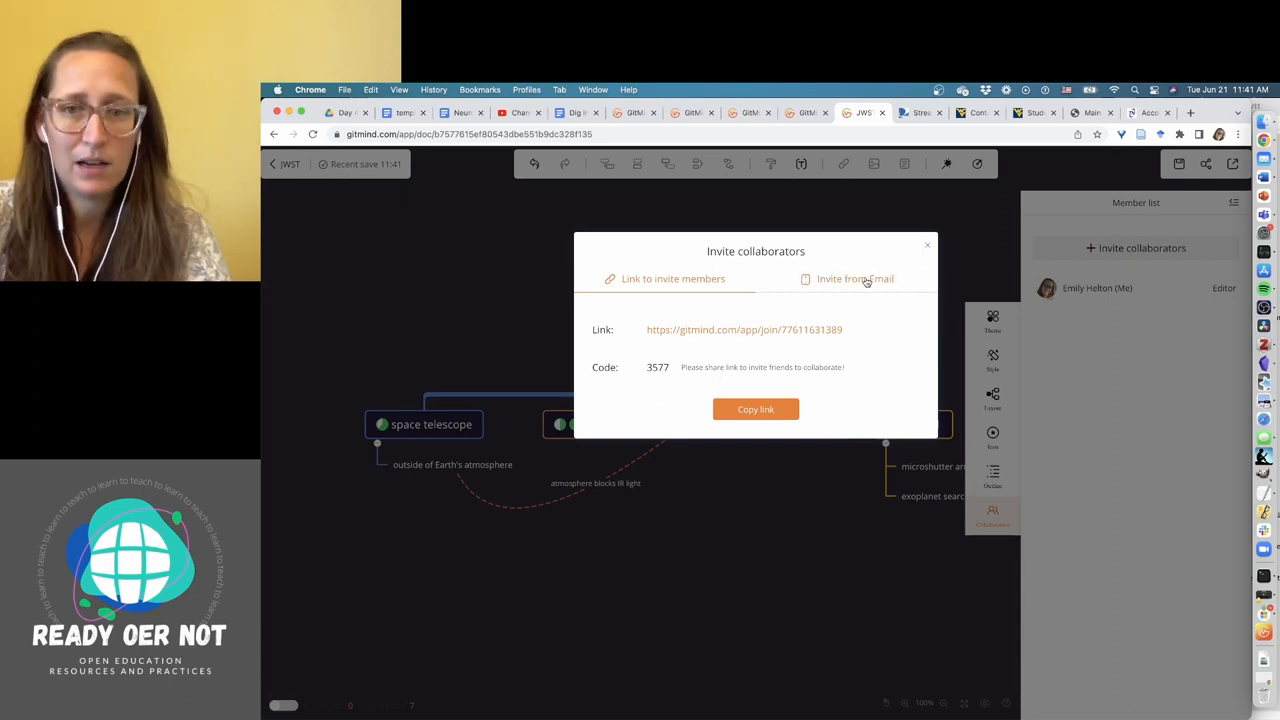
click(855, 279)
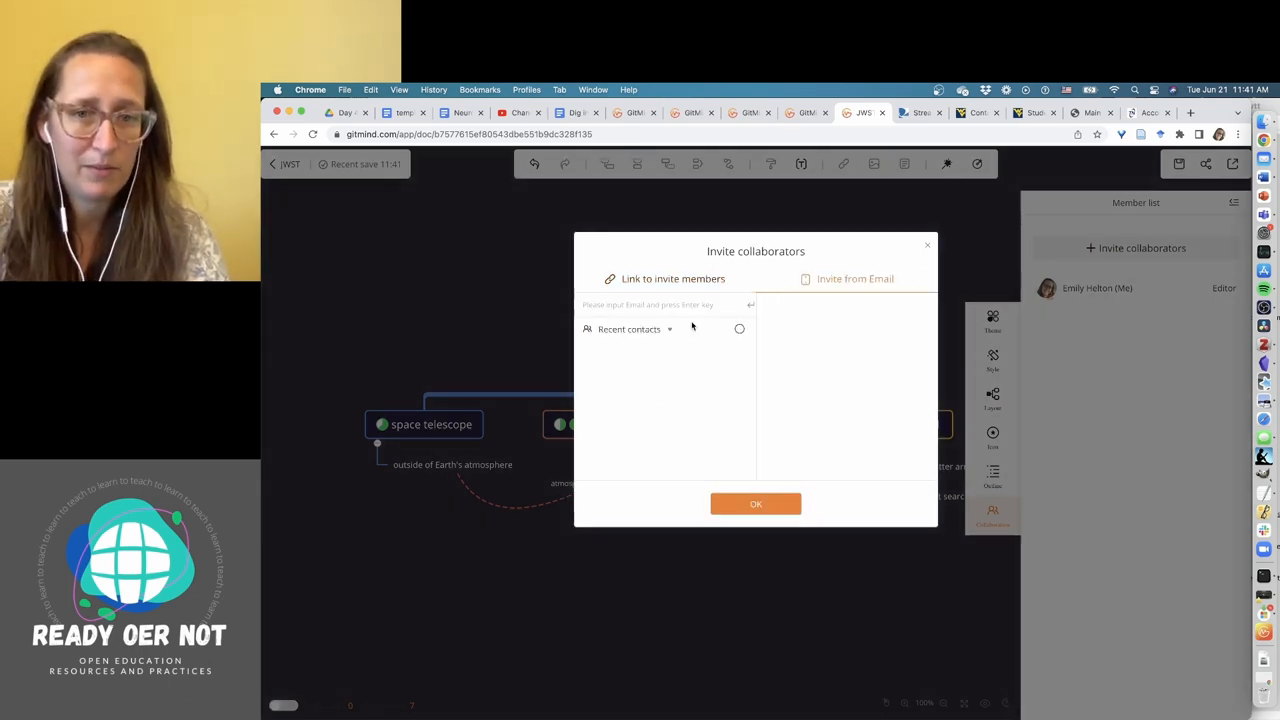
click(926, 245)
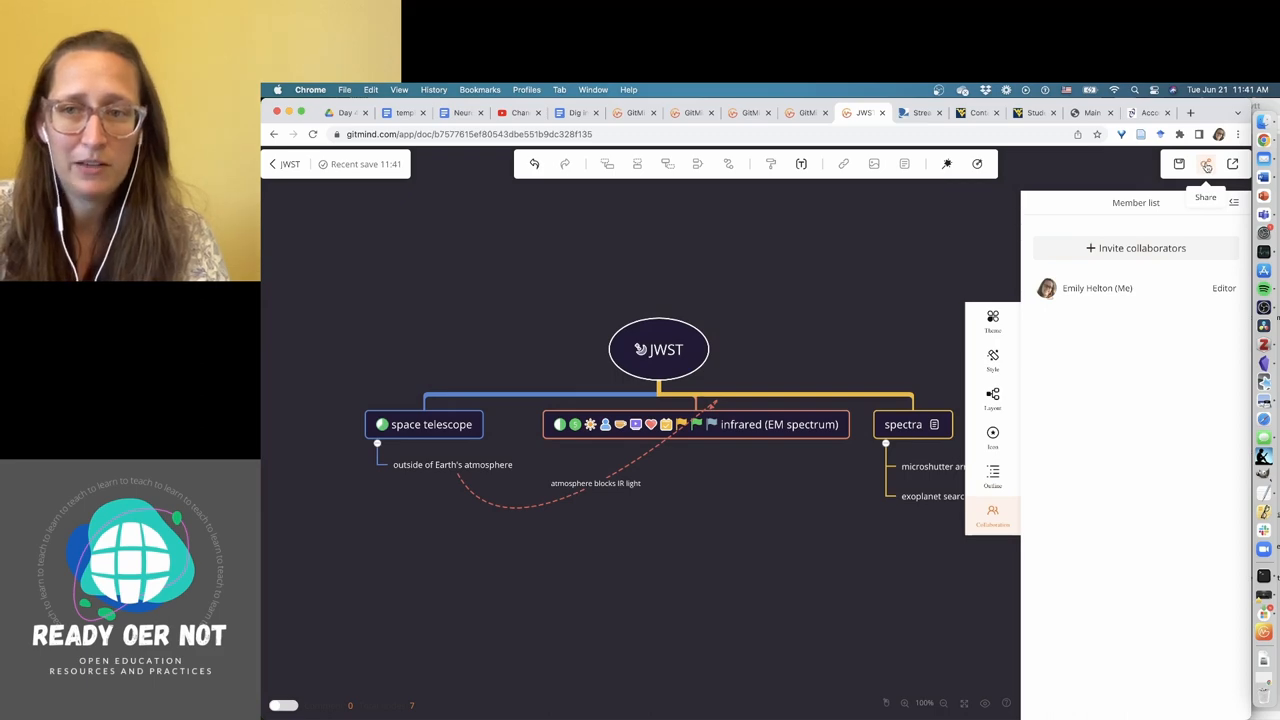
Toggle viewers' save/copy permission, copy the share link, then save the map.
click(1206, 164)
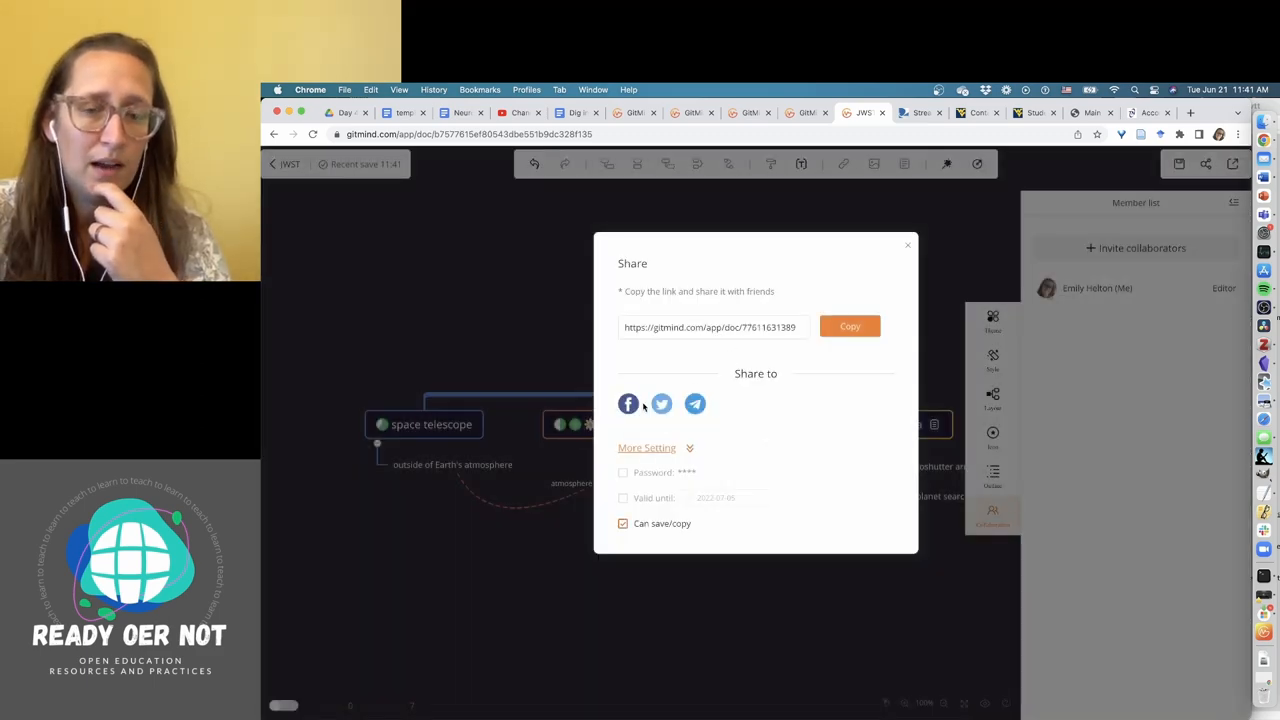
mouse_move(700, 510)
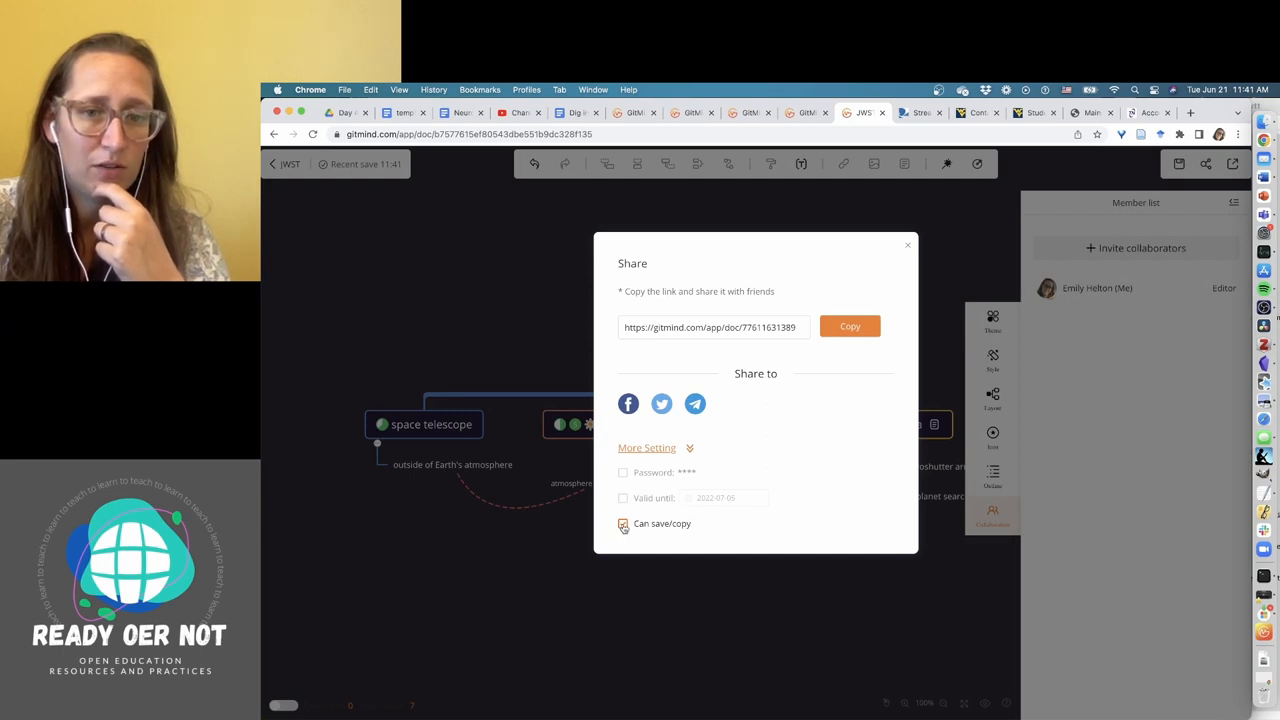
click(623, 523)
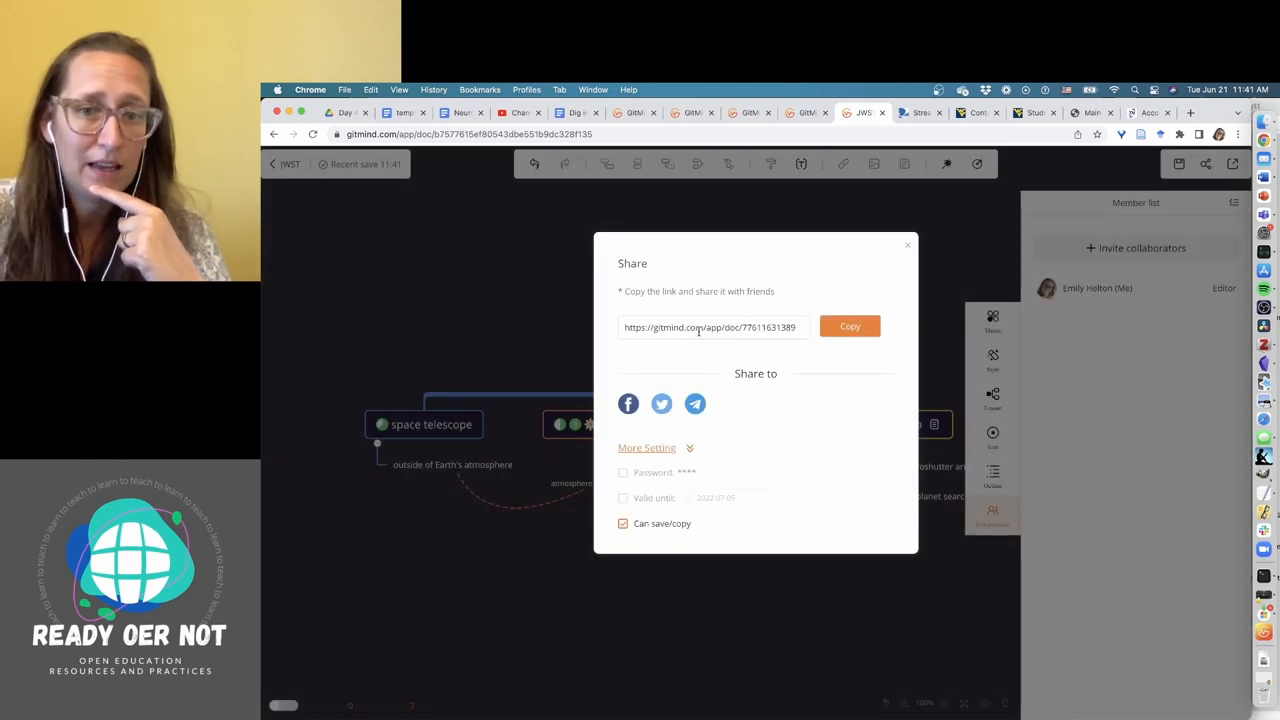
click(849, 326)
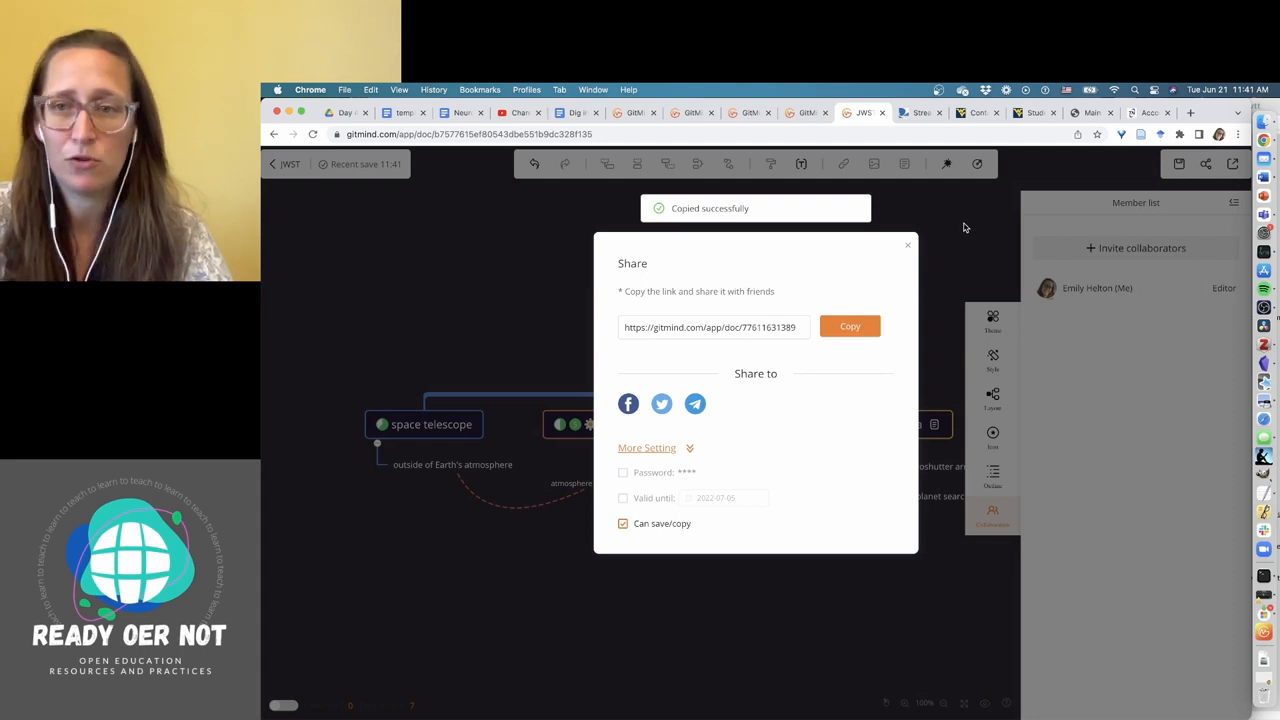
click(907, 245)
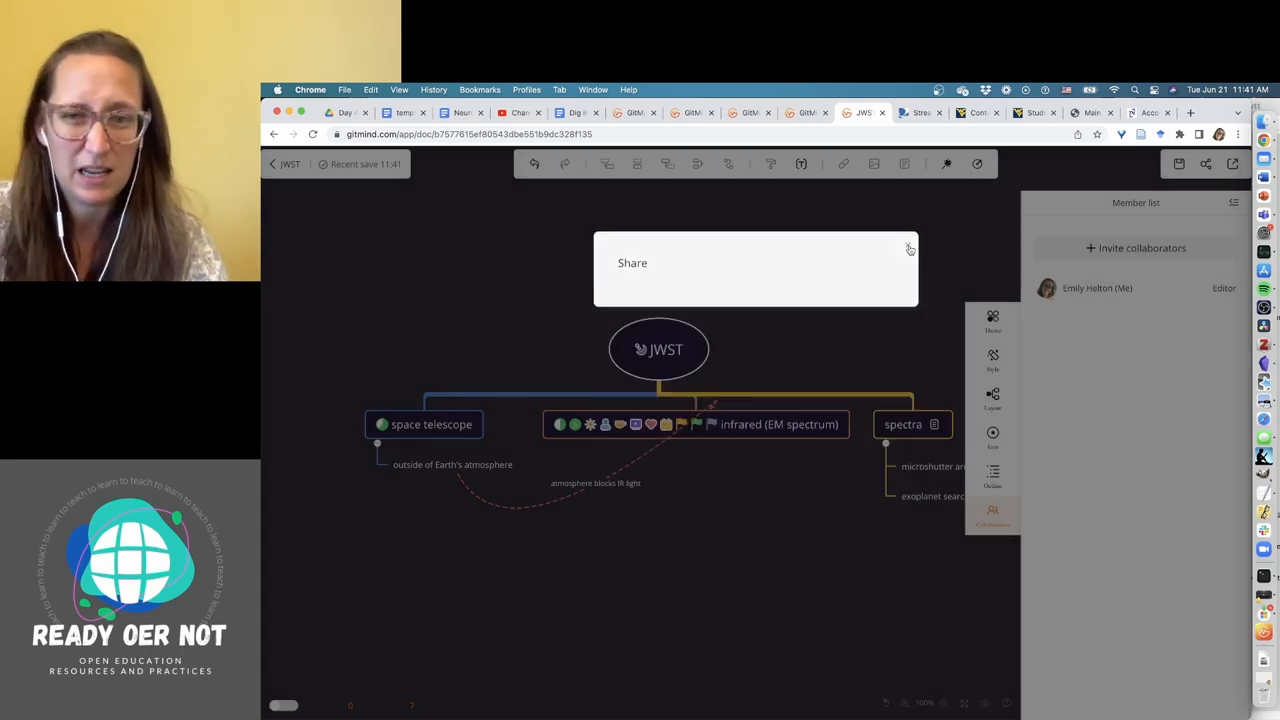
click(909, 248)
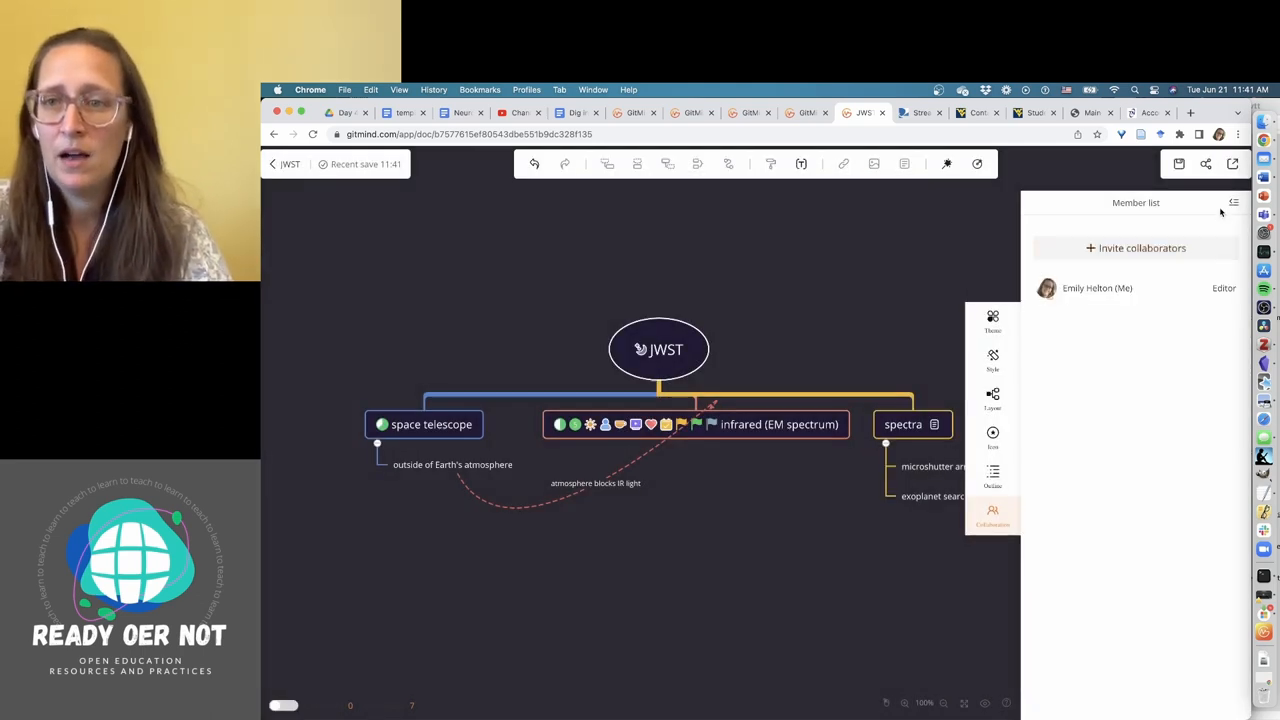
mouse_move(791, 254)
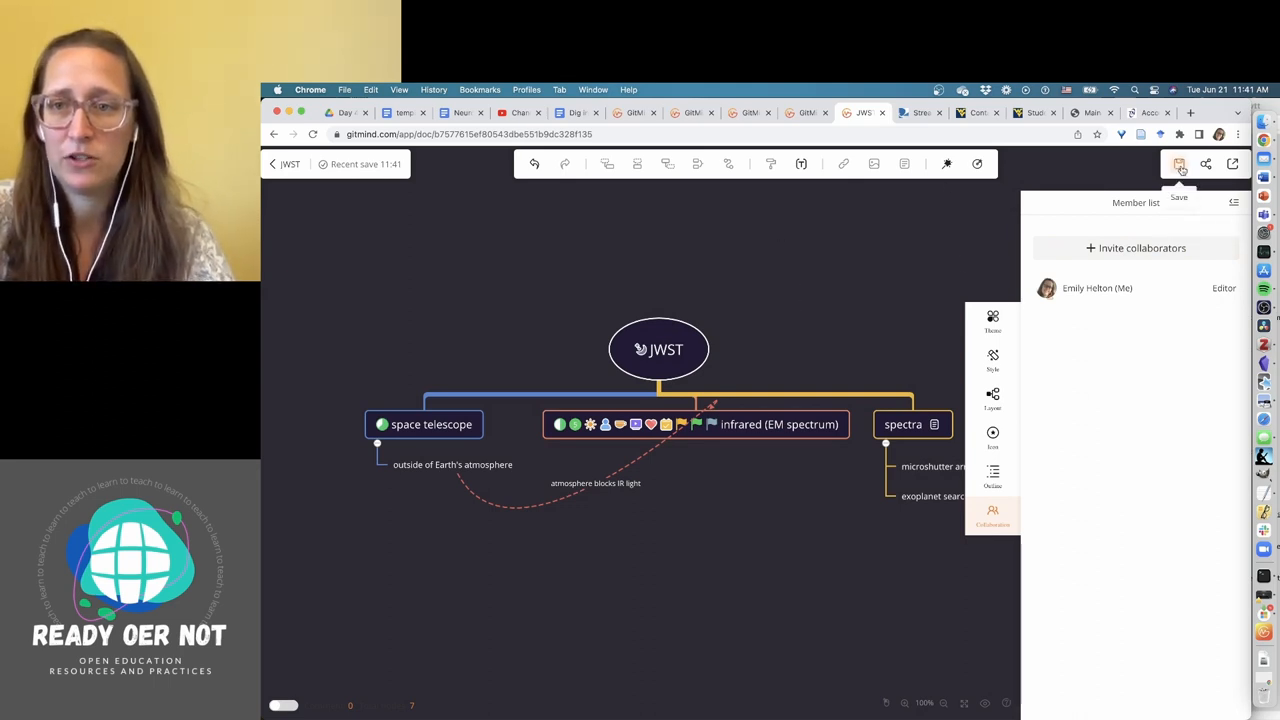
click(1179, 164)
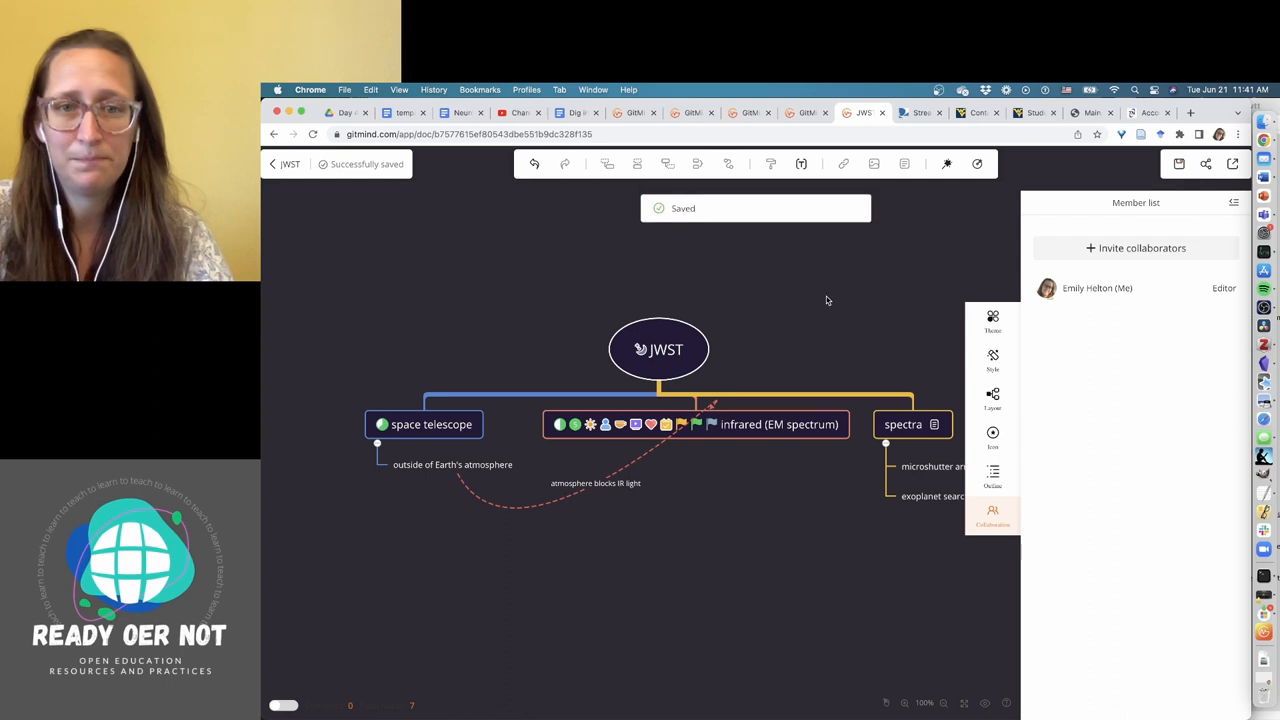
mouse_move(1184, 240)
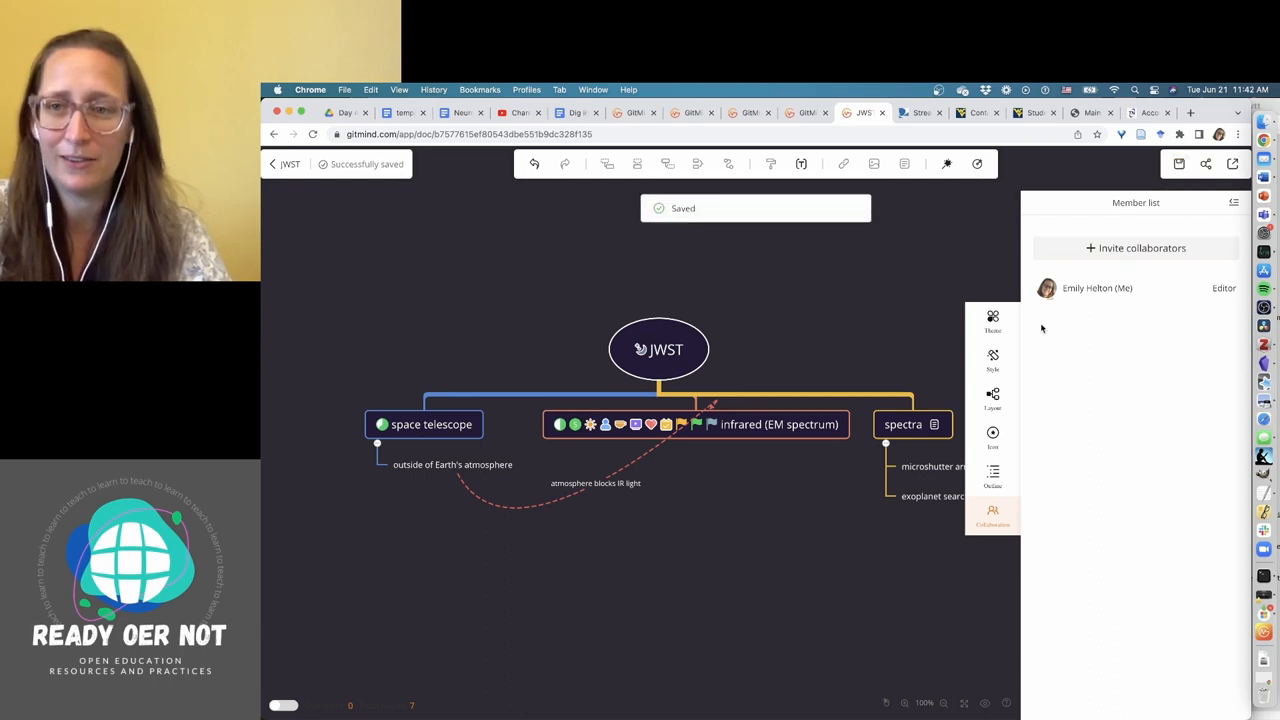
mouse_move(993, 475)
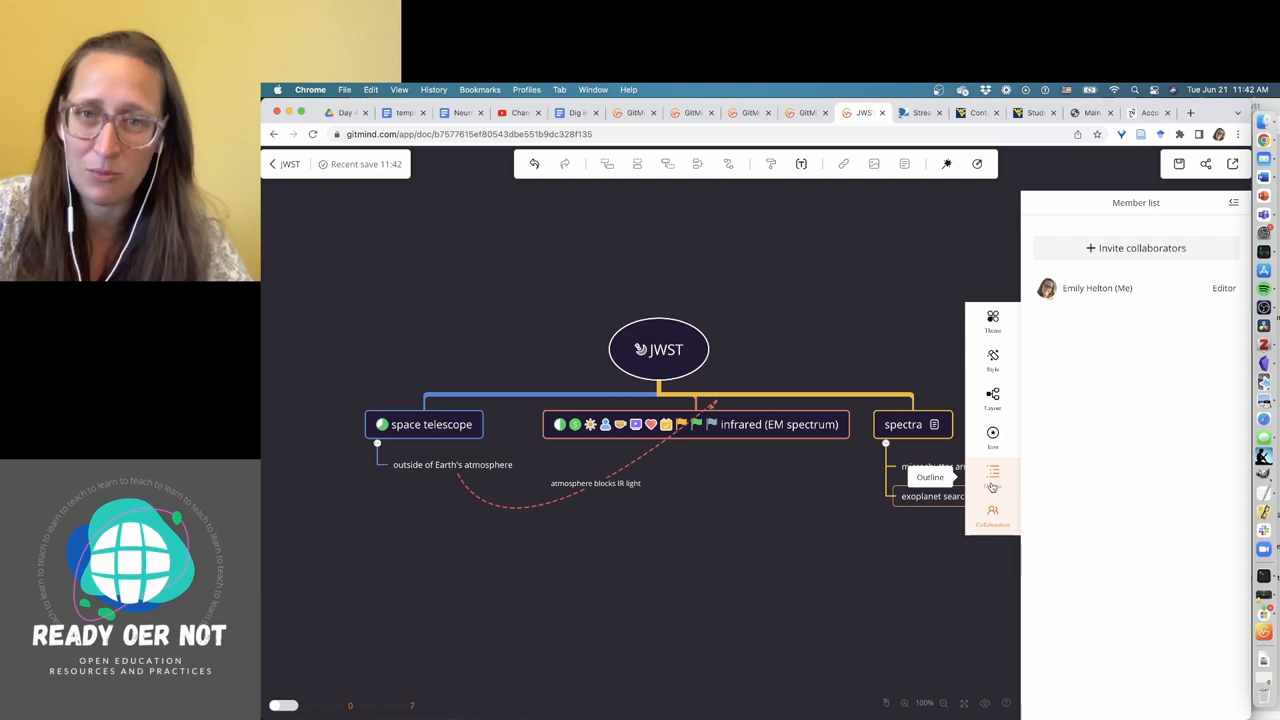
Switch the JWST map to outline view and start a new blank item.
click(993, 476)
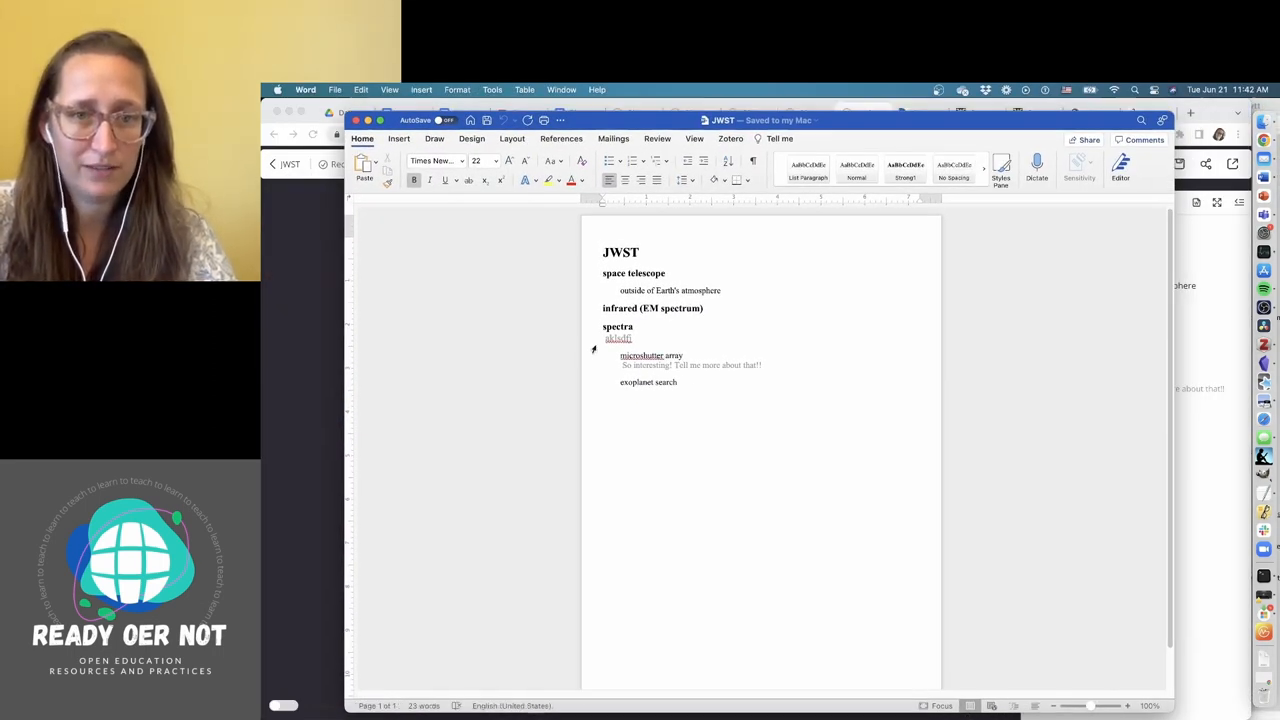
double_click(710, 365)
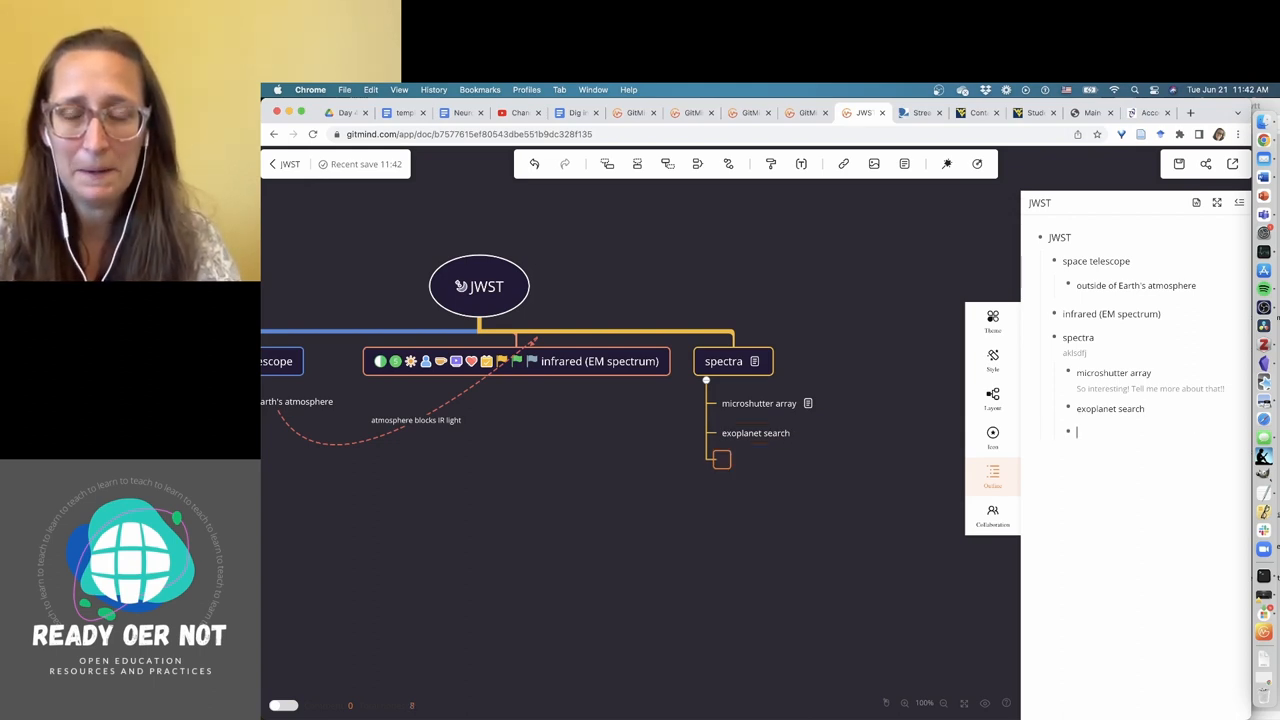
Add 'EM spectrum' under spectra and a top-level 'named for James Webb' item.
text(EM spectrum)
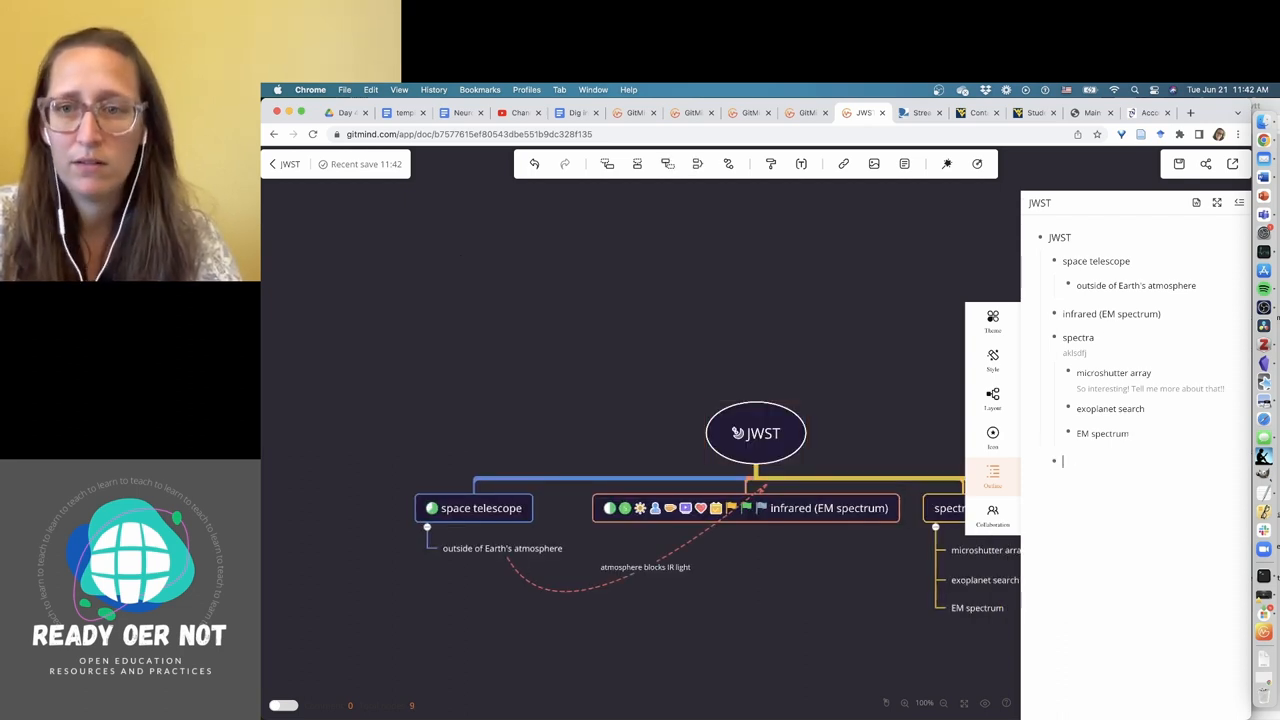
text(names)
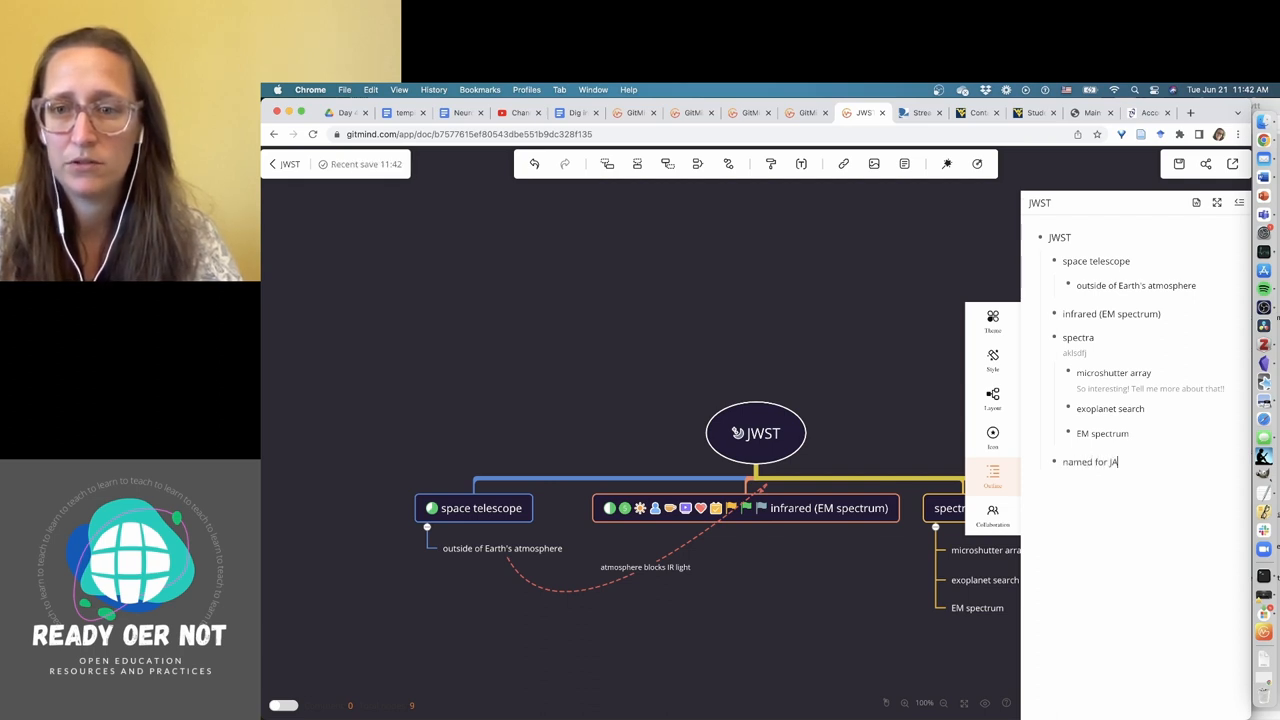
text(ames Webb)
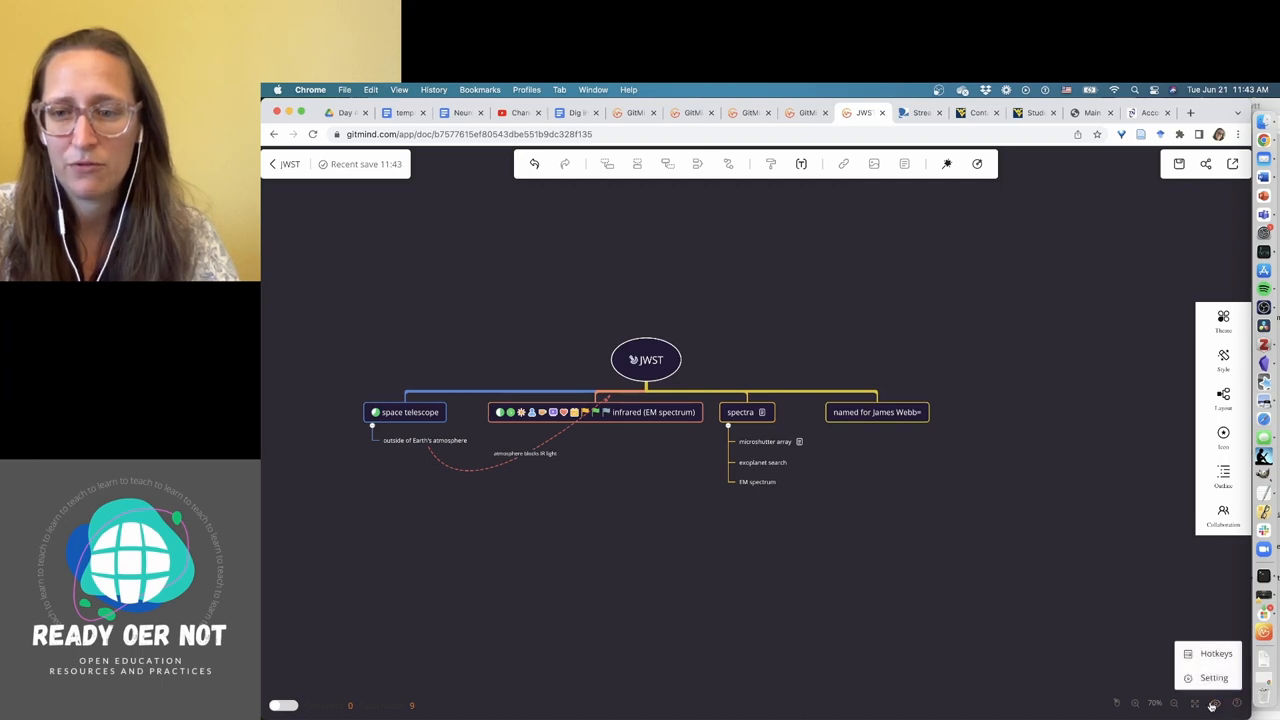
click(1216, 653)
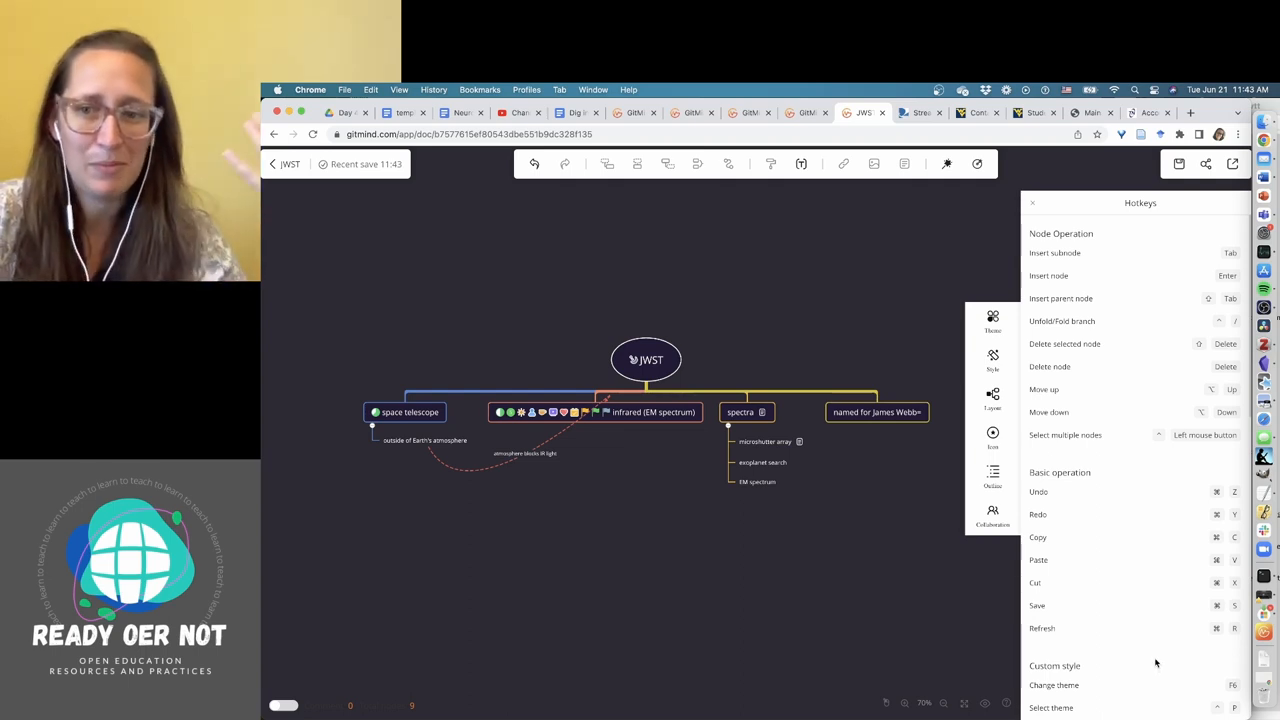
mouse_move(754, 562)
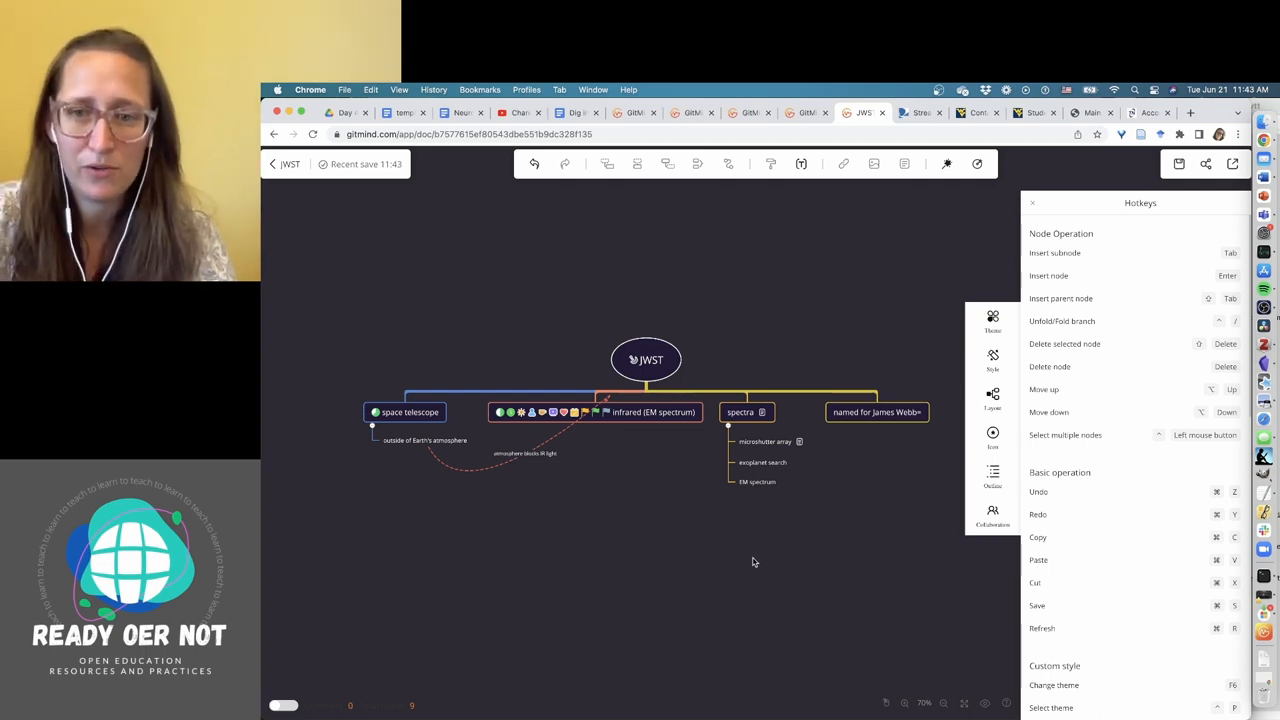
mouse_move(1046, 207)
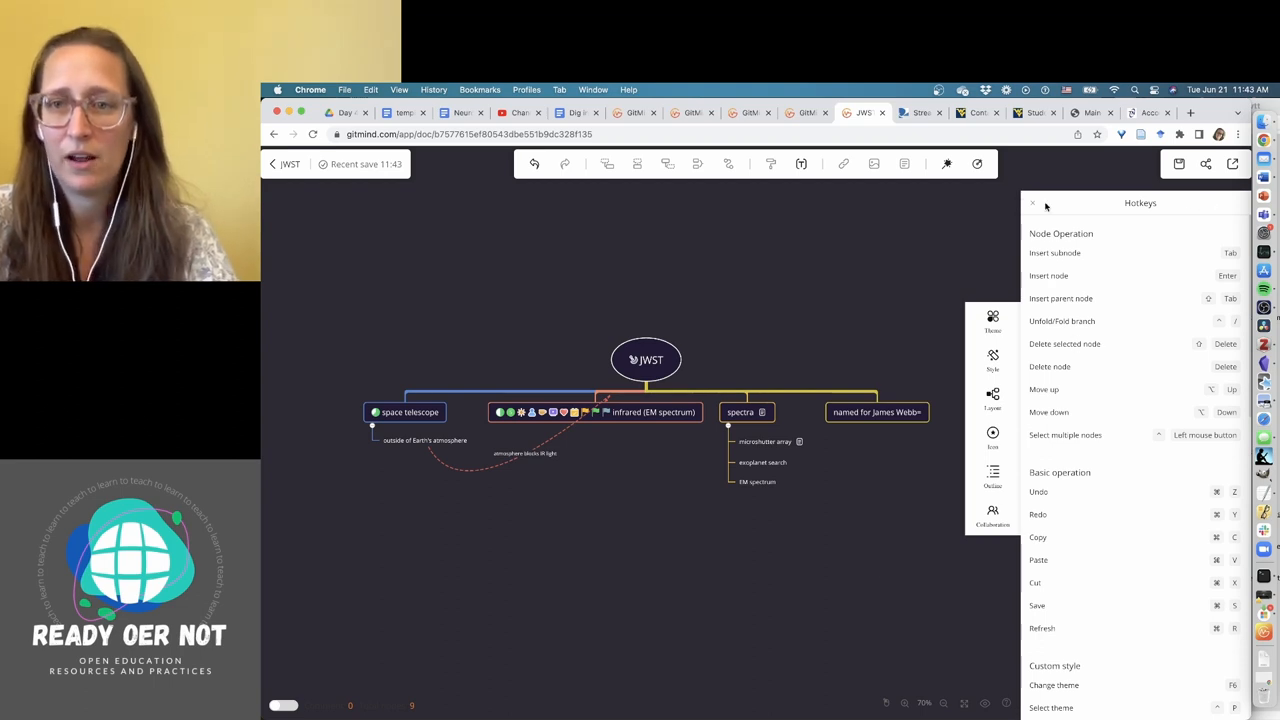
click(1032, 203)
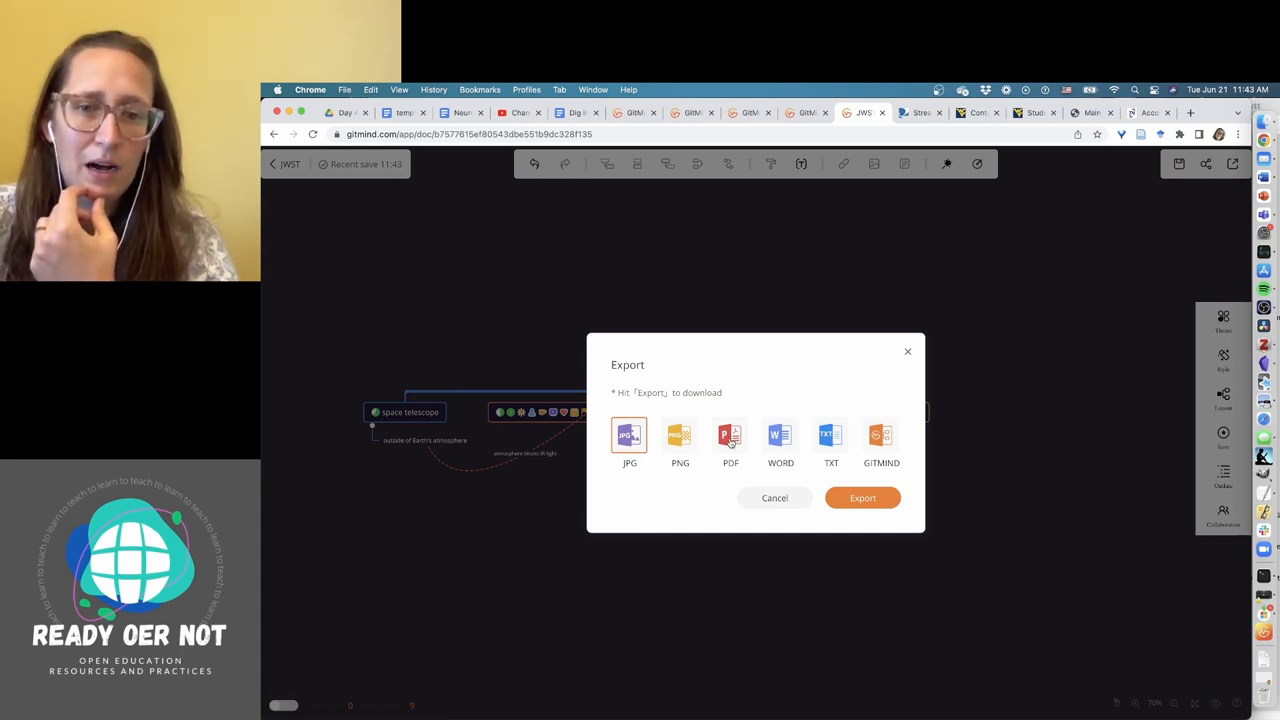
Choose PNG as the export format with a transparent background.
click(730, 440)
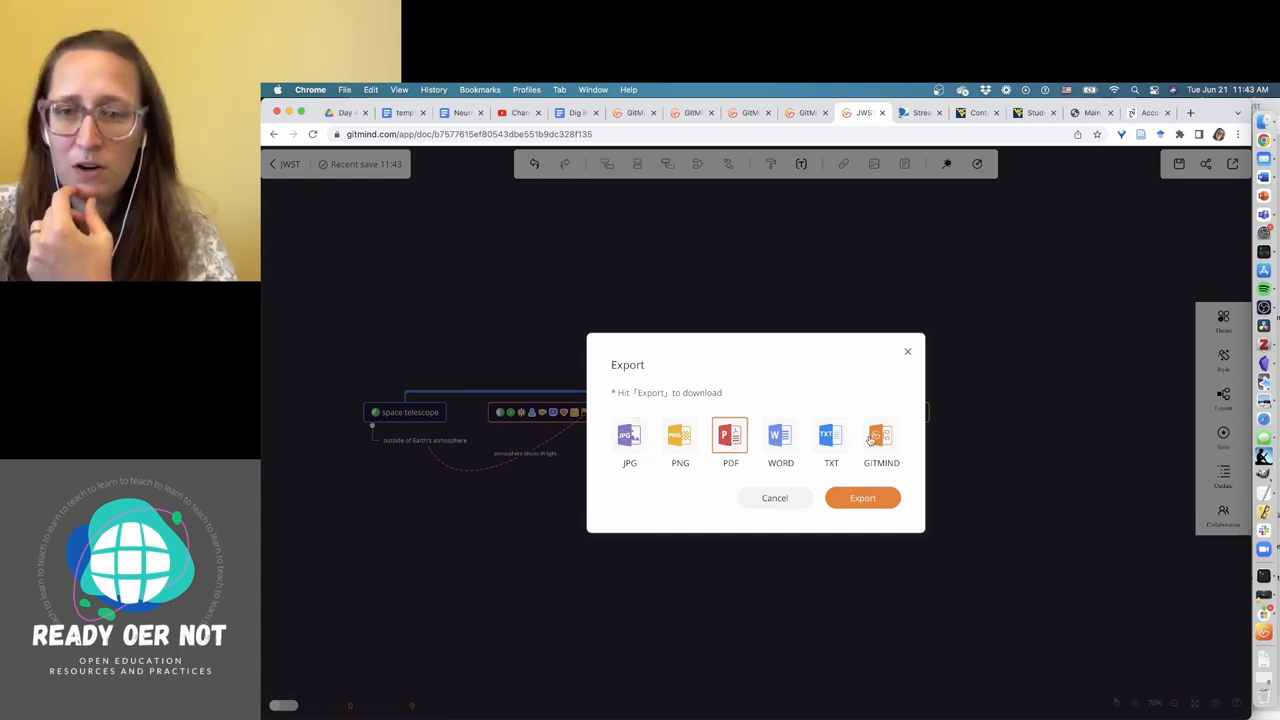
click(881, 435)
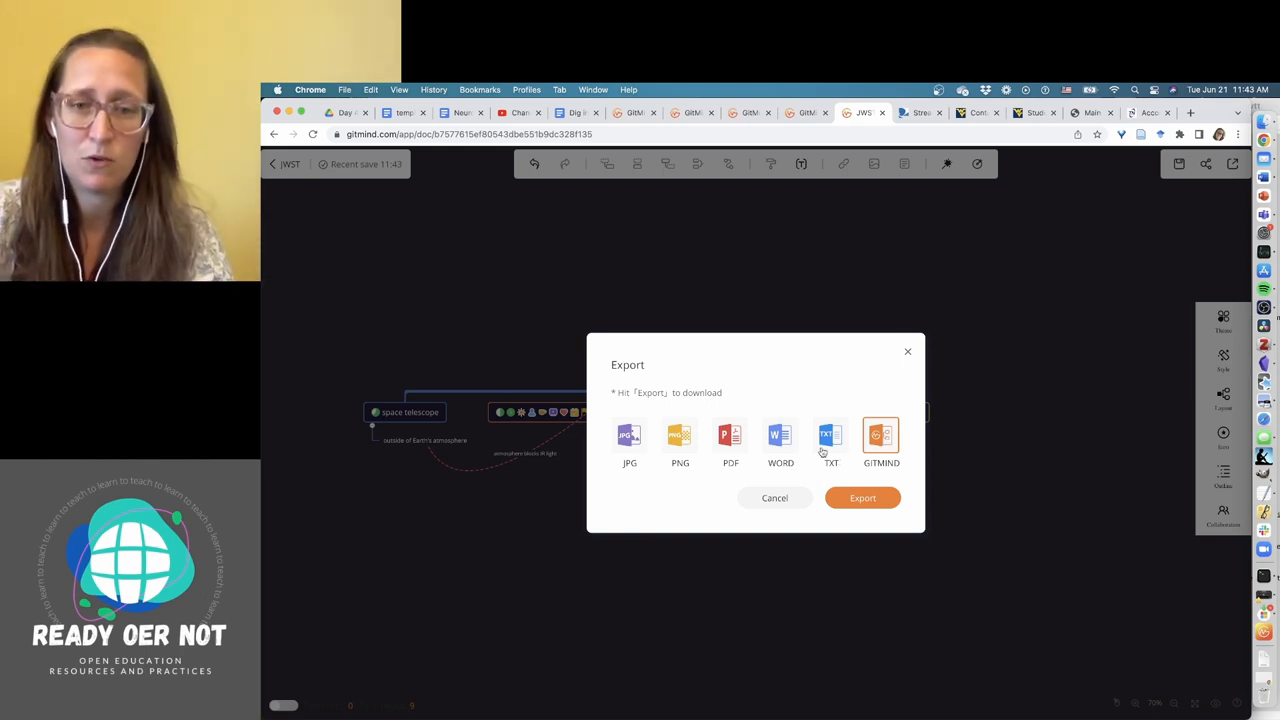
click(680, 440)
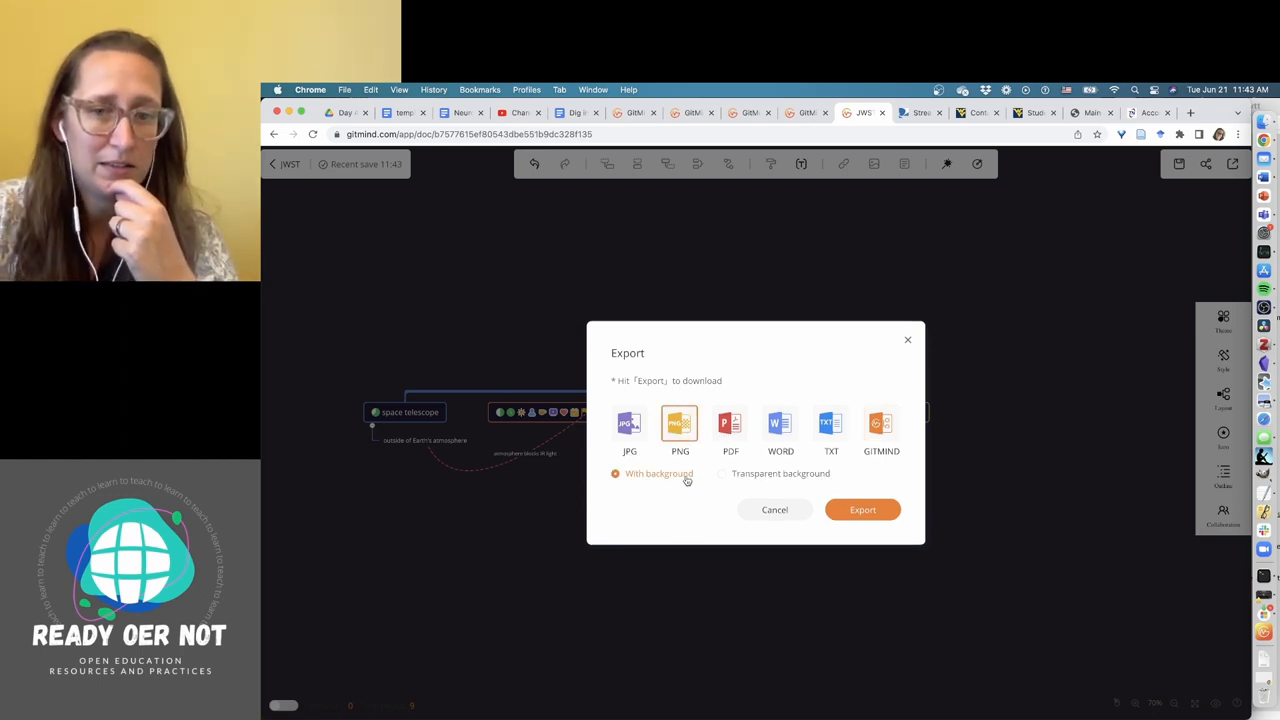
click(722, 473)
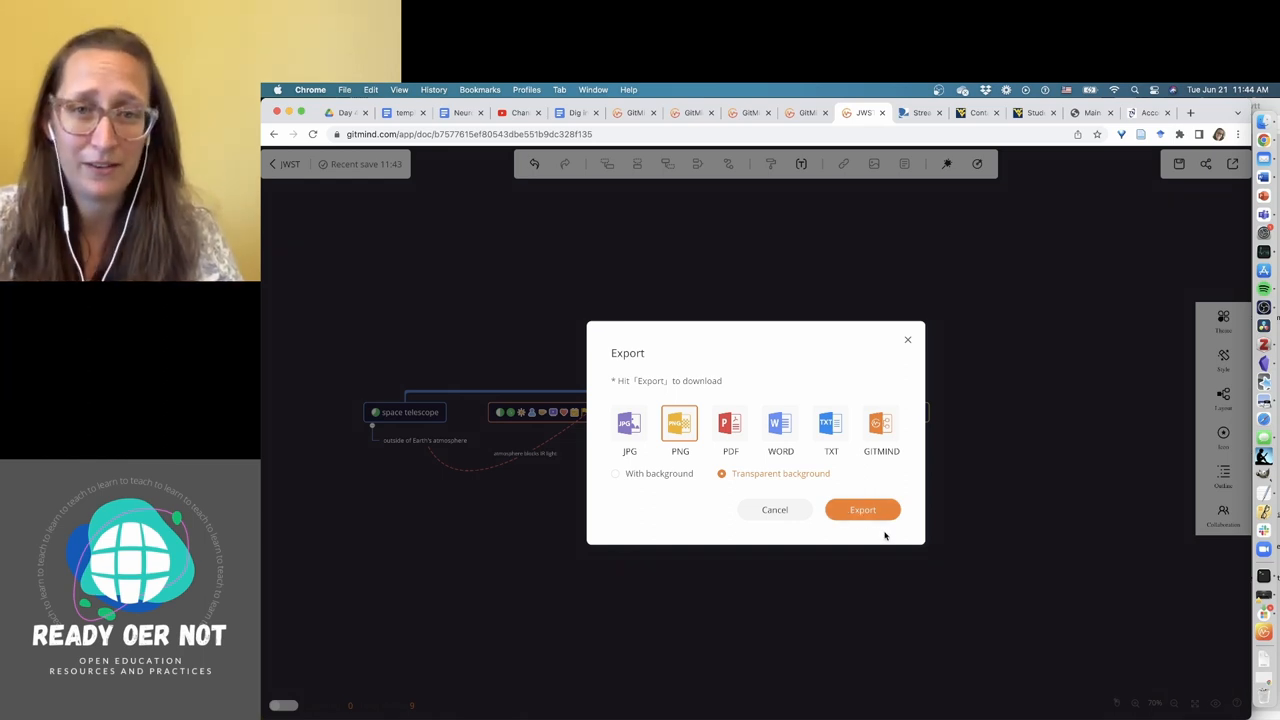
mouse_move(901, 382)
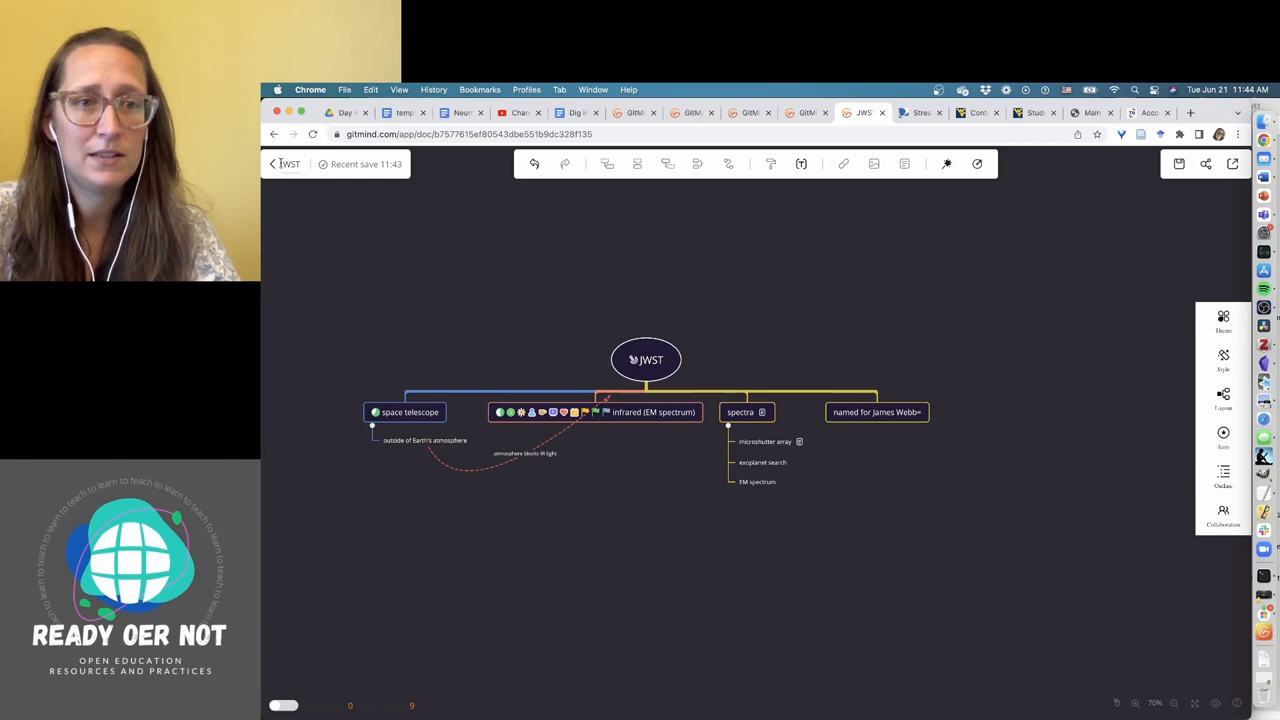
Go back to My Mindmap and move the JWST map to trash.
click(284, 163)
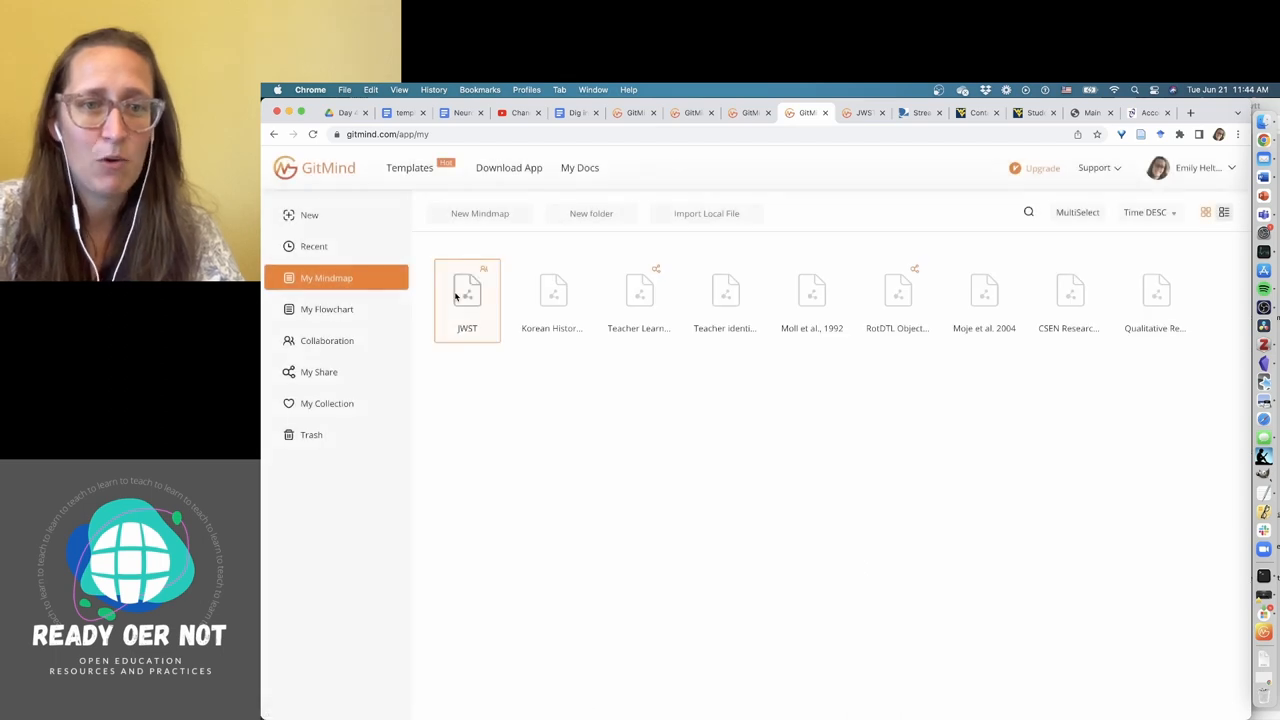
double_click(467, 290)
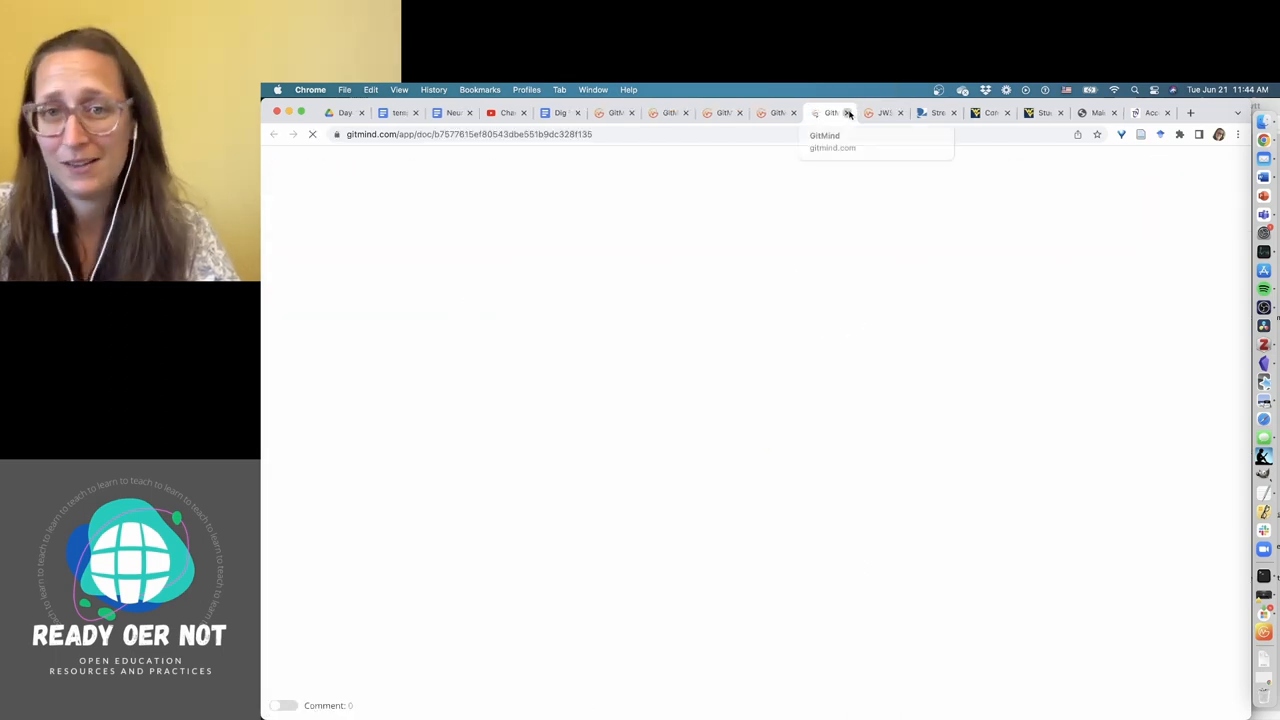
right_click(467, 300)
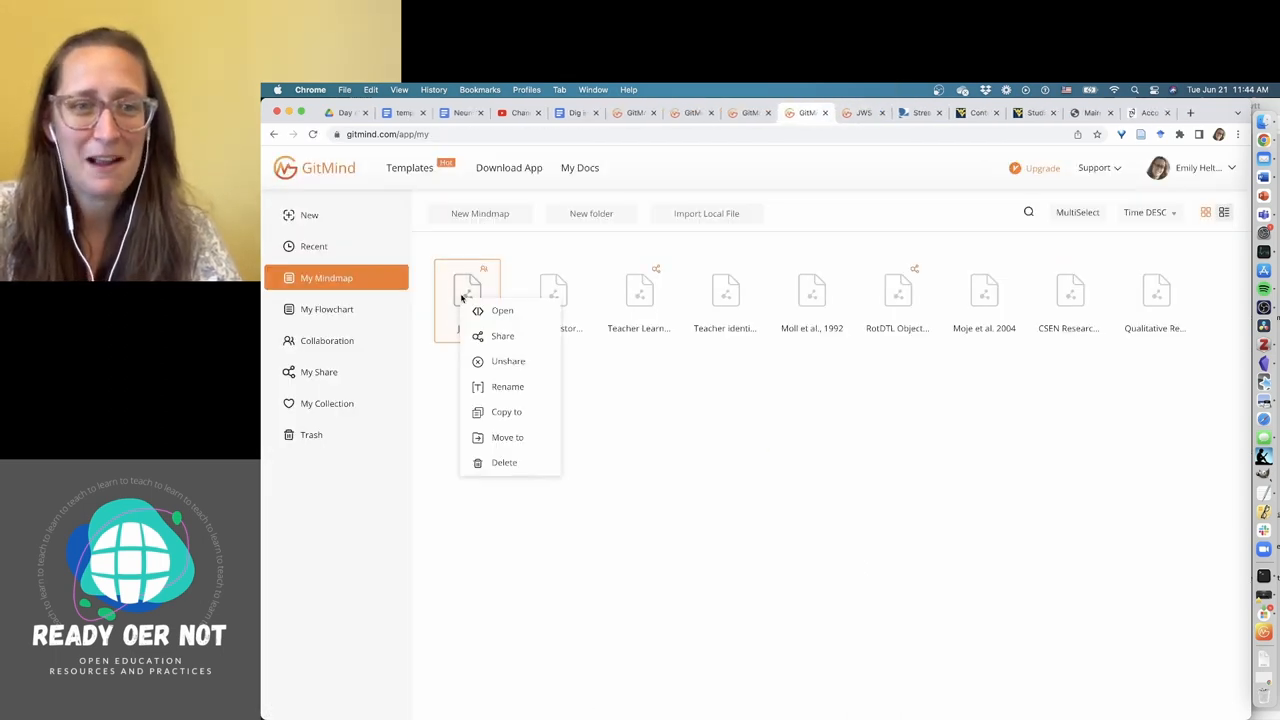
mouse_move(605, 338)
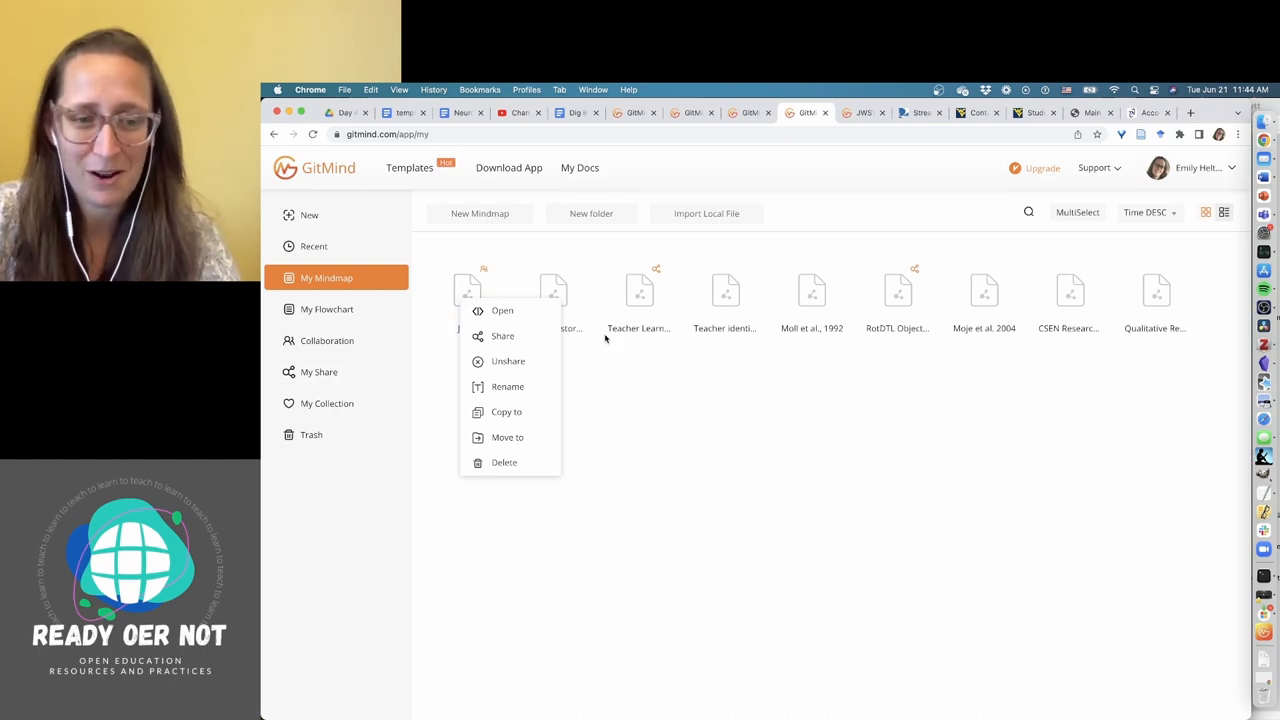
mouse_move(532, 457)
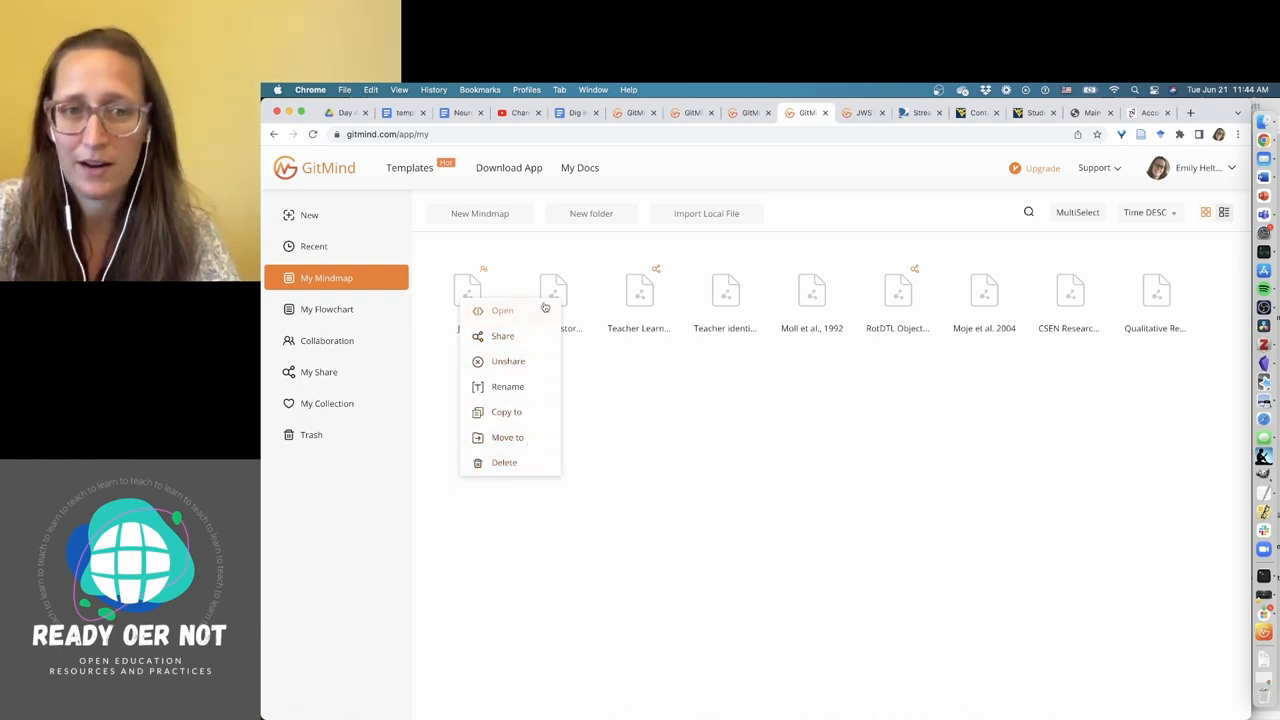
click(504, 462)
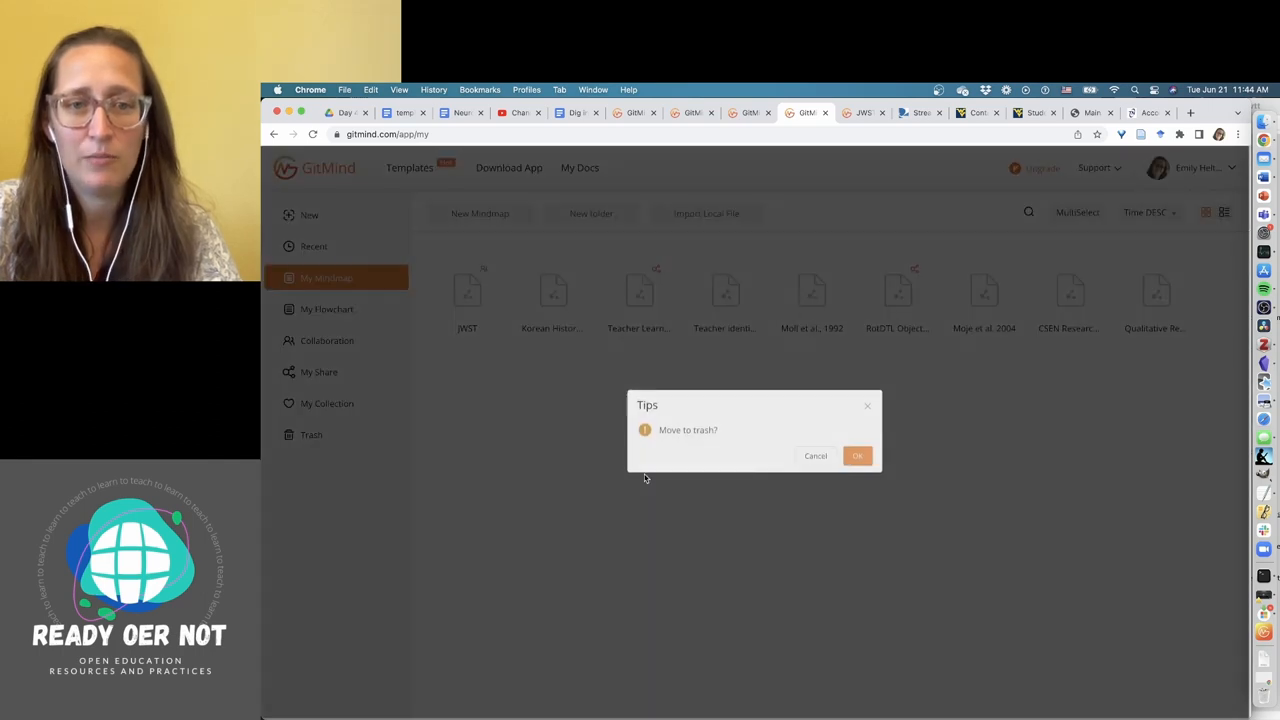
click(857, 456)
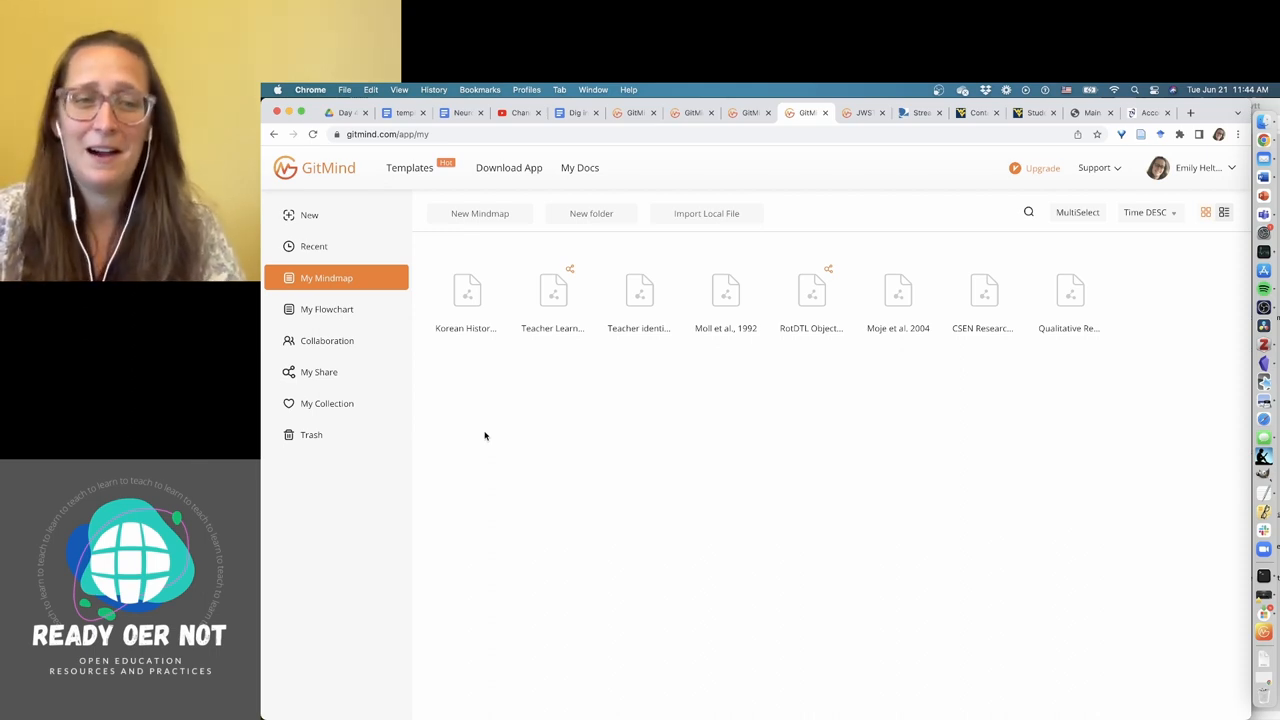
mouse_move(492, 430)
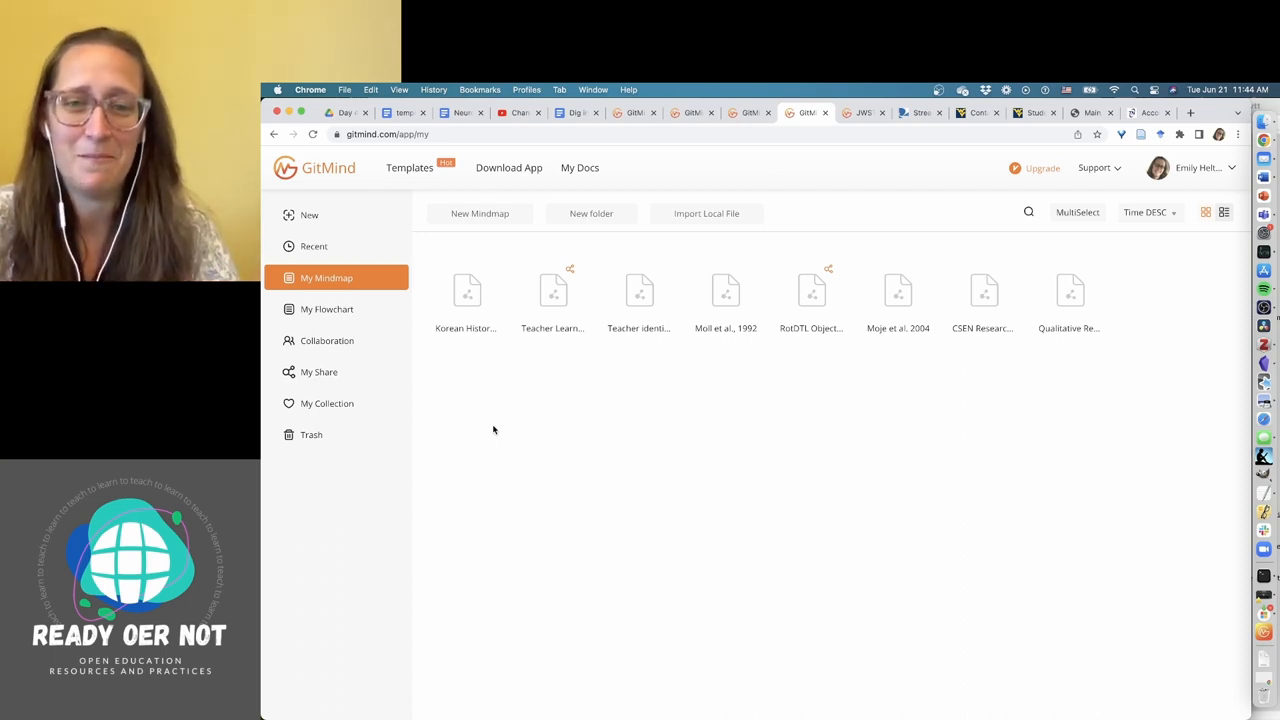
mouse_move(489, 421)
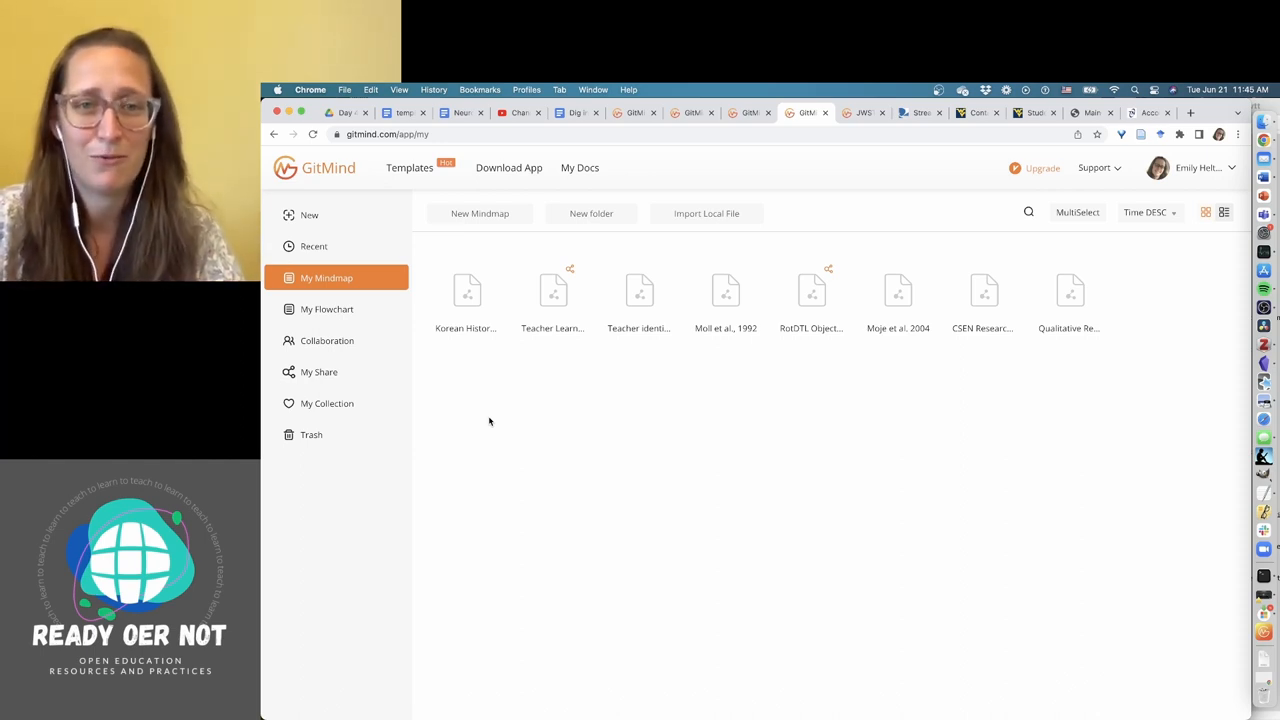
mouse_move(781, 554)
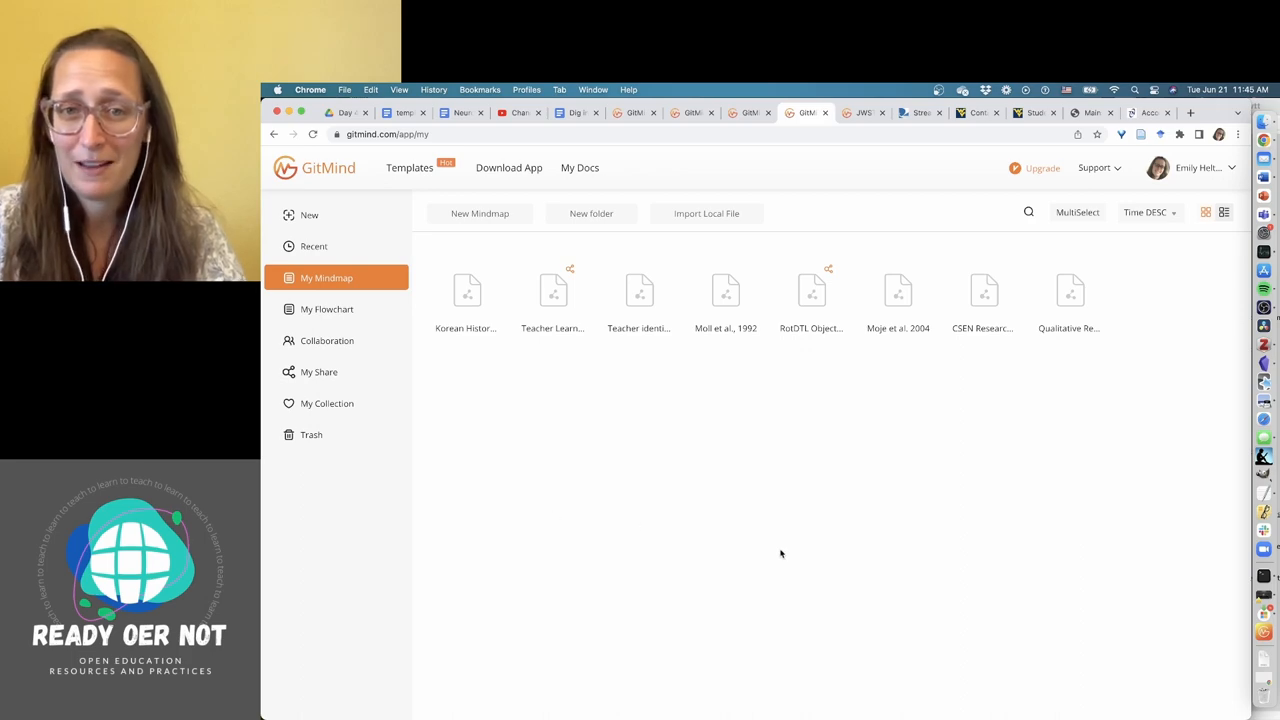